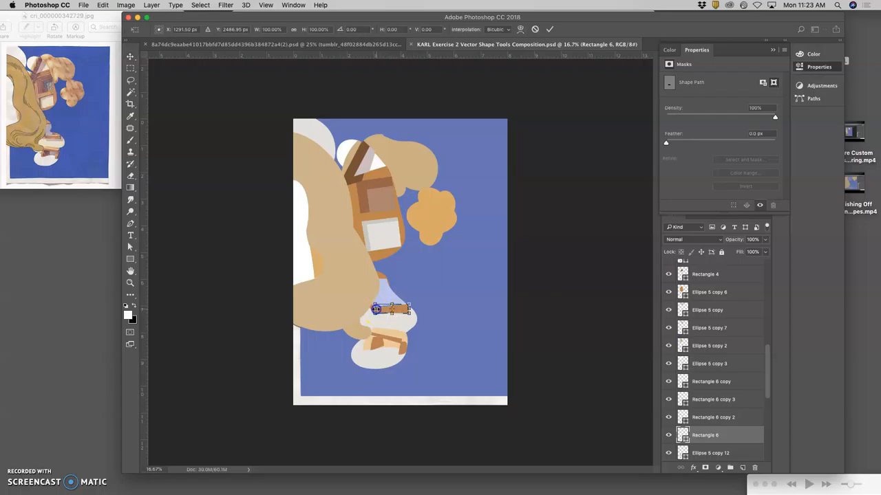
Step: Tilt Rectangle 6's brown band slightly and warp it to follow the white form's curve
{"action": "left_click", "coordinate": [130, 57]}
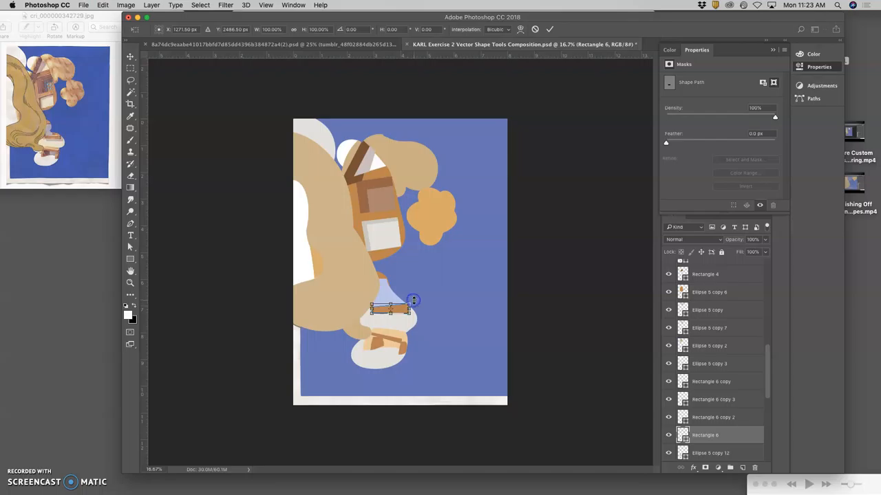
{"action": "left_click_drag", "start_coordinate": [414, 300], "coordinate": [415, 300]}
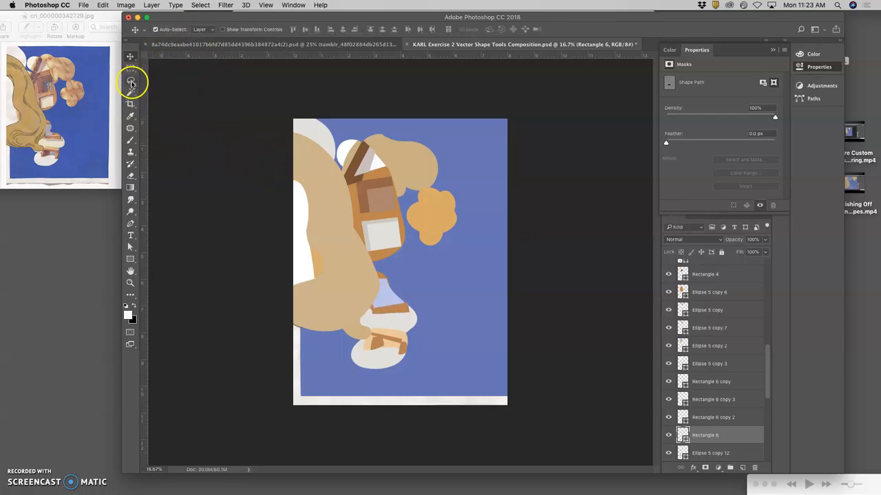
{"action": "mouse_move", "coordinate": [405, 311]}
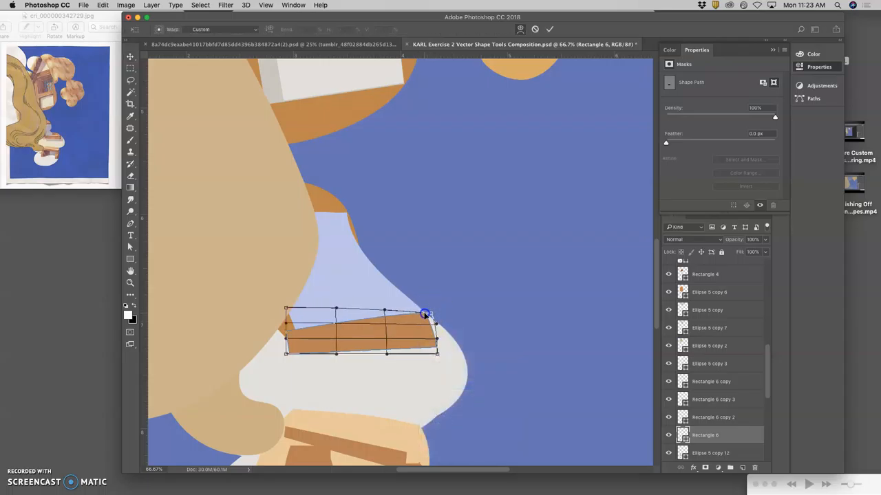
{"action": "left_click", "coordinate": [549, 29]}
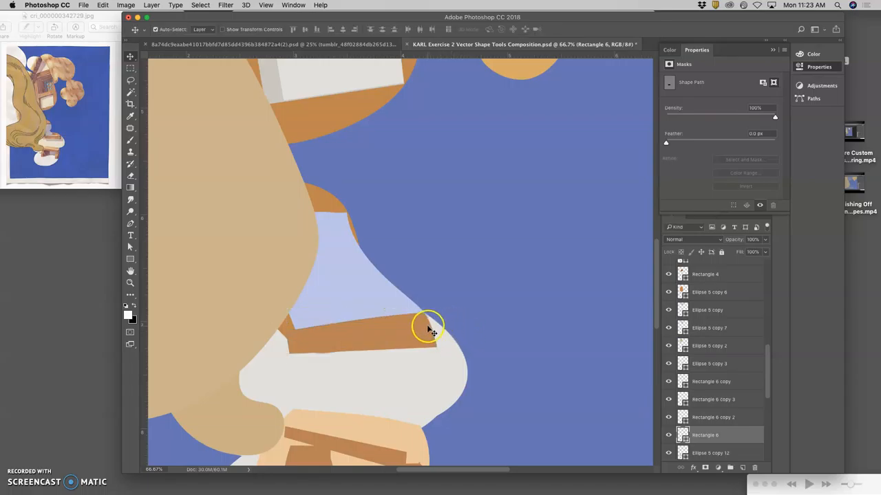
{"action": "mouse_move", "coordinate": [460, 306]}
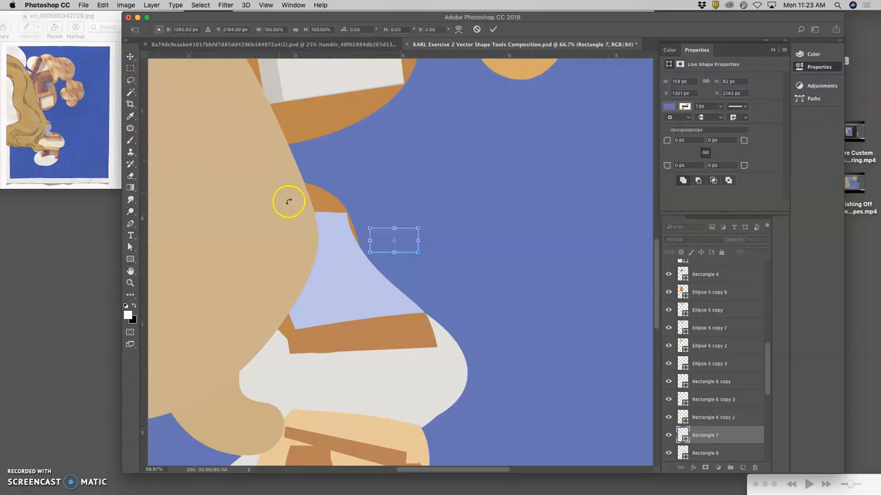
Step: Move the new blue rectangle to the pale blue shape's top and rotate it to the slant
{"action": "left_click_drag", "start_coordinate": [394, 240], "coordinate": [368, 251]}
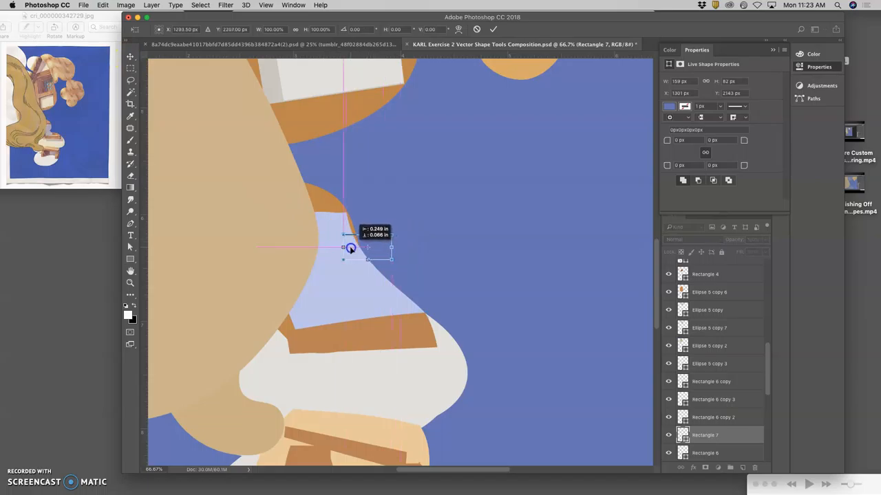
{"action": "left_click_drag", "start_coordinate": [351, 248], "coordinate": [376, 250]}
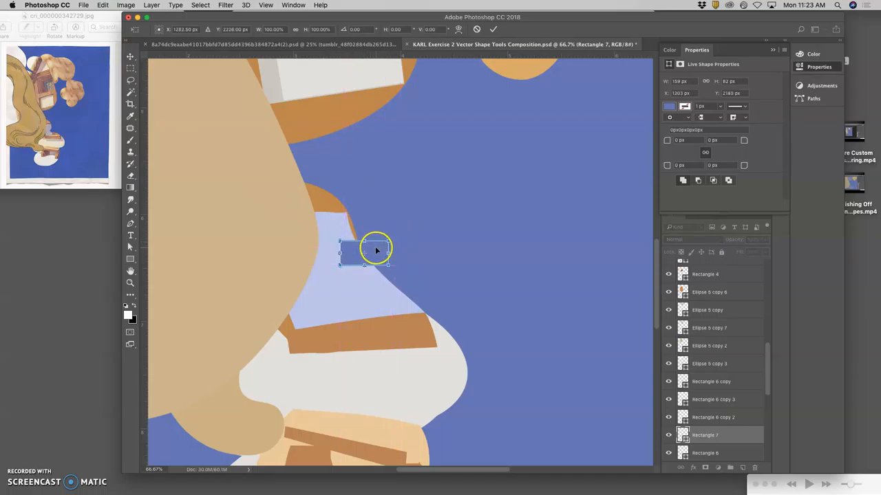
{"action": "left_click_drag", "start_coordinate": [377, 250], "coordinate": [371, 244]}
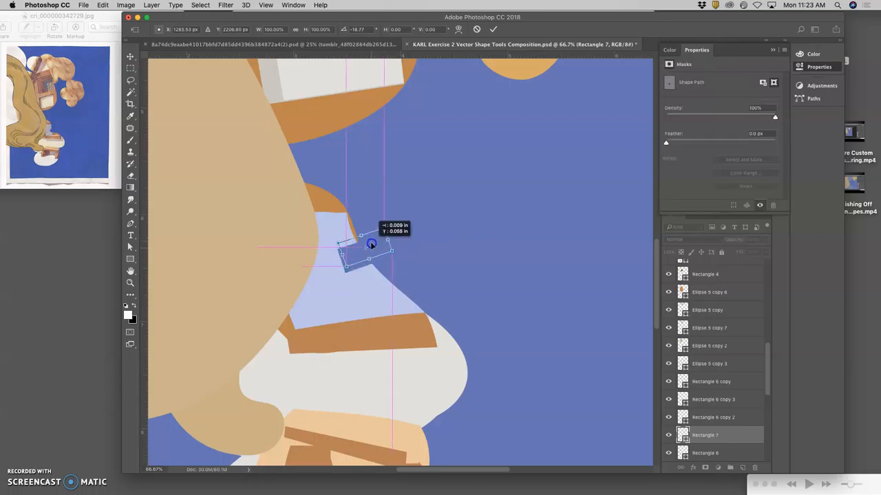
Step: Warp the rectangle into a slanted wedge along the form's upper edge
{"action": "right_click", "coordinate": [372, 244]}
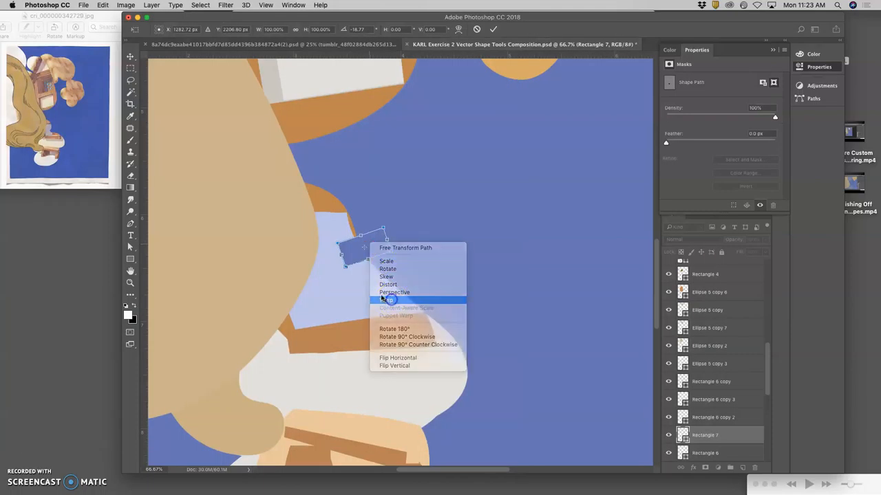
{"action": "left_click", "coordinate": [388, 299]}
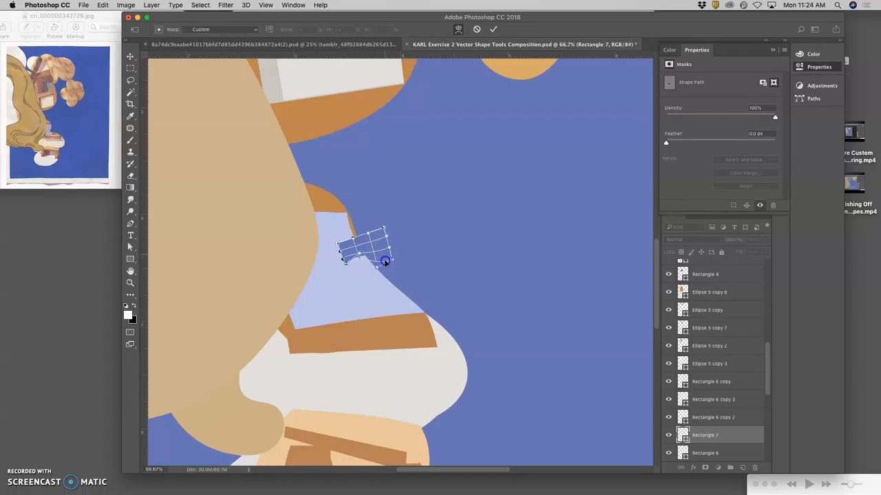
{"action": "left_click_drag", "start_coordinate": [386, 261], "coordinate": [377, 279]}
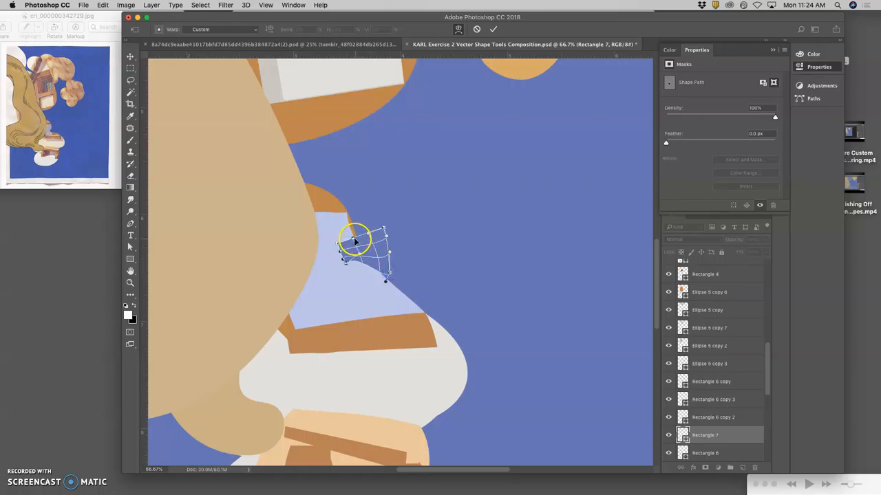
{"action": "left_click_drag", "start_coordinate": [354, 241], "coordinate": [366, 201]}
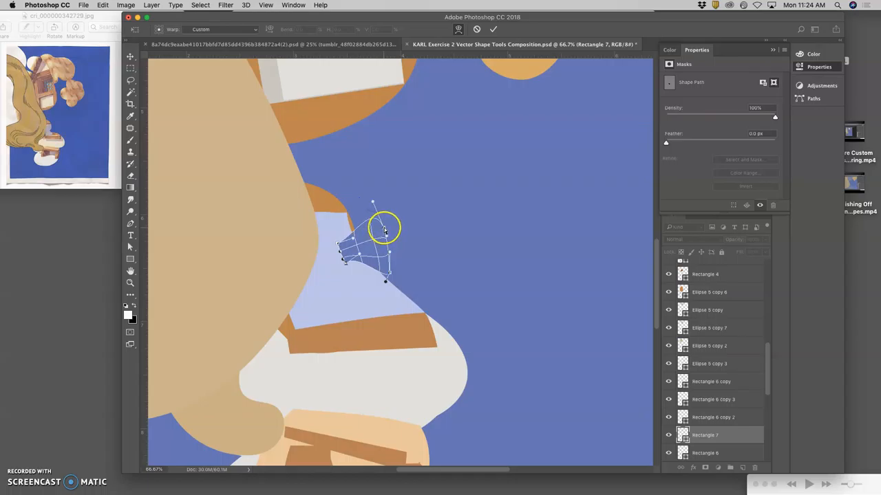
{"action": "left_click_drag", "start_coordinate": [385, 227], "coordinate": [354, 237]}
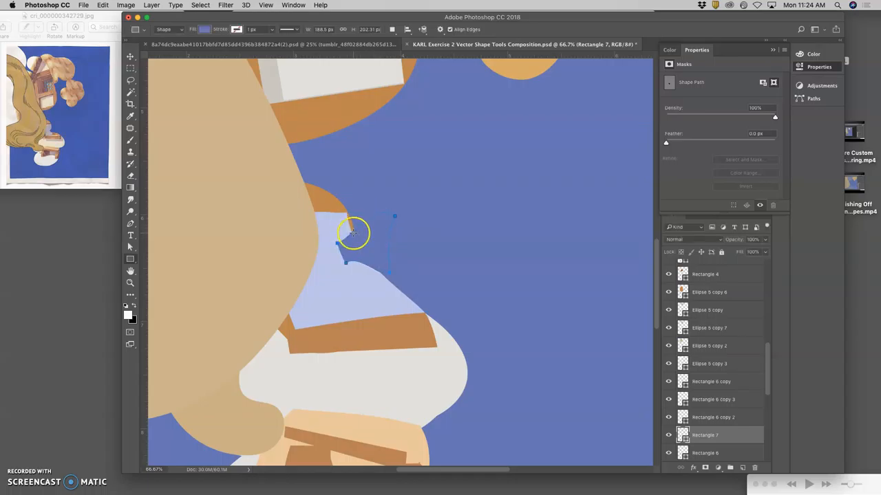
{"action": "right_click", "coordinate": [353, 233]}
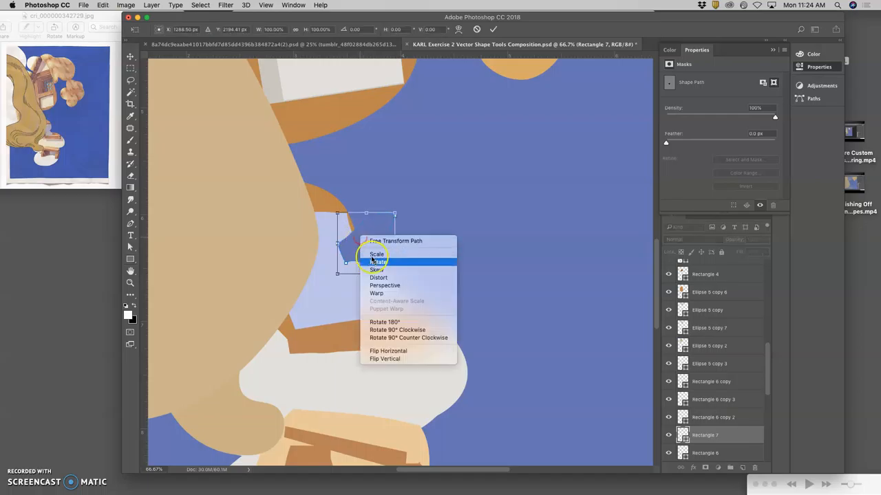
{"action": "left_click", "coordinate": [376, 293]}
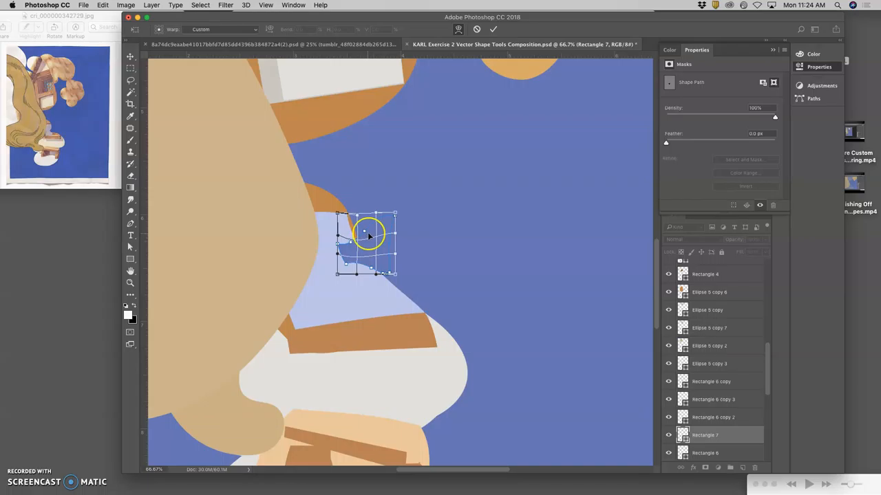
{"action": "left_click_drag", "start_coordinate": [368, 234], "coordinate": [361, 209]}
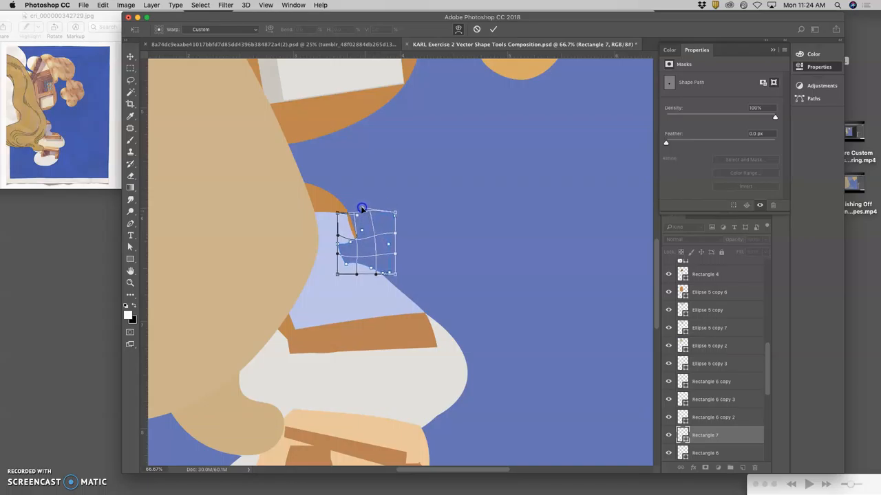
{"action": "left_click", "coordinate": [493, 29]}
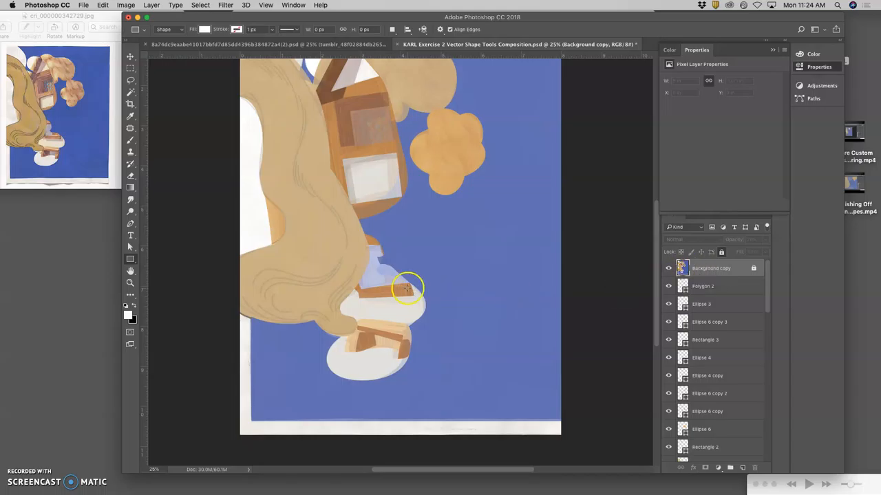
Step: Free Transform Rectangle 7, stretching it taller and rotating it to fit the neck
{"action": "left_click", "coordinate": [130, 57]}
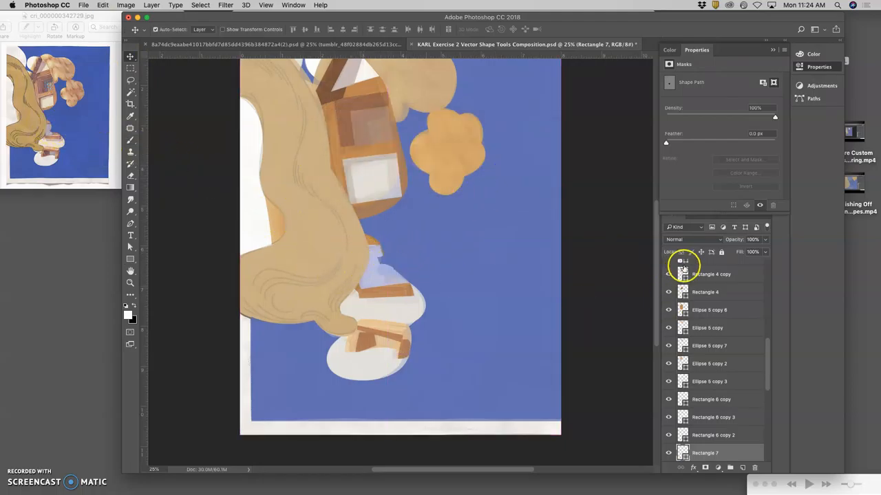
{"action": "scroll", "scroll_direction": "up", "scroll_amount": 3}
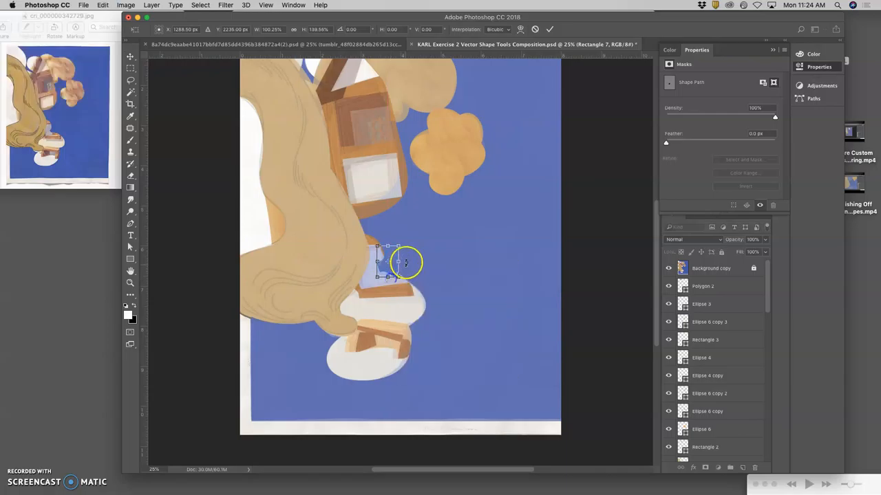
{"action": "left_click_drag", "start_coordinate": [406, 263], "coordinate": [392, 271]}
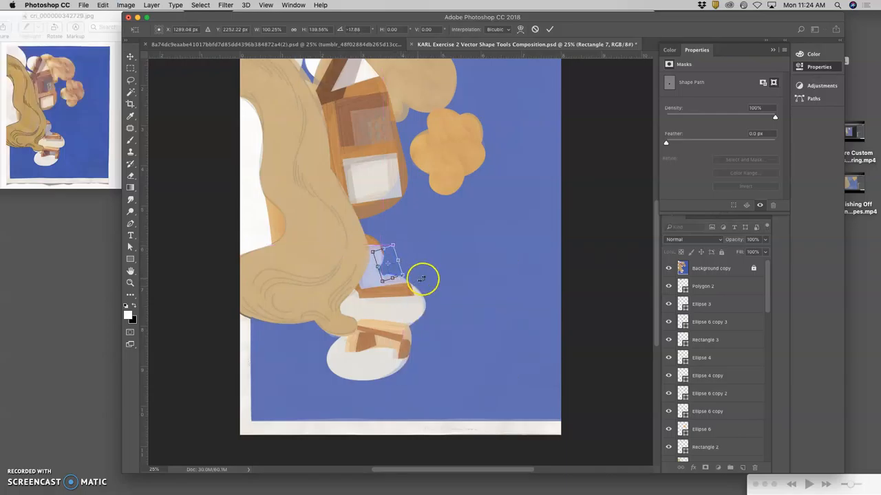
{"action": "left_click_drag", "start_coordinate": [424, 278], "coordinate": [402, 261]}
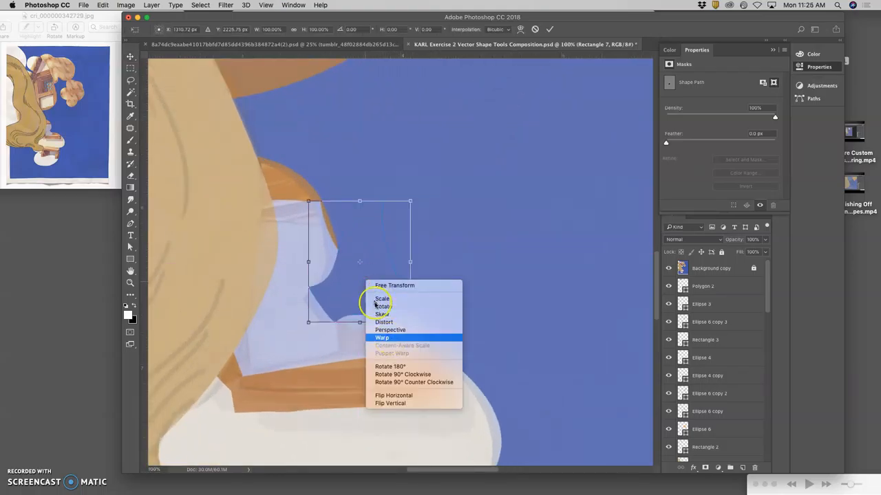
Step: Warp the wedge's edges and corners to trace the neck outline up to the rim
{"action": "left_click", "coordinate": [381, 338]}
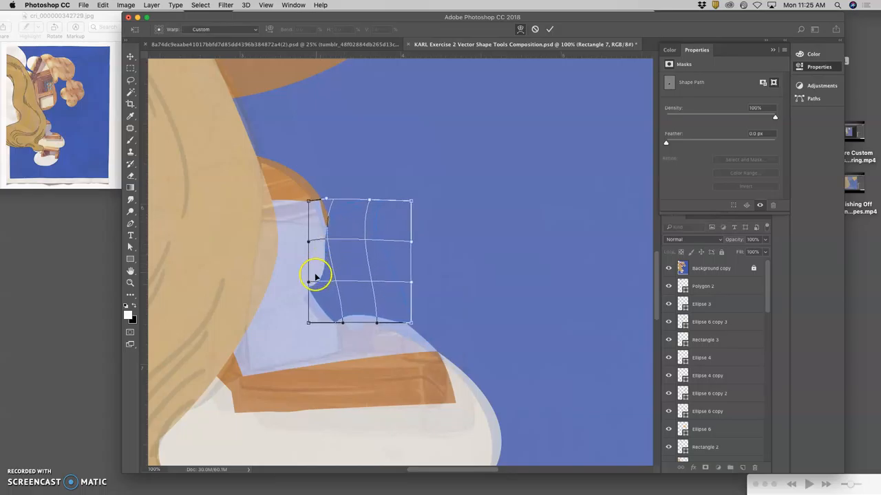
{"action": "left_click_drag", "start_coordinate": [315, 275], "coordinate": [294, 309]}
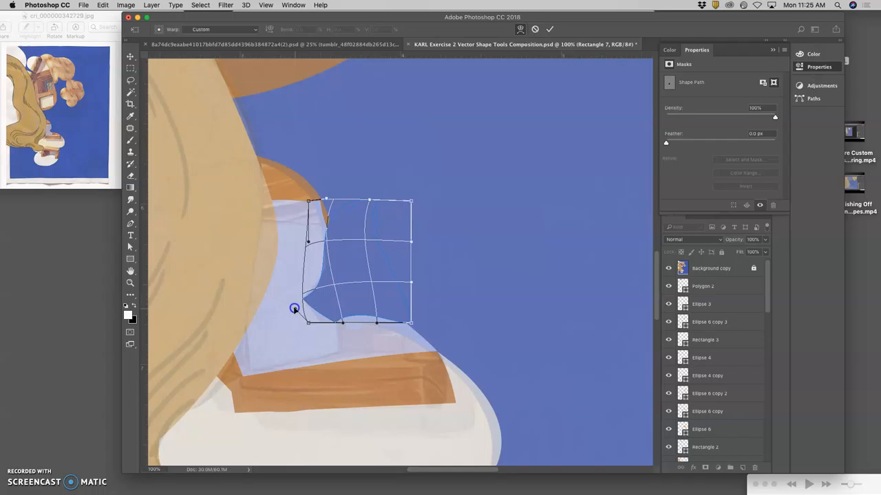
{"action": "left_click_drag", "start_coordinate": [294, 308], "coordinate": [364, 321]}
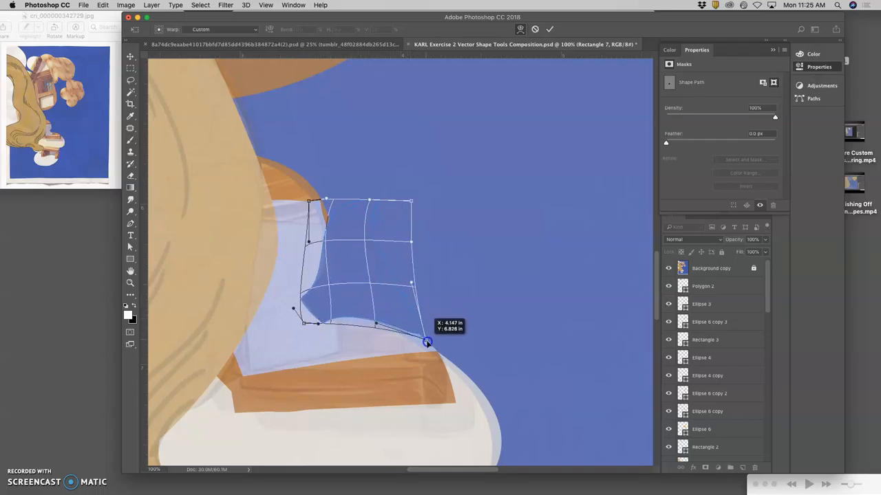
{"action": "left_click_drag", "start_coordinate": [426, 343], "coordinate": [453, 358]}
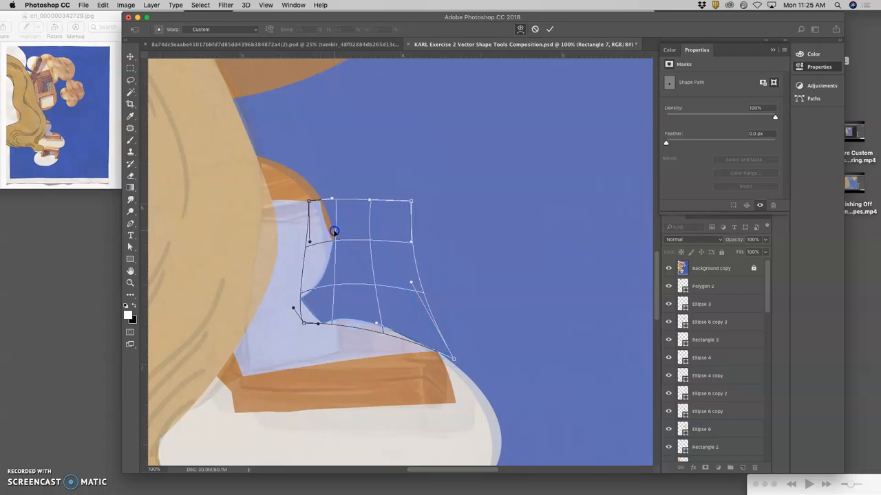
{"action": "left_click_drag", "start_coordinate": [333, 232], "coordinate": [327, 182]}
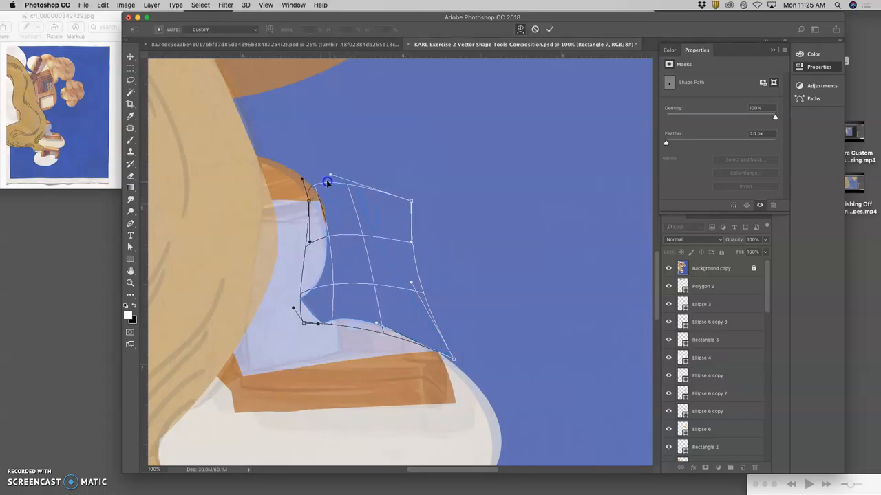
{"action": "left_click_drag", "start_coordinate": [329, 181], "coordinate": [314, 164]}
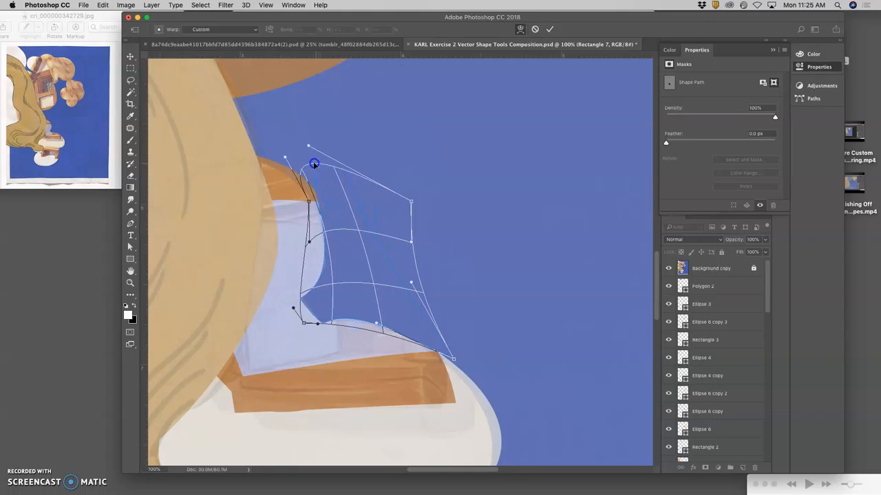
{"action": "left_click_drag", "start_coordinate": [313, 164], "coordinate": [327, 154]}
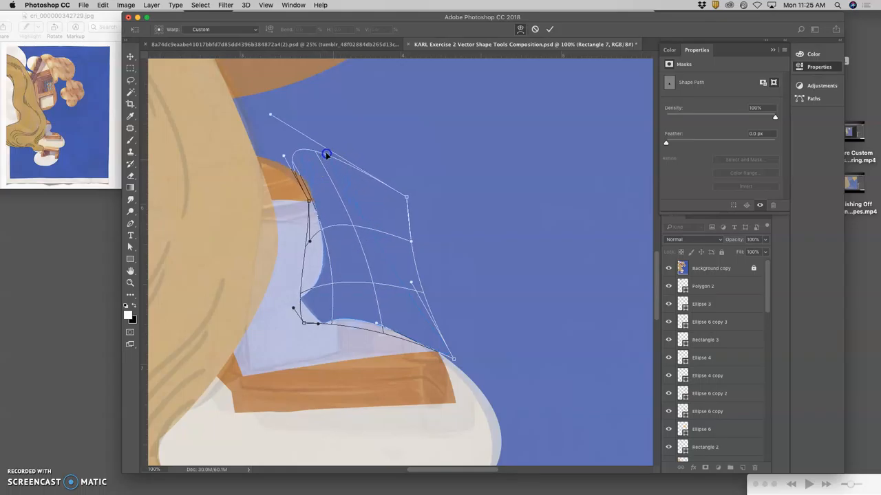
{"action": "left_click_drag", "start_coordinate": [327, 155], "coordinate": [323, 198]}
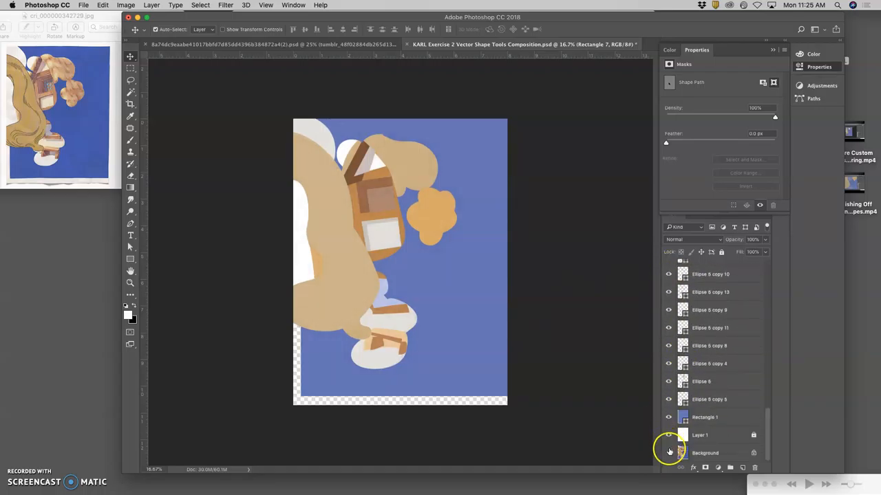
Step: Raise white Layer 1 from 20% to 100% opacity and select the blue background rectangle
{"action": "left_click", "coordinate": [700, 435]}
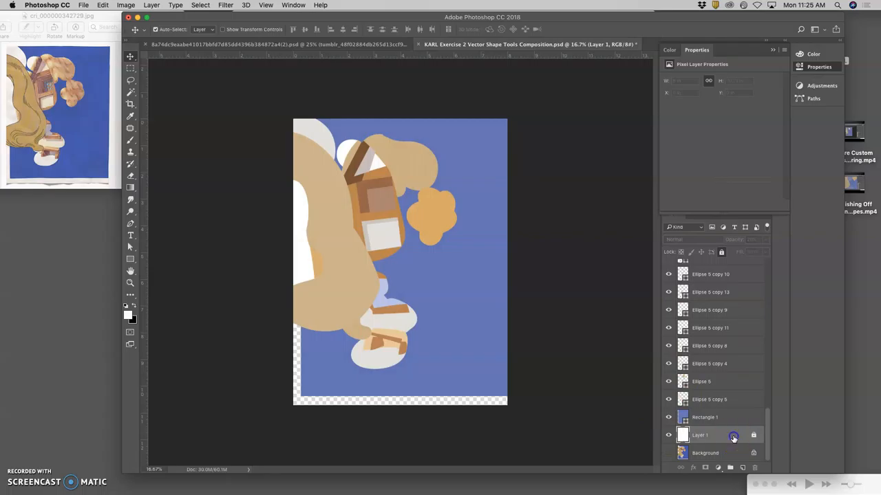
{"action": "left_click", "coordinate": [700, 435]}
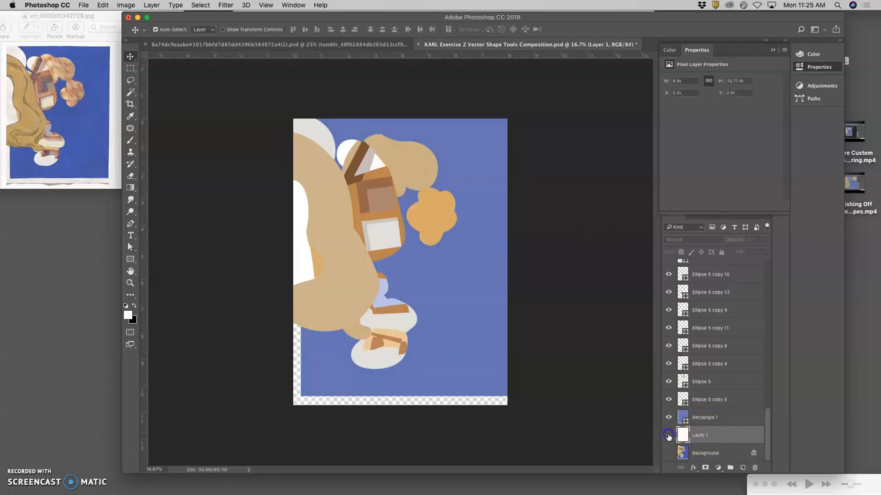
{"action": "left_click", "coordinate": [667, 435]}
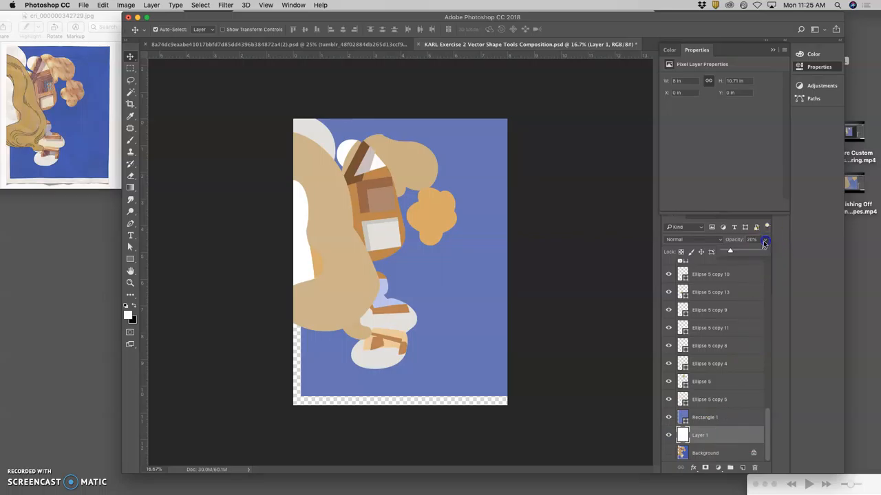
{"action": "left_click", "coordinate": [765, 240]}
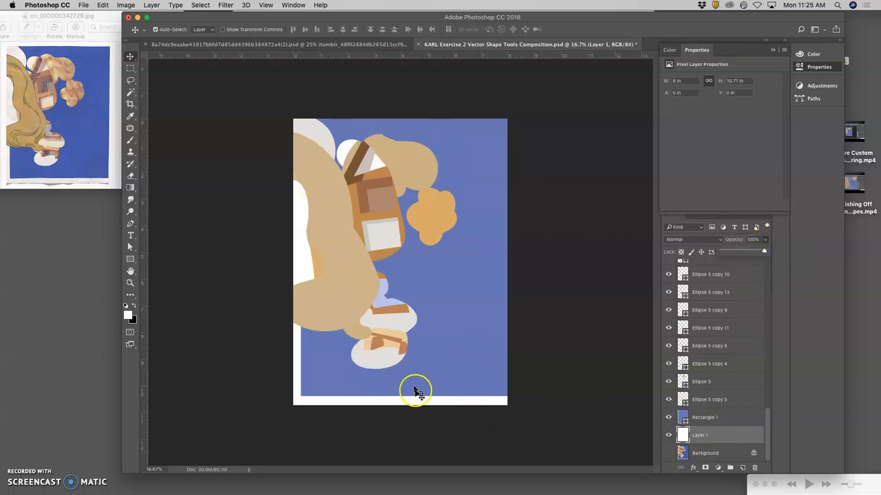
{"action": "mouse_move", "coordinate": [447, 296]}
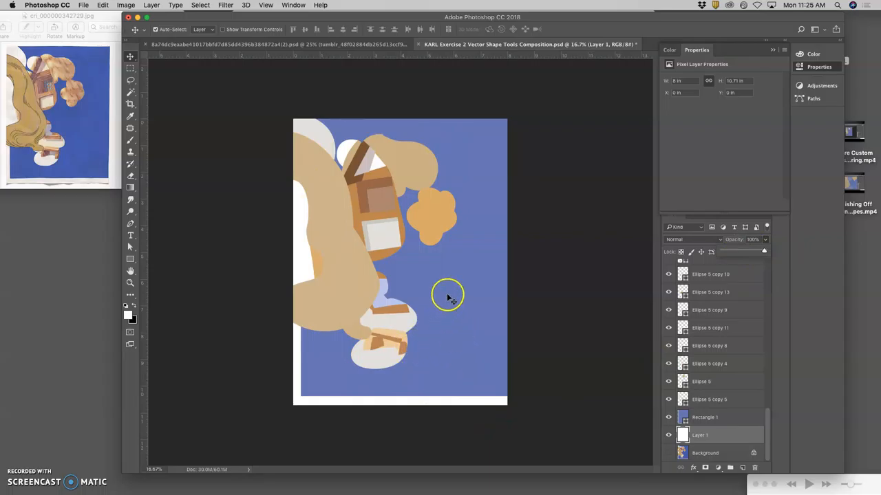
{"action": "left_click", "coordinate": [705, 417]}
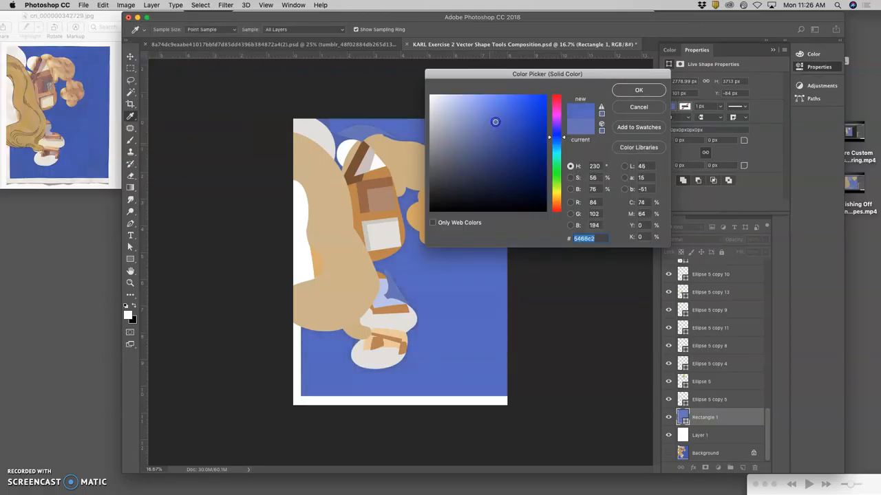
{"action": "left_click", "coordinate": [498, 125]}
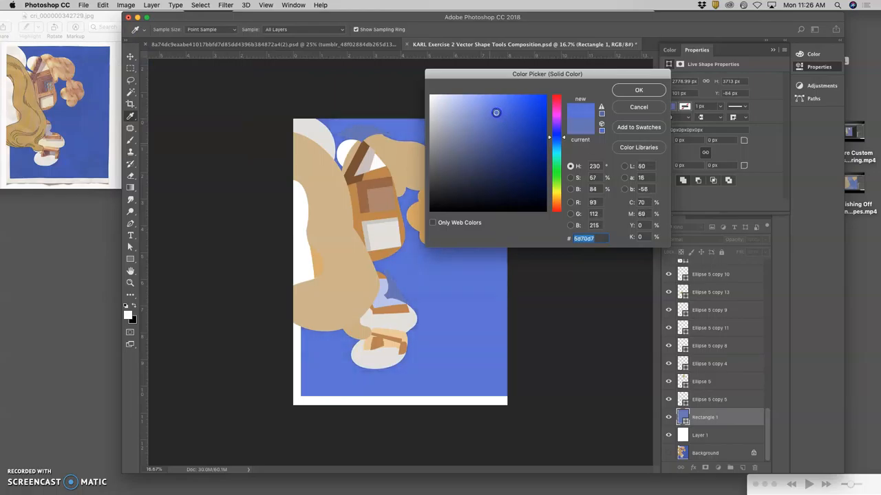
{"action": "left_click", "coordinate": [500, 117]}
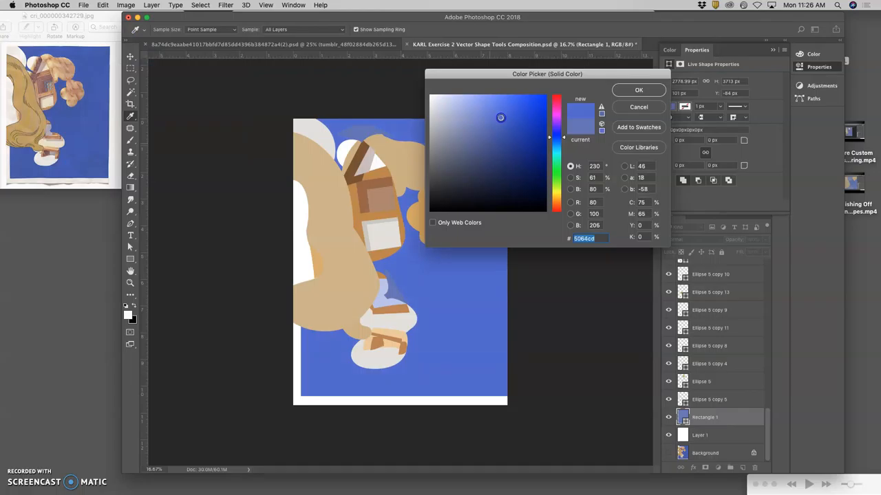
{"action": "left_click", "coordinate": [501, 121]}
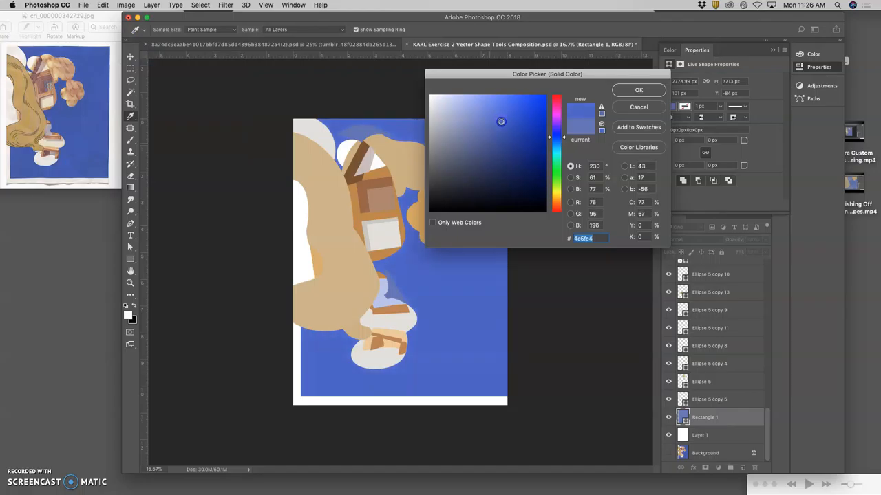
{"action": "left_click", "coordinate": [638, 90]}
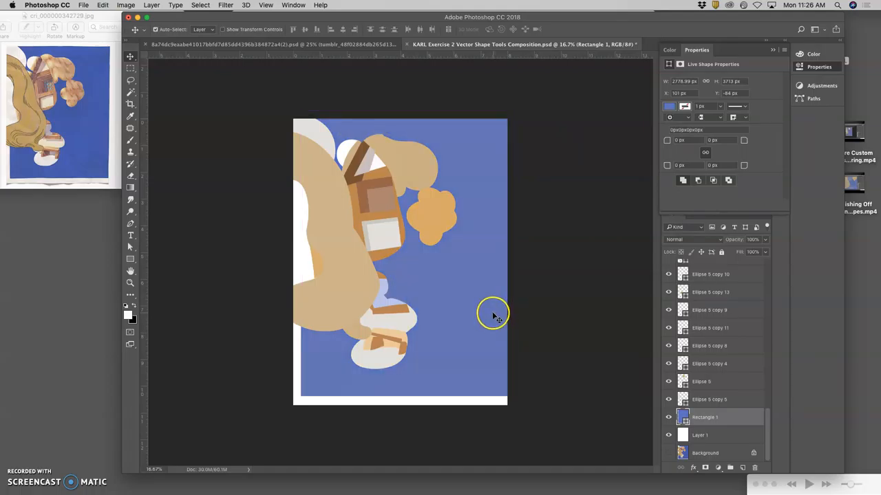
{"action": "mouse_move", "coordinate": [460, 305]}
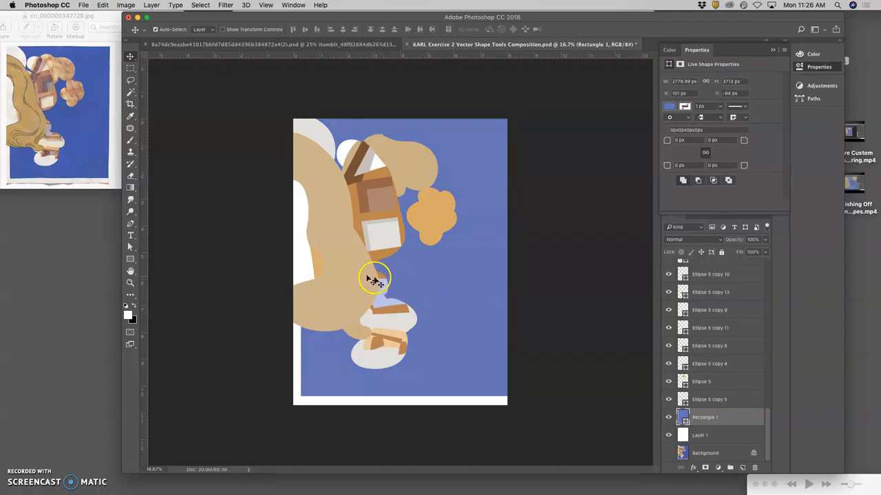
{"action": "mouse_move", "coordinate": [421, 296]}
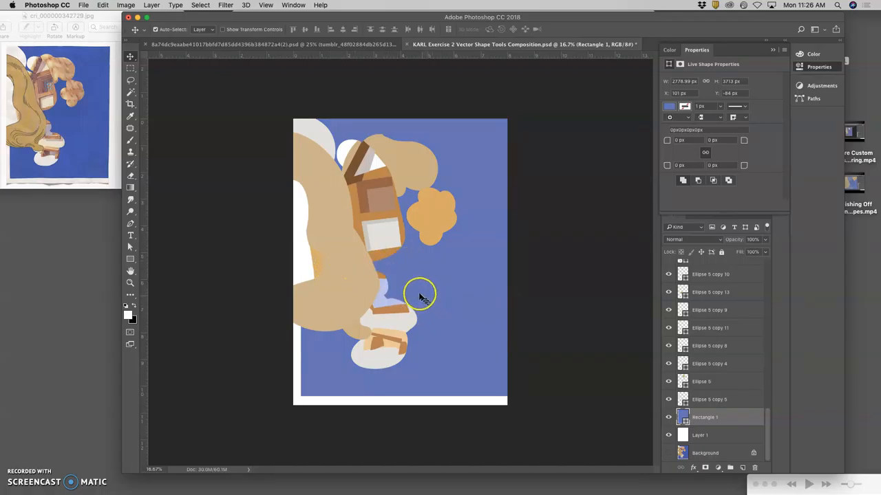
{"action": "mouse_move", "coordinate": [353, 278]}
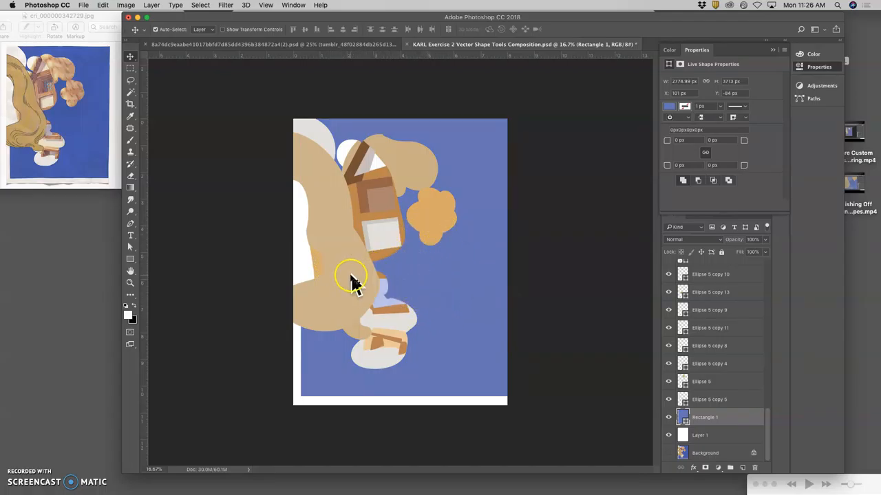
Step: Auto-select Rectangle 3, the small shape left of the tan figure
{"action": "left_click", "coordinate": [315, 264]}
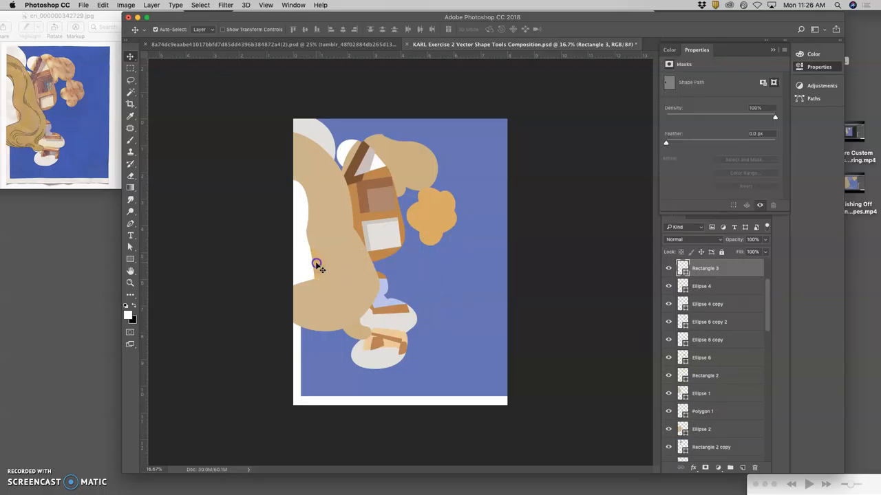
{"action": "left_click", "coordinate": [667, 268]}
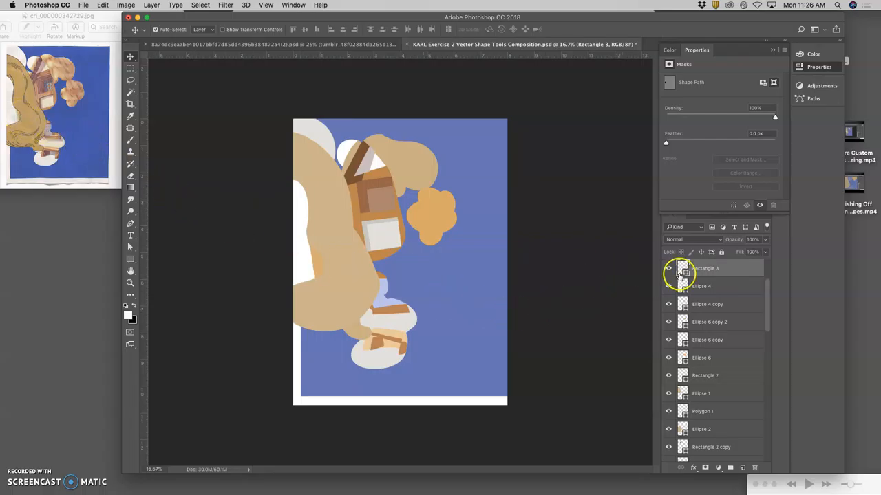
Step: Add a Foreground-to-Background gradient overlay to Rectangle 3 at 34% opacity and 16°
{"action": "double_click", "coordinate": [683, 268]}
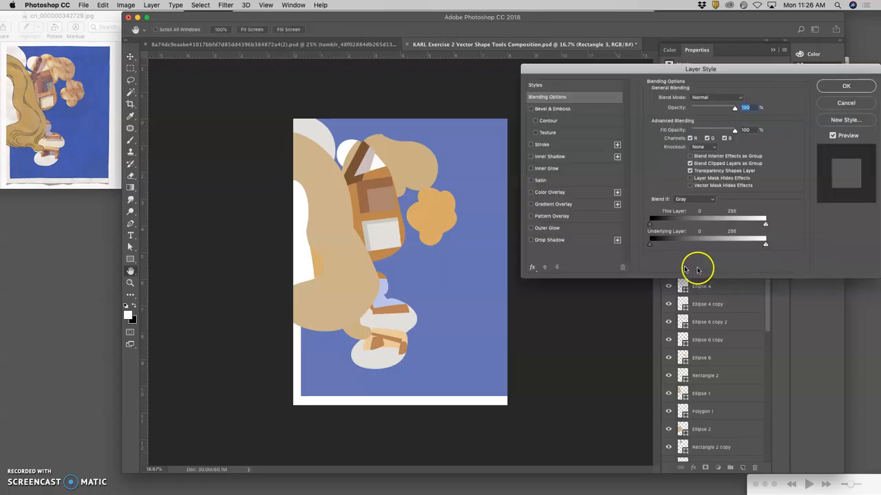
{"action": "mouse_move", "coordinate": [533, 201]}
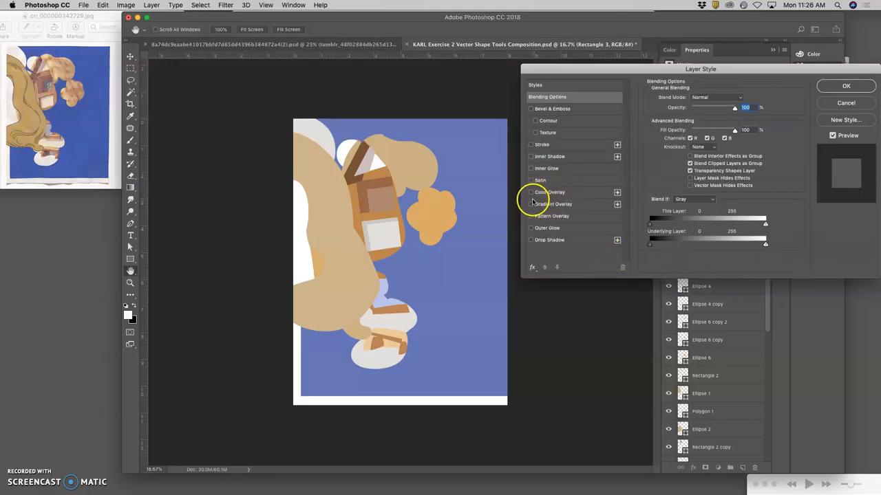
{"action": "left_click", "coordinate": [531, 204]}
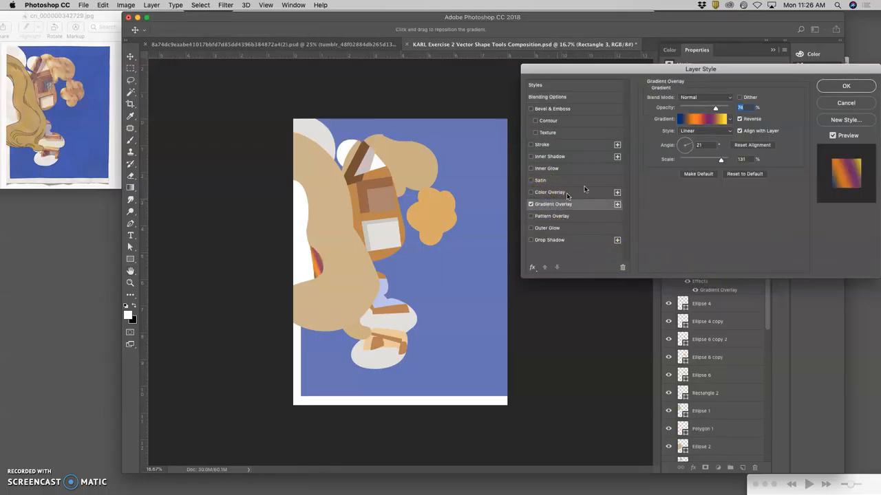
{"action": "left_click", "coordinate": [696, 118]}
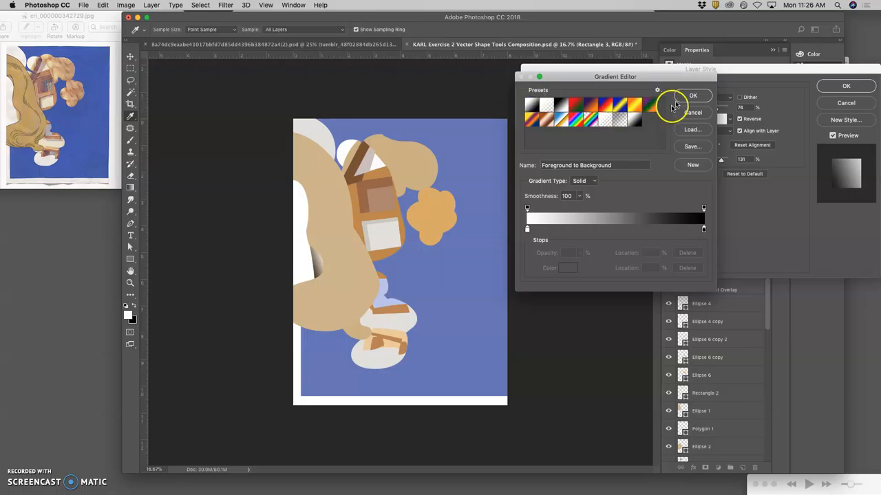
{"action": "left_click", "coordinate": [693, 96]}
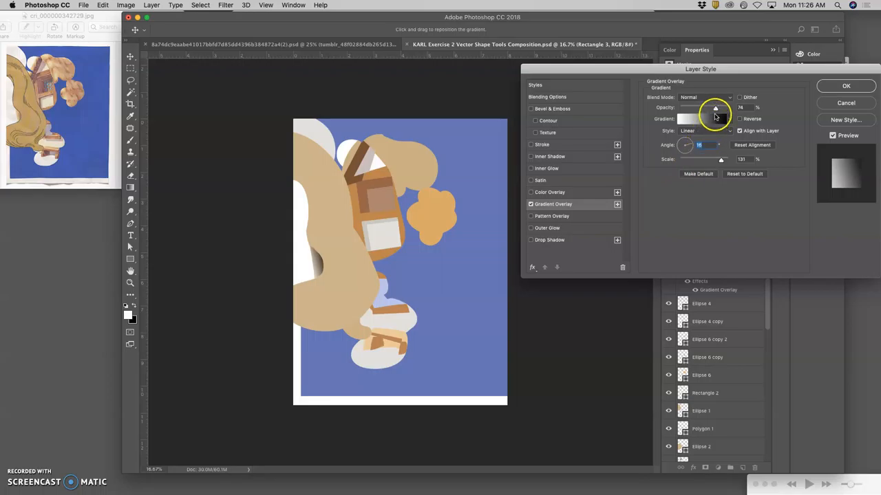
{"action": "left_click_drag", "start_coordinate": [715, 109], "coordinate": [695, 109]}
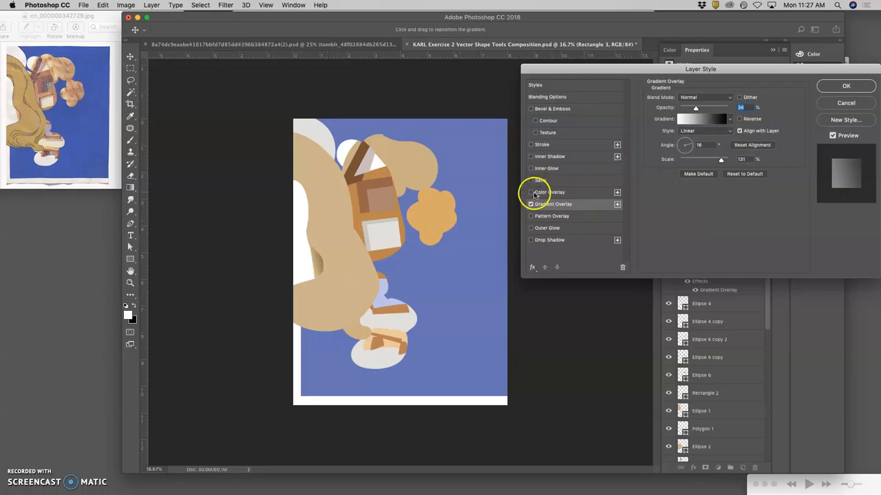
Step: Enable a light peach Color Overlay on Rectangle 3 at 49% opacity
{"action": "left_click", "coordinate": [531, 192]}
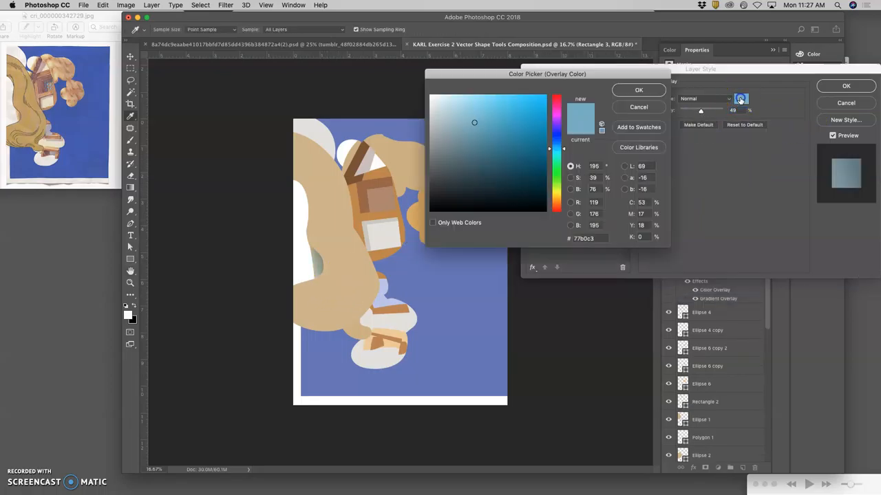
{"action": "left_click", "coordinate": [463, 136]}
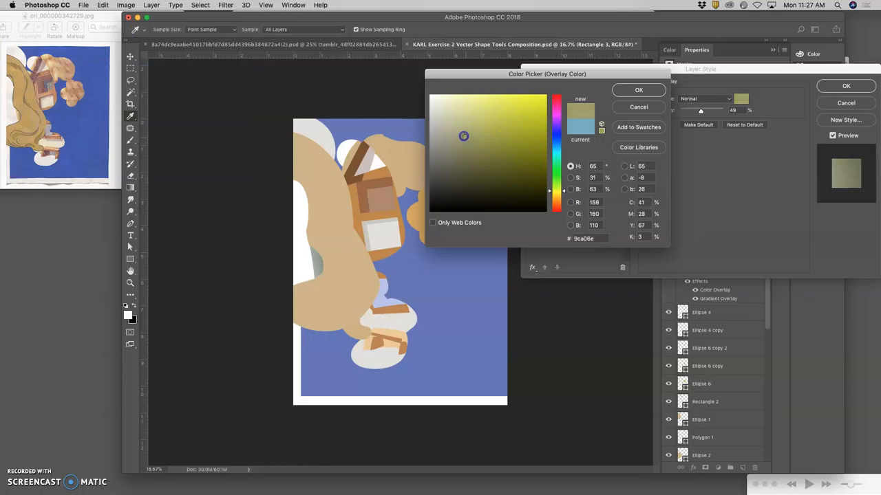
{"action": "left_click", "coordinate": [458, 108]}
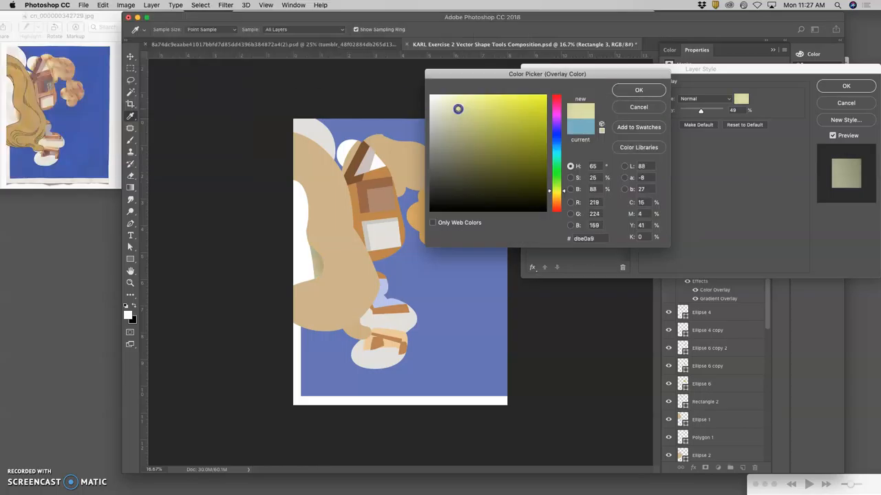
{"action": "left_click", "coordinate": [471, 119]}
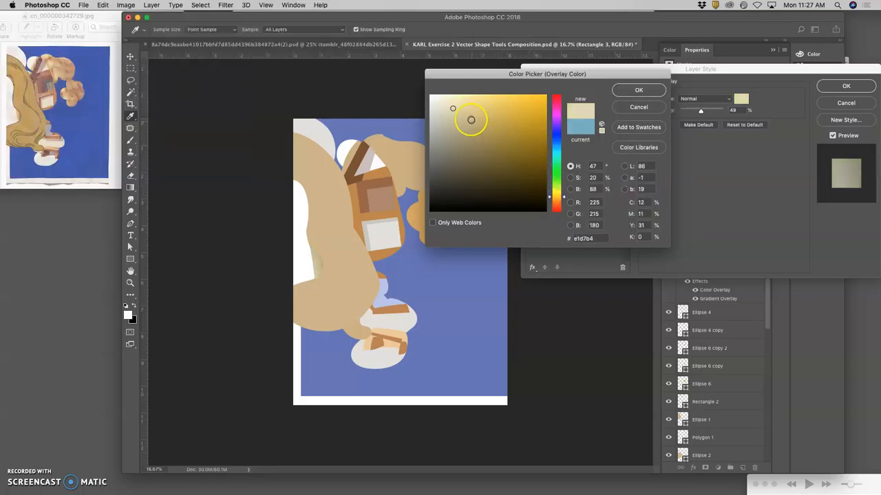
{"action": "left_click", "coordinate": [471, 108]}
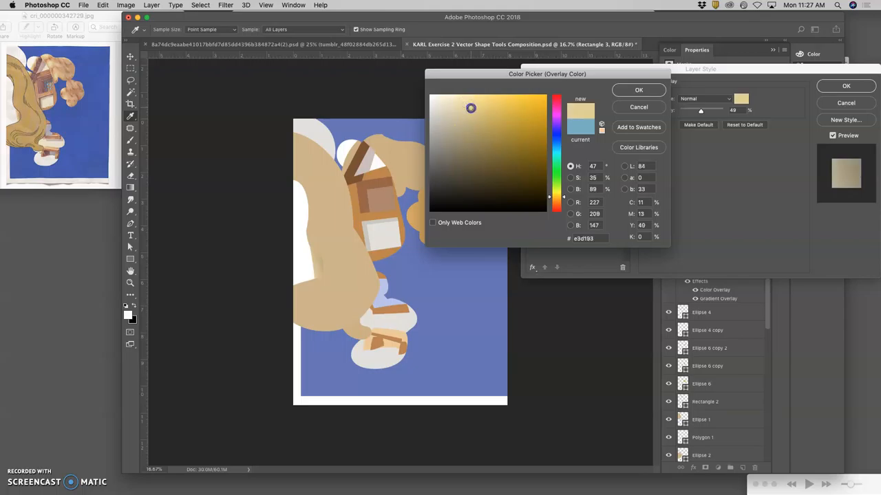
{"action": "left_click", "coordinate": [474, 110]}
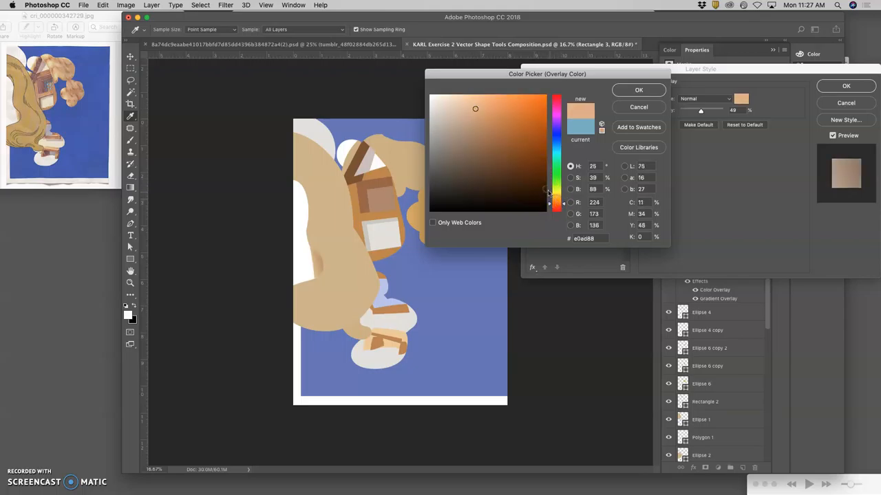
{"action": "left_click", "coordinate": [466, 105]}
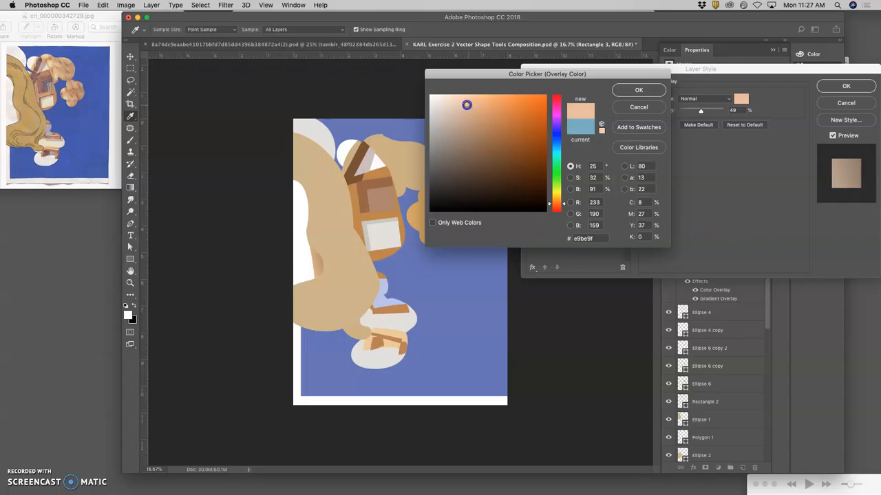
{"action": "left_click", "coordinate": [638, 89]}
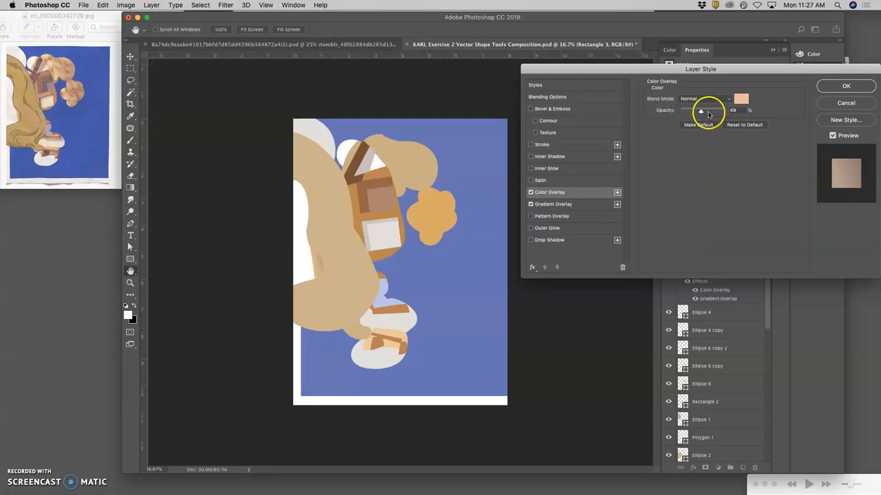
{"action": "left_click_drag", "start_coordinate": [700, 110], "coordinate": [693, 110]}
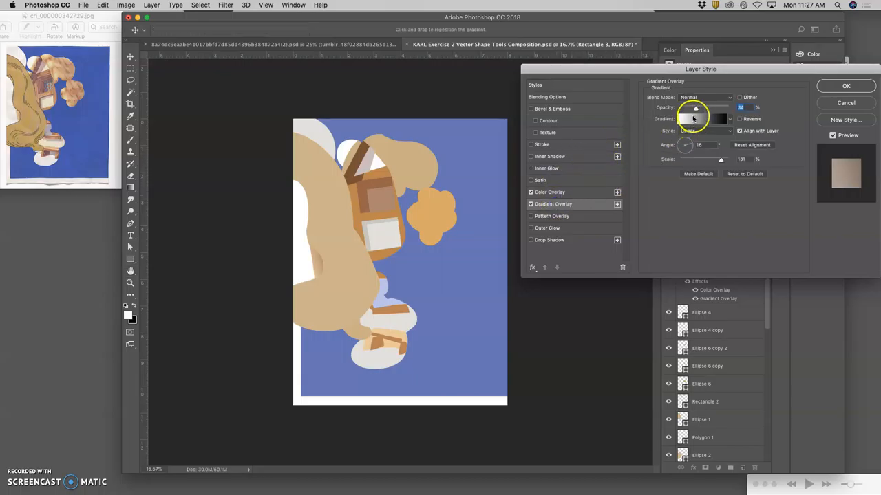
Step: Customize Rectangle 3's gradient overlay with an extra white stop at about 28%
{"action": "left_click", "coordinate": [704, 119]}
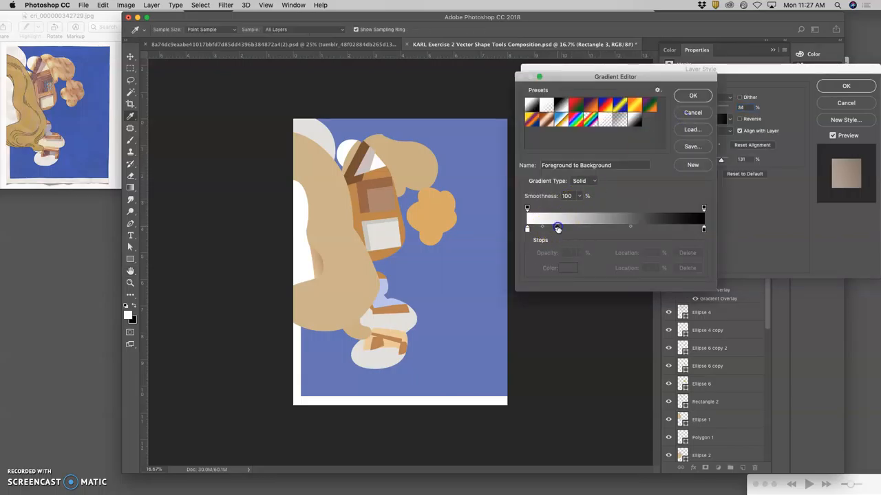
{"action": "left_click", "coordinate": [595, 231]}
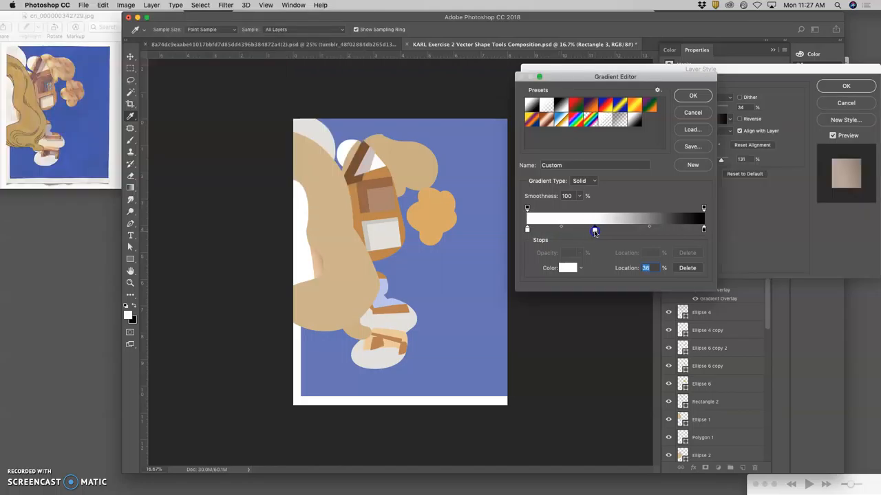
{"action": "left_click_drag", "start_coordinate": [595, 231], "coordinate": [585, 231]}
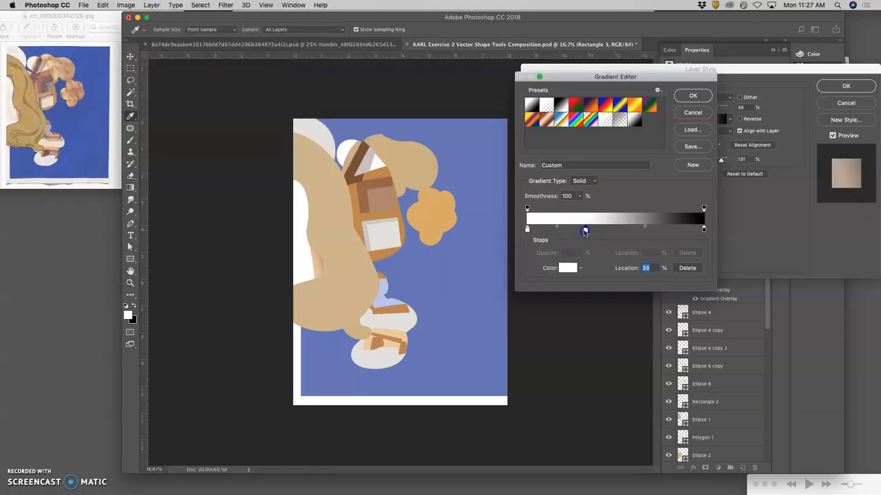
{"action": "left_click_drag", "start_coordinate": [585, 231], "coordinate": [575, 230]}
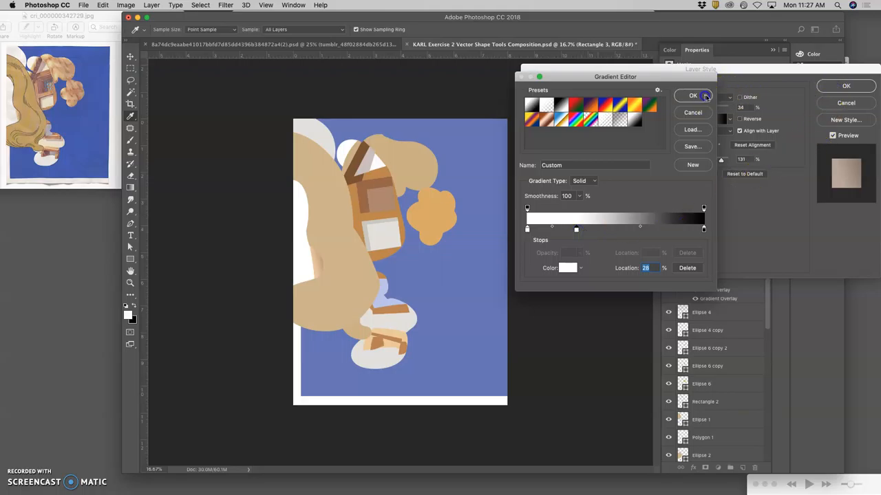
{"action": "left_click", "coordinate": [693, 95]}
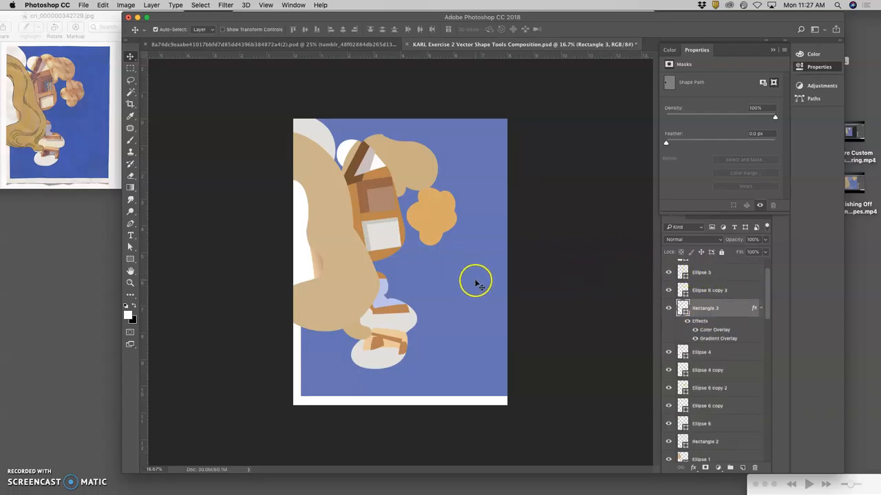
Step: Enable a gradient overlay on Rectangle 1 and shift two stops toward the gradient's start
{"action": "double_click", "coordinate": [709, 452]}
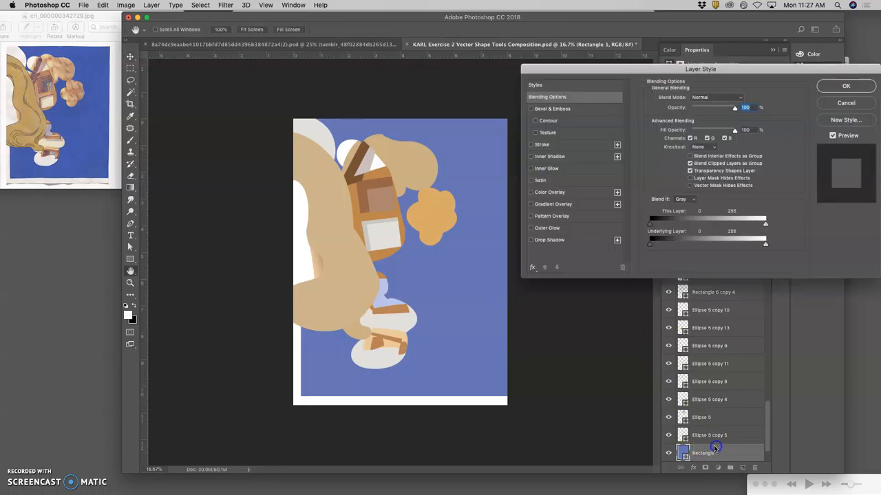
{"action": "left_click", "coordinate": [531, 203]}
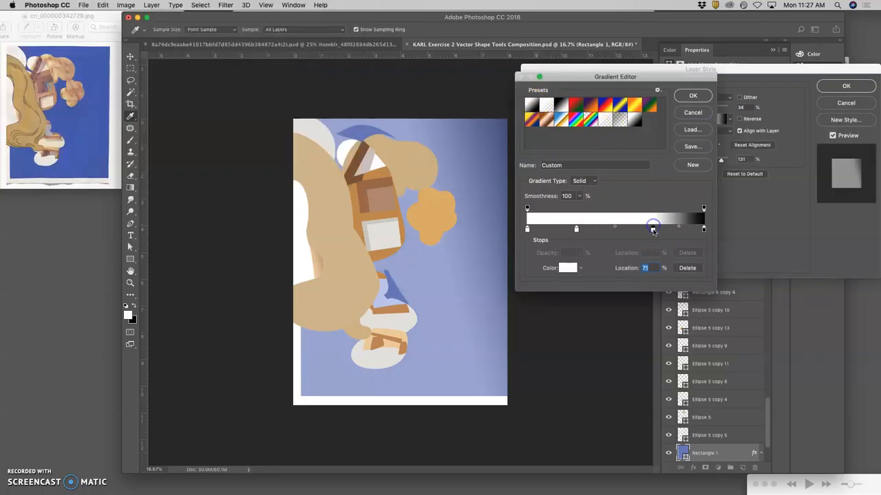
{"action": "left_click_drag", "start_coordinate": [653, 229], "coordinate": [550, 229]}
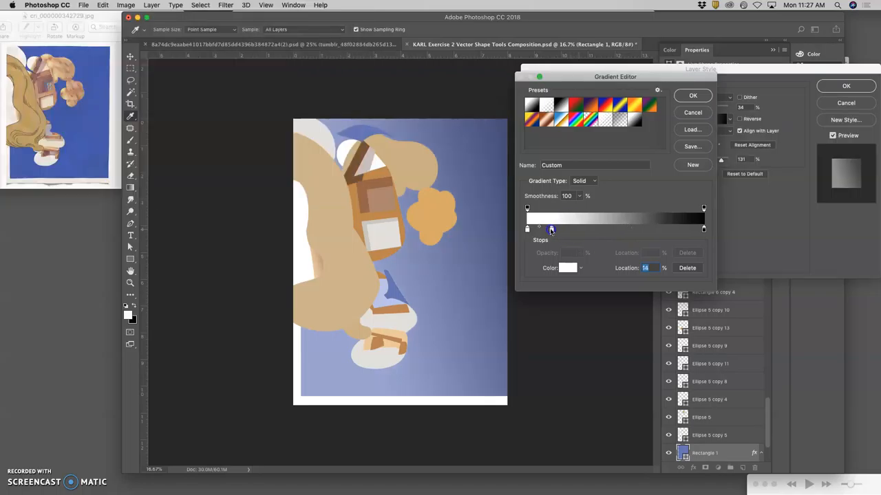
{"action": "left_click_drag", "start_coordinate": [551, 229], "coordinate": [542, 229]}
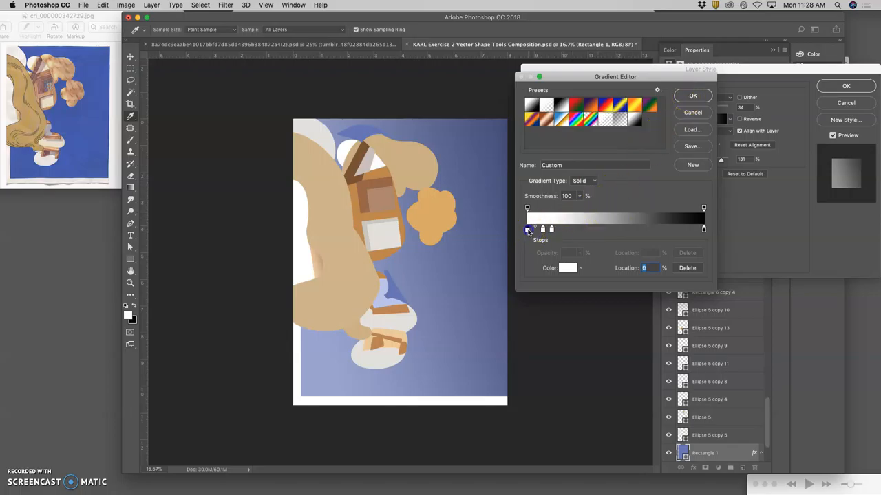
Step: Colour the first gradient stop dark grey and the 8% stop blue-grey
{"action": "left_click", "coordinate": [568, 267]}
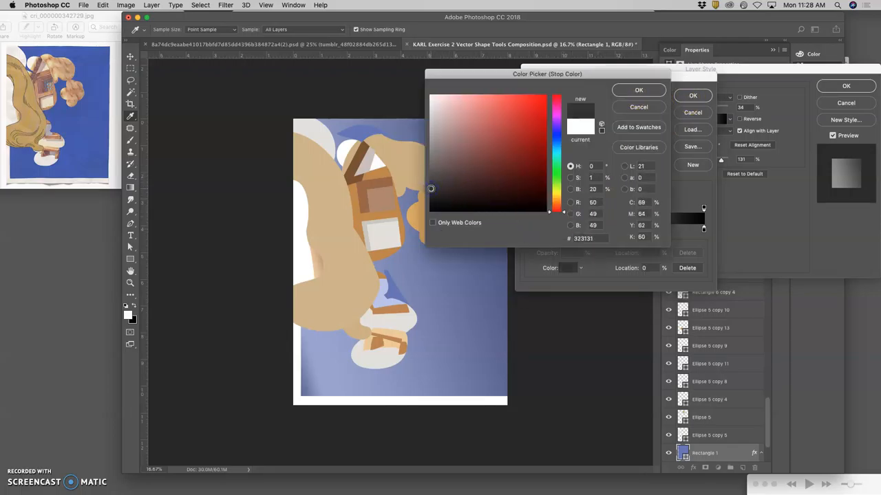
{"action": "left_click", "coordinate": [639, 90]}
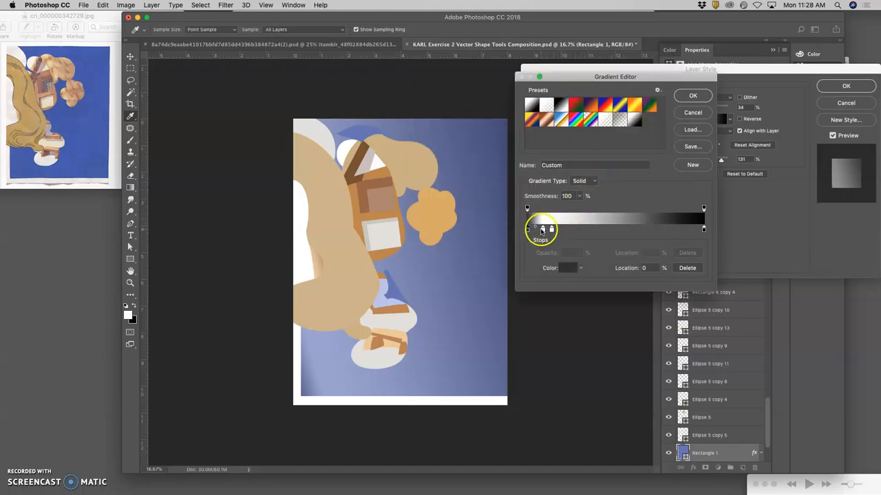
{"action": "left_click", "coordinate": [541, 229]}
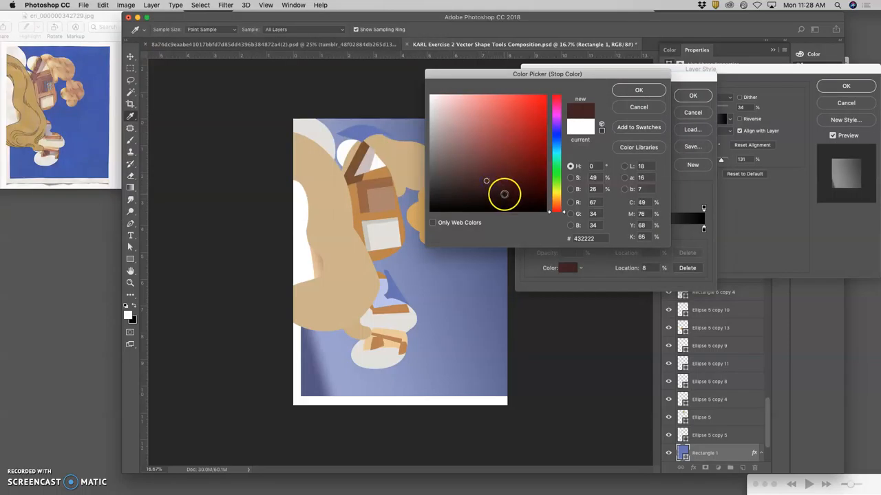
{"action": "left_click", "coordinate": [454, 167]}
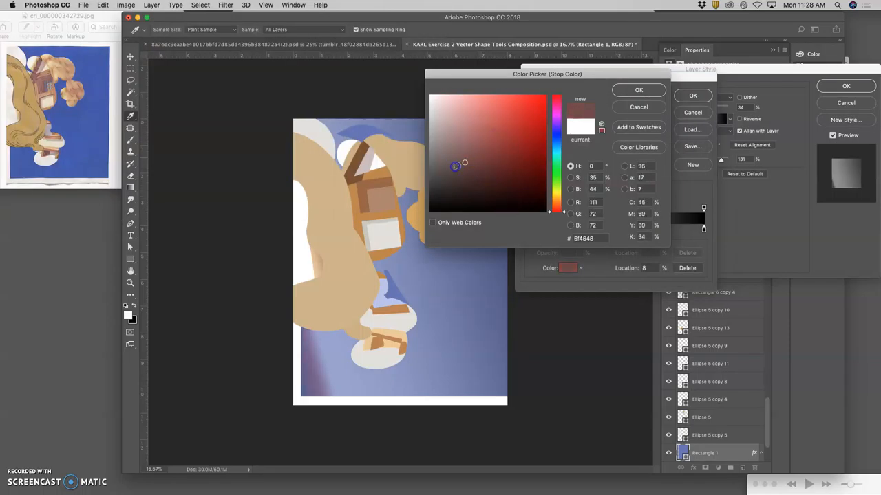
{"action": "left_click", "coordinate": [480, 147]}
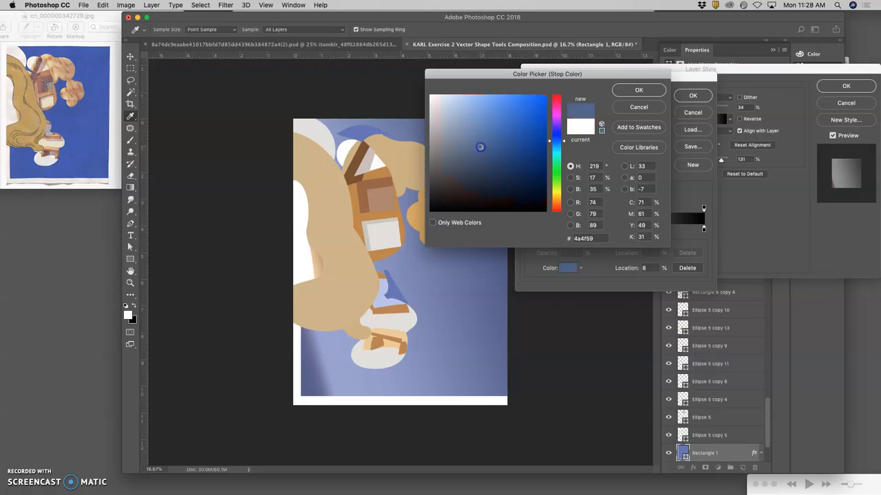
{"action": "left_click", "coordinate": [639, 89]}
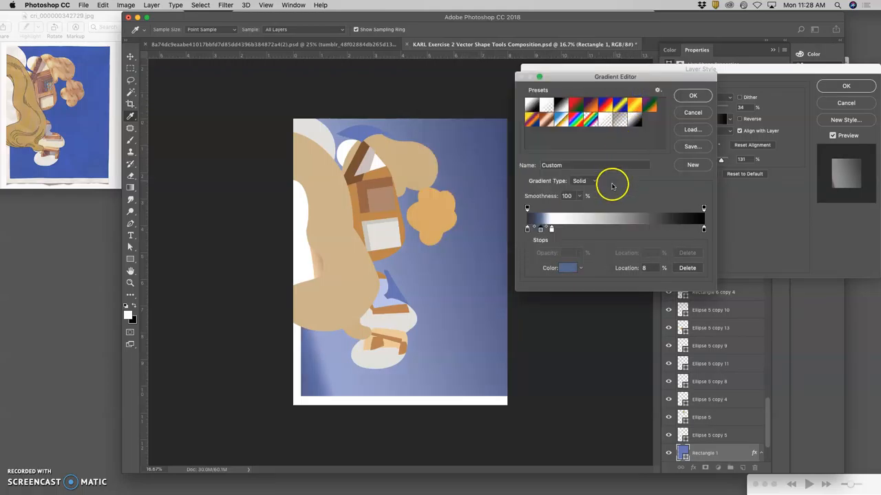
Step: Move the white stop to about 14%, colour it muted navy, and apply the gradient
{"action": "left_click_drag", "start_coordinate": [540, 229], "coordinate": [551, 229]}
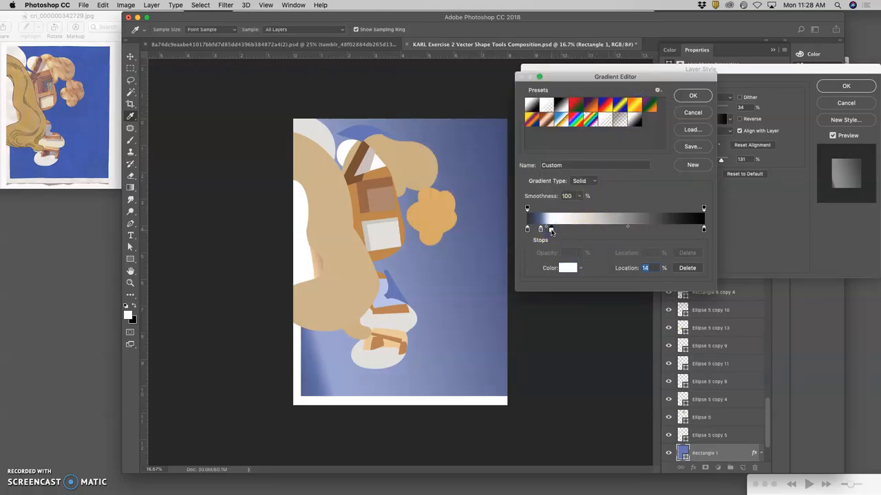
{"action": "left_click", "coordinate": [568, 268]}
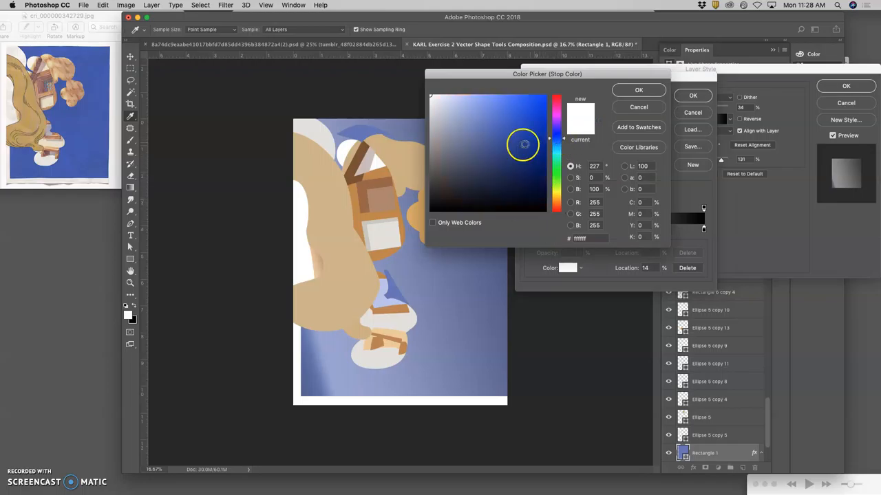
{"action": "left_click", "coordinate": [474, 160]}
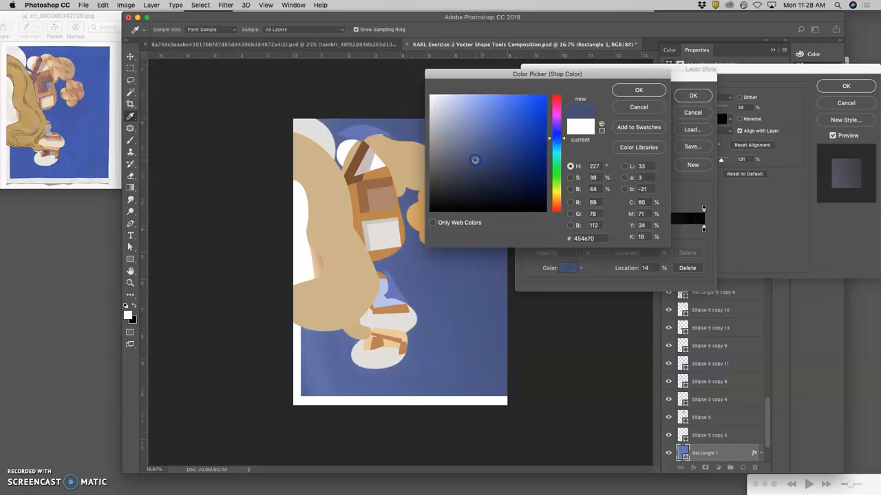
{"action": "left_click", "coordinate": [638, 90]}
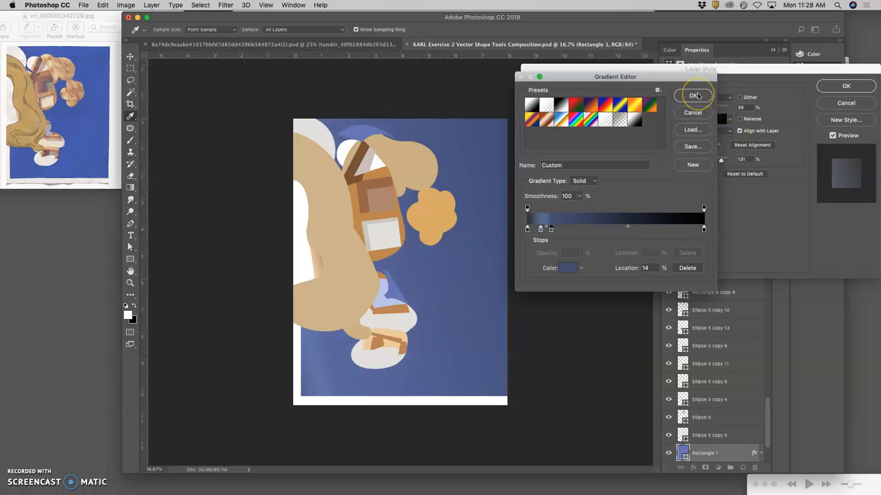
{"action": "left_click", "coordinate": [694, 95]}
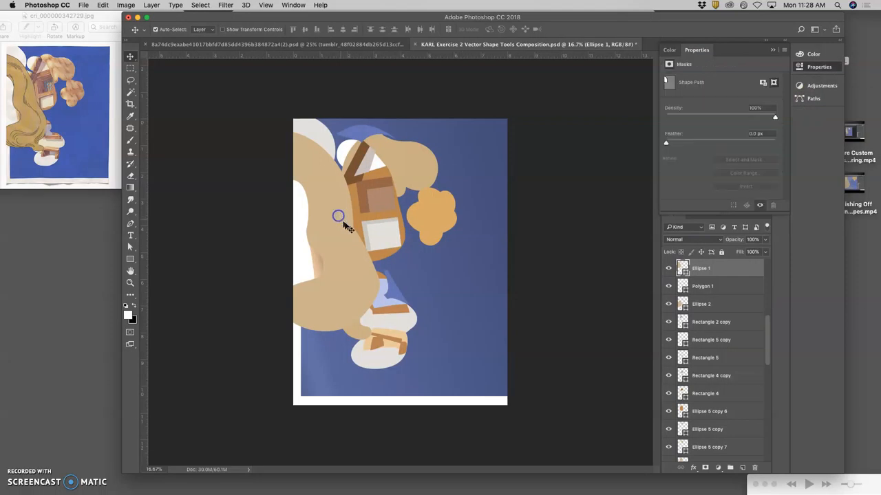
Step: Give Ellipse 1 a Violet, Orange gradient overlay at 12% opacity, 151°, scale 76%
{"action": "left_click", "coordinate": [668, 268]}
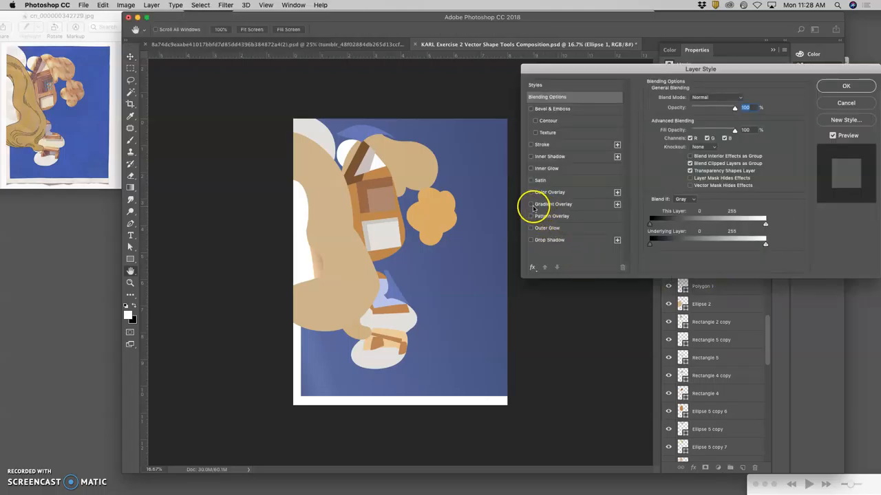
{"action": "left_click", "coordinate": [531, 204]}
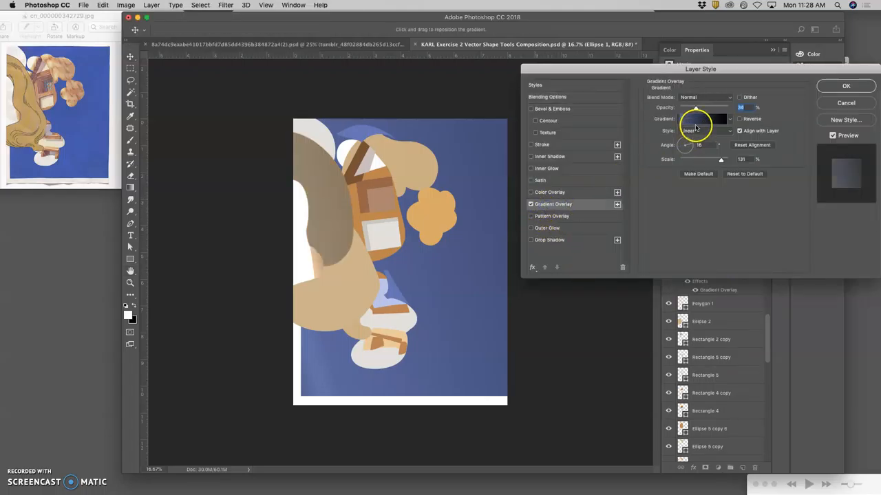
{"action": "left_click", "coordinate": [705, 119]}
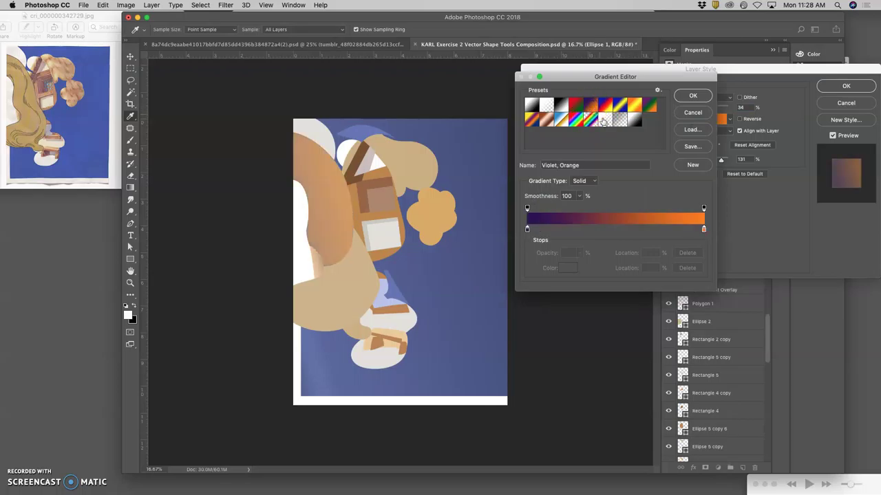
{"action": "left_click", "coordinate": [692, 95]}
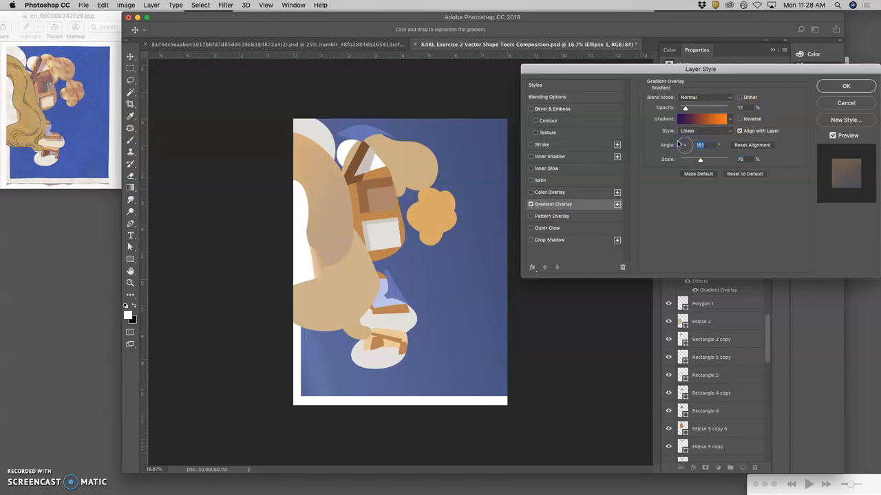
{"action": "left_click", "coordinate": [846, 86]}
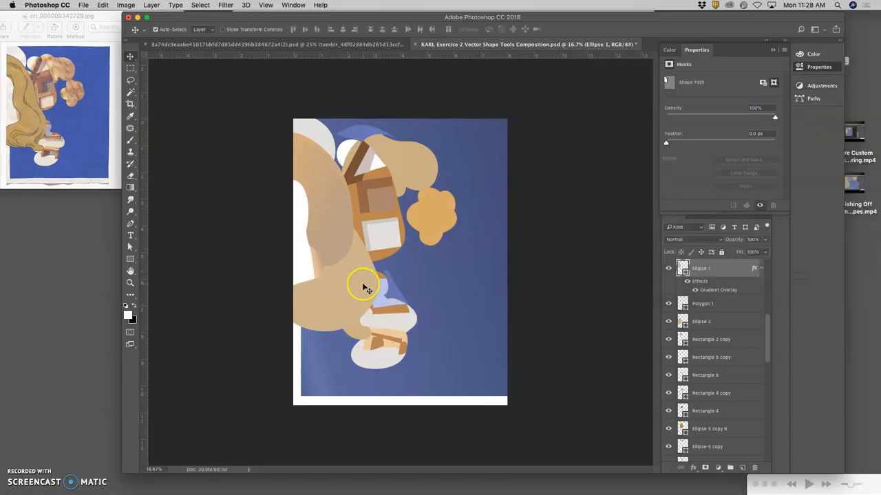
Step: Enable a Gradient Overlay in Ellipse 2's Layer Style and apply it
{"action": "double_click", "coordinate": [702, 322]}
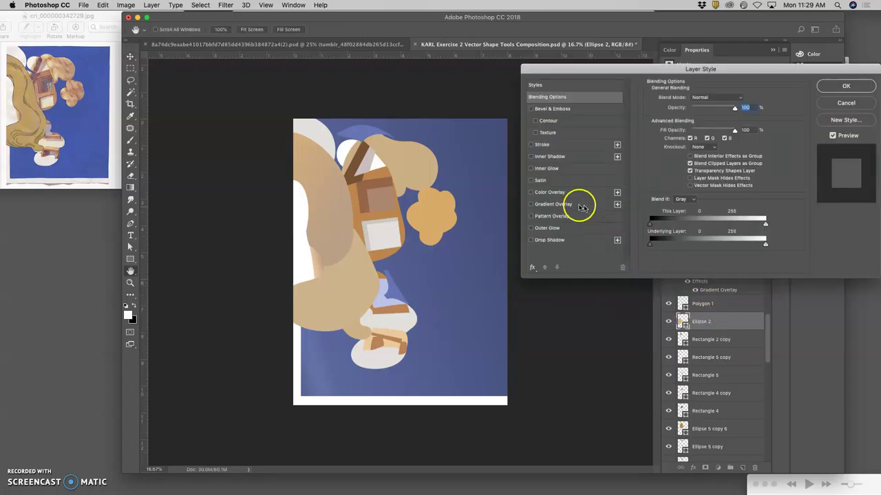
{"action": "left_click", "coordinate": [531, 204]}
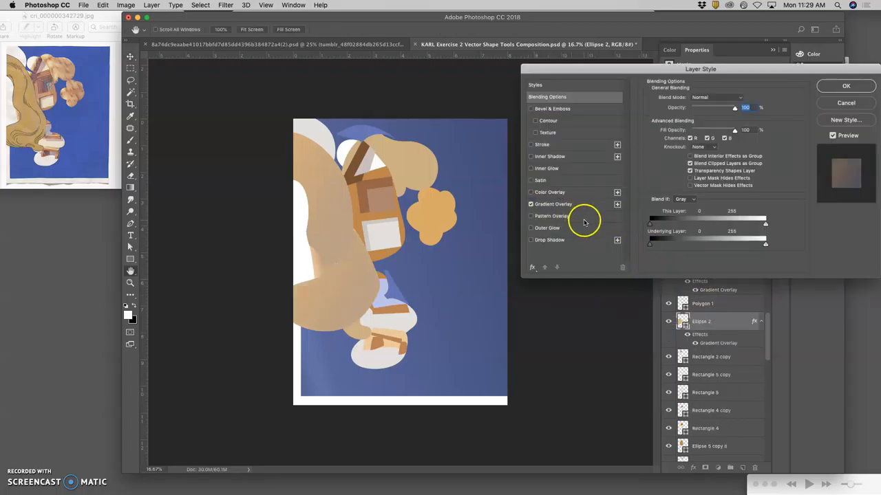
{"action": "left_click", "coordinate": [552, 203]}
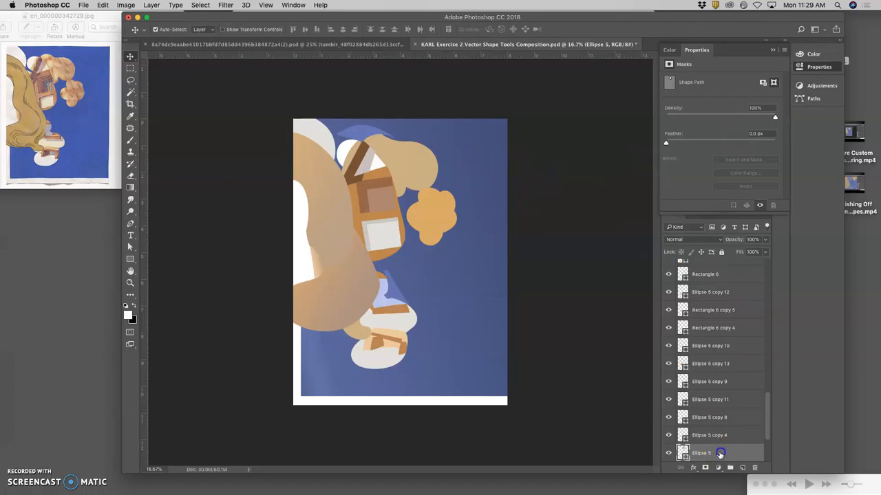
Step: Add a gradient overlay to Ellipse 5, blended in Overlay mode
{"action": "double_click", "coordinate": [709, 453]}
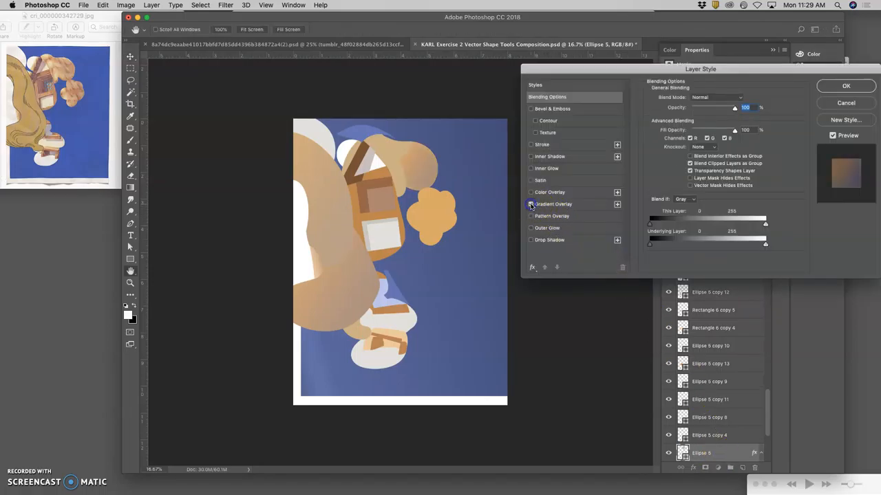
{"action": "left_click", "coordinate": [531, 204]}
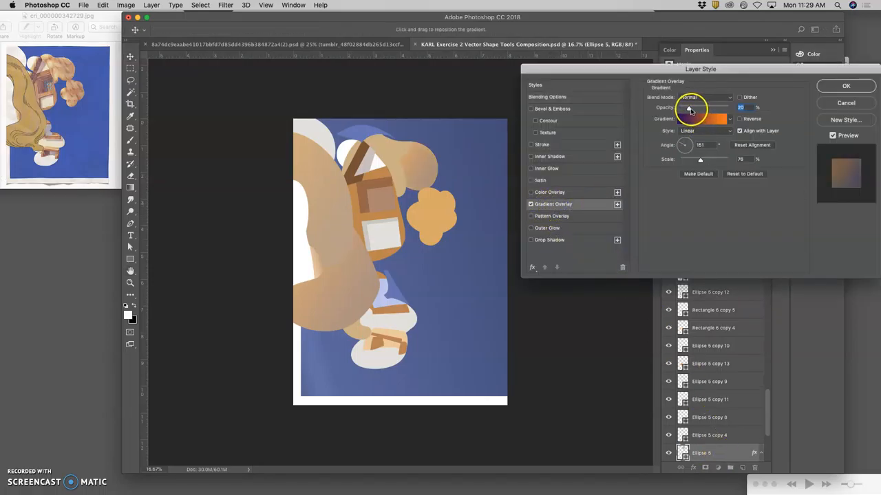
{"action": "left_click", "coordinate": [706, 97]}
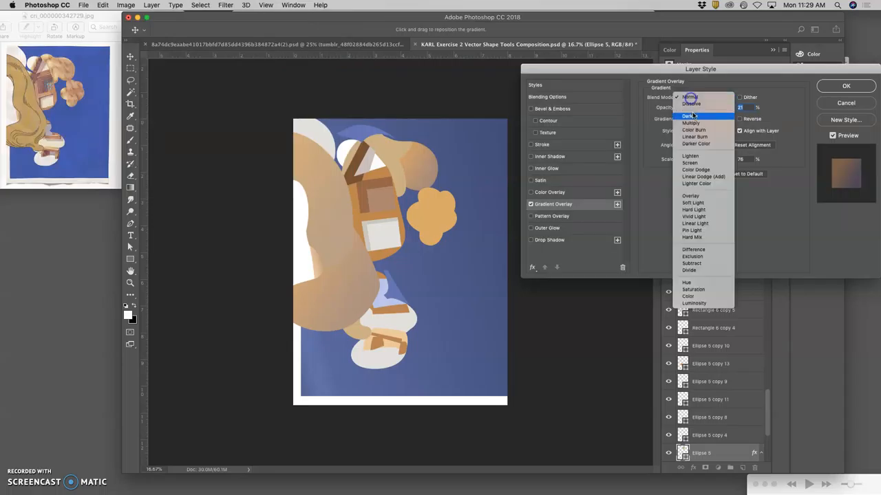
{"action": "left_click", "coordinate": [691, 196]}
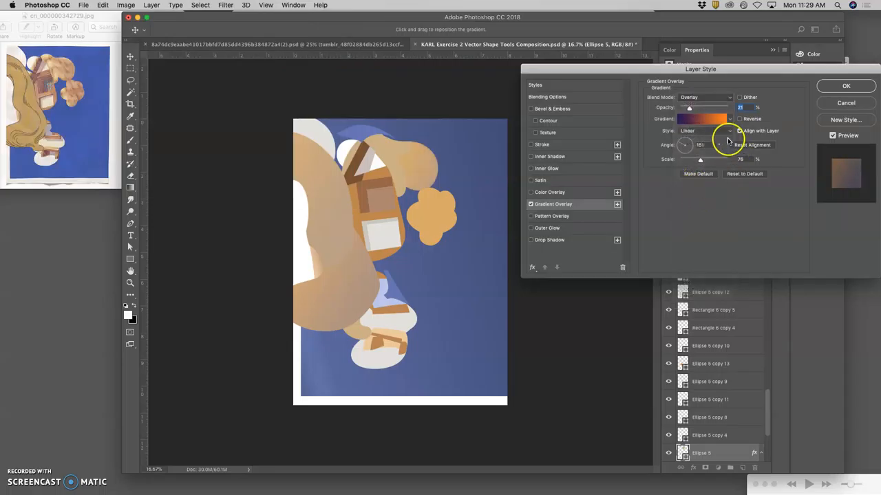
{"action": "left_click", "coordinate": [846, 86]}
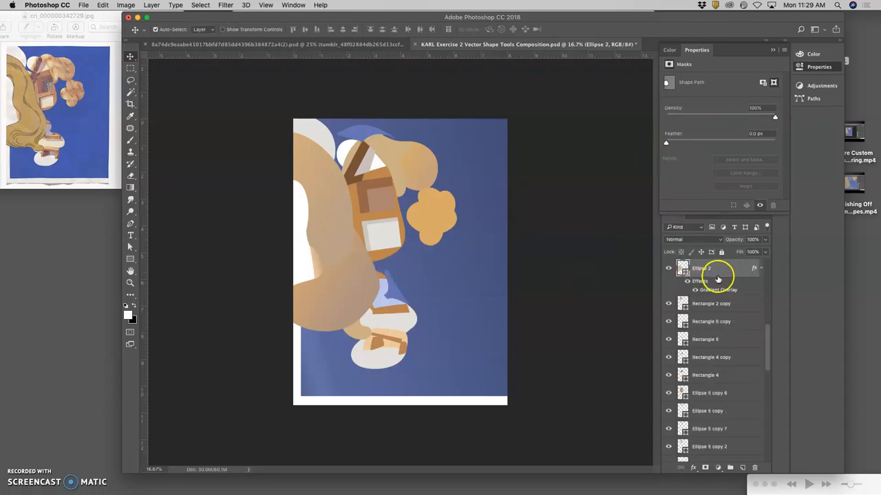
Step: Change Ellipse 2's gradient overlay blend mode, settling on Multiply
{"action": "double_click", "coordinate": [718, 290]}
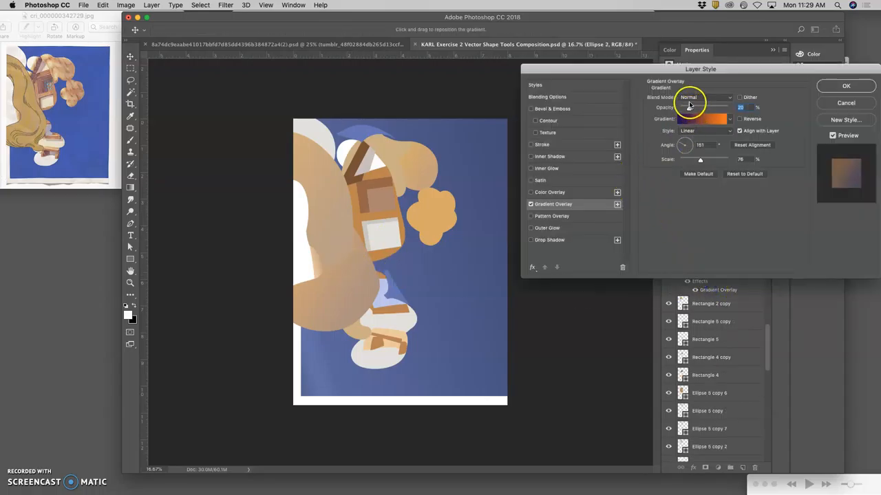
{"action": "left_click", "coordinate": [705, 97]}
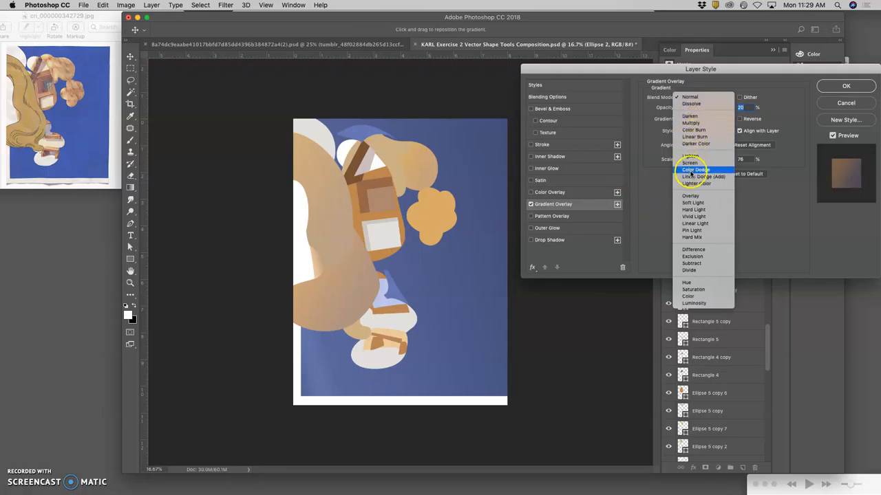
{"action": "left_click", "coordinate": [690, 195]}
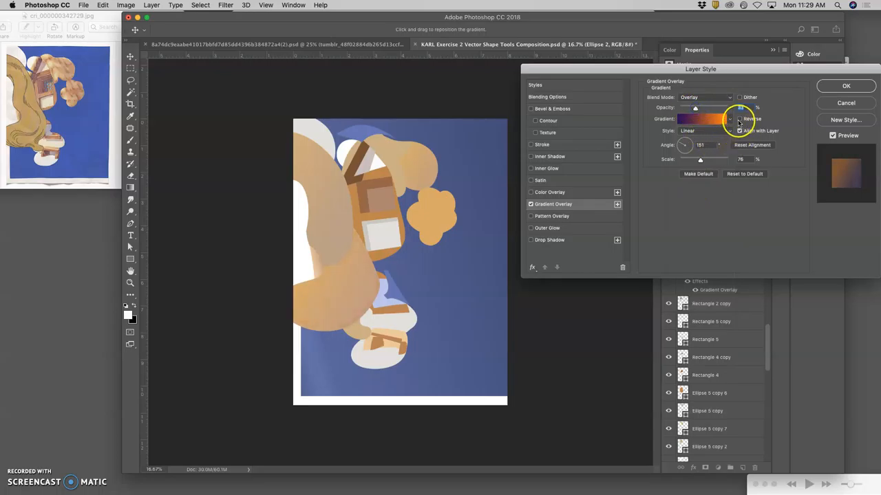
{"action": "left_click", "coordinate": [704, 97]}
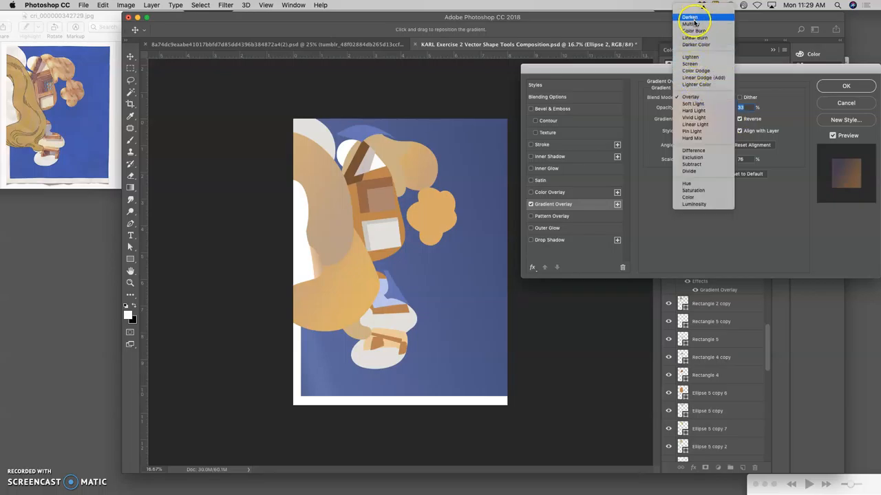
{"action": "left_click", "coordinate": [693, 24]}
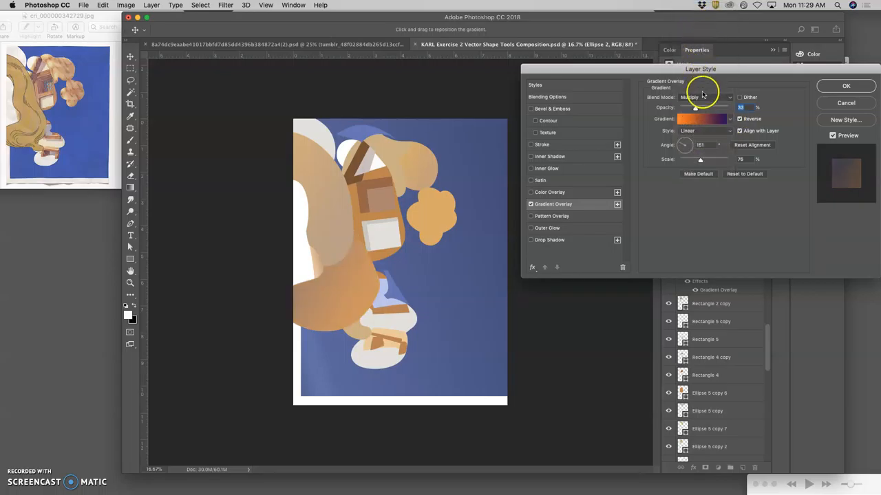
{"action": "left_click", "coordinate": [702, 97]}
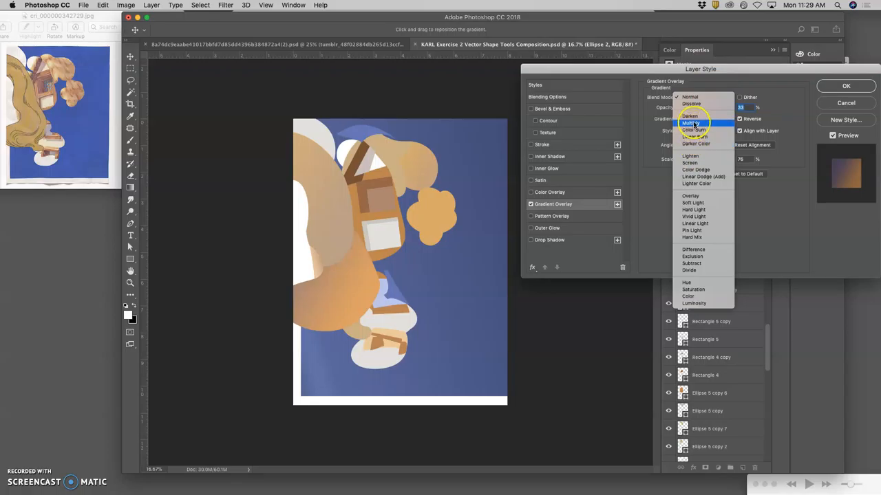
{"action": "left_click", "coordinate": [695, 144]}
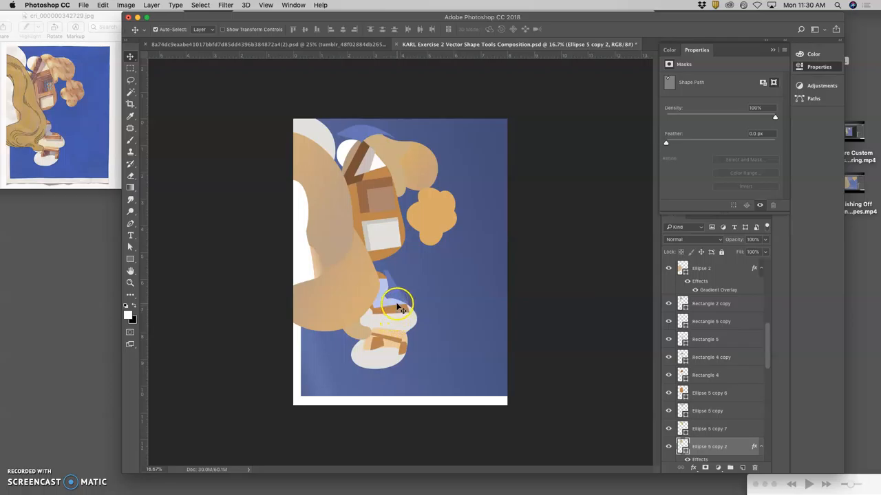
{"action": "mouse_move", "coordinate": [423, 267]}
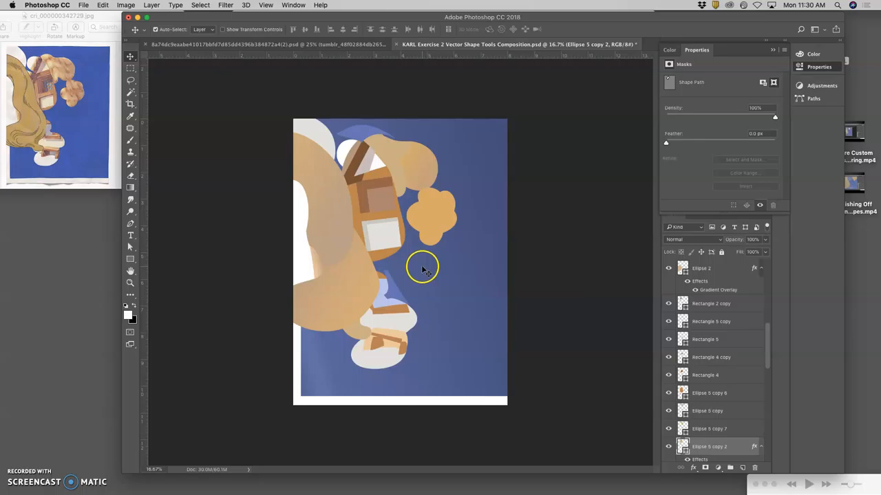
{"action": "mouse_move", "coordinate": [40, 116]}
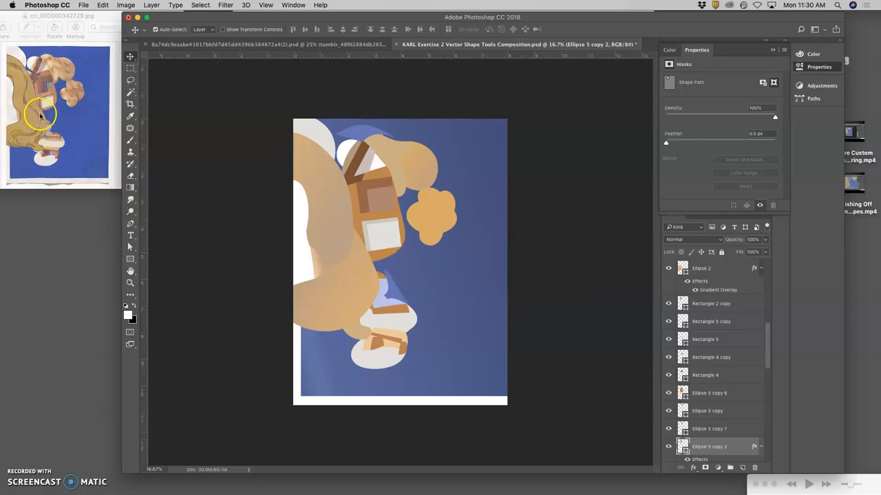
{"action": "mouse_move", "coordinate": [320, 332]}
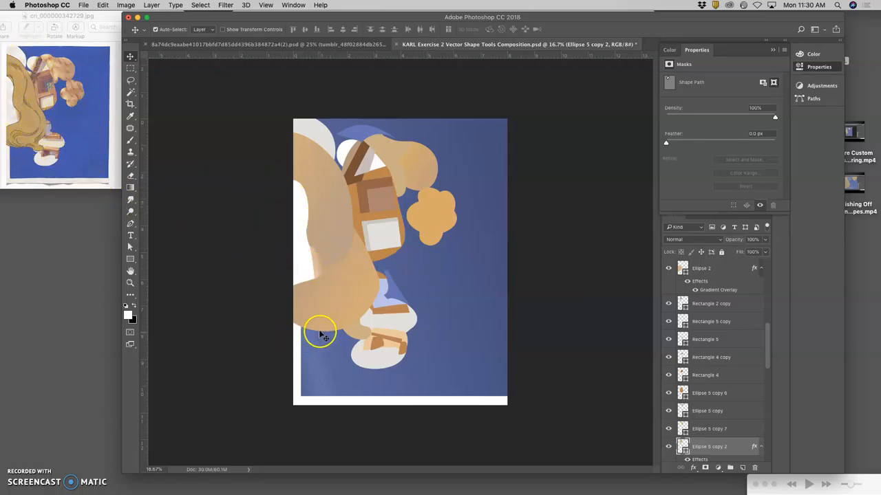
Step: Select the Ellipse tool and drag an ellipse over the lower tan area
{"action": "left_click", "coordinate": [130, 258]}
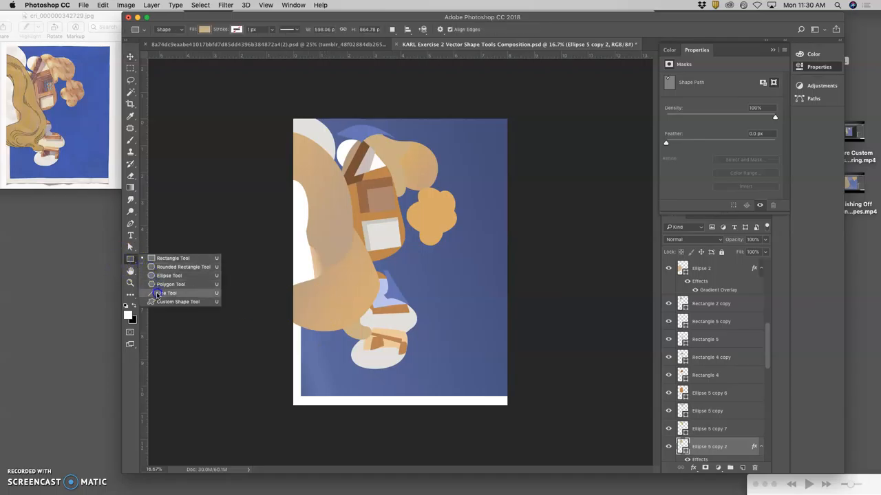
{"action": "left_click", "coordinate": [167, 293]}
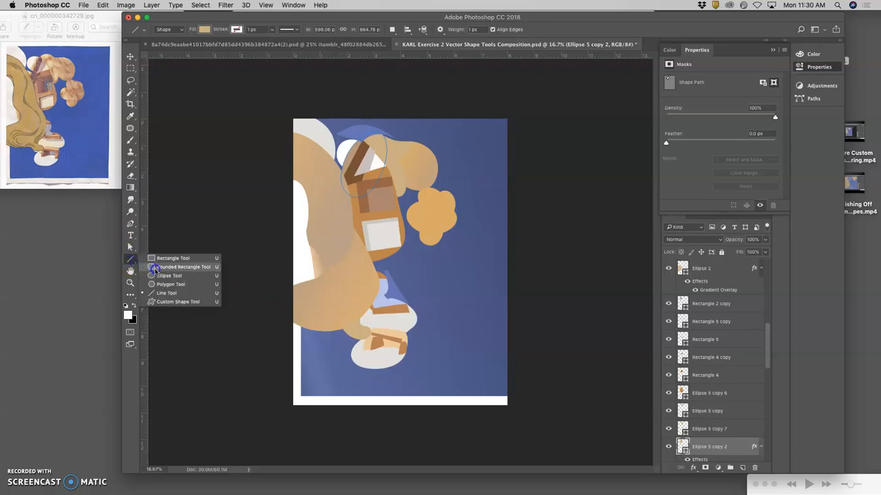
{"action": "left_click", "coordinate": [169, 275]}
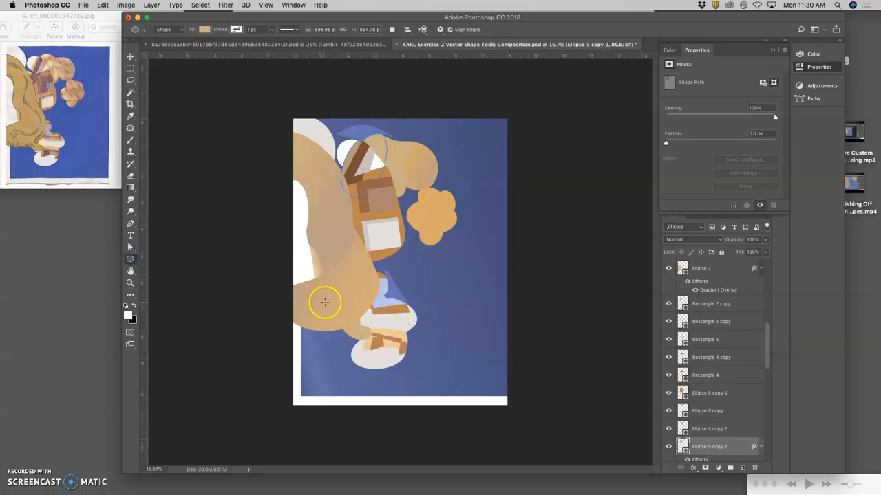
{"action": "left_click_drag", "start_coordinate": [325, 303], "coordinate": [367, 260]}
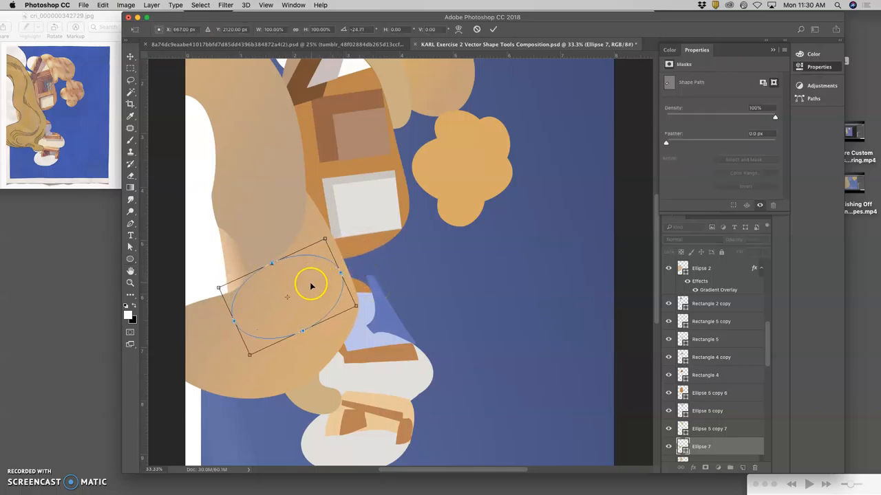
Step: Warp Ellipse 7 by pulling its lower-right, top-right and lower-left handles, then commit
{"action": "right_click", "coordinate": [309, 286]}
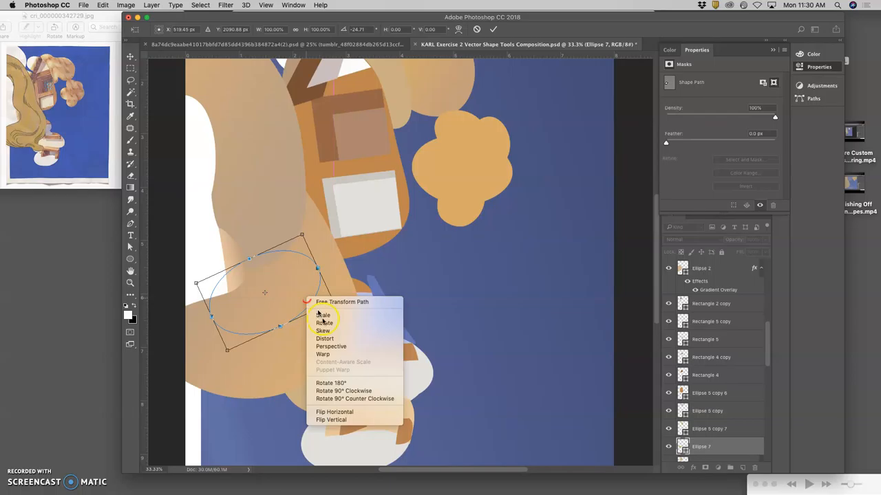
{"action": "left_click", "coordinate": [323, 354]}
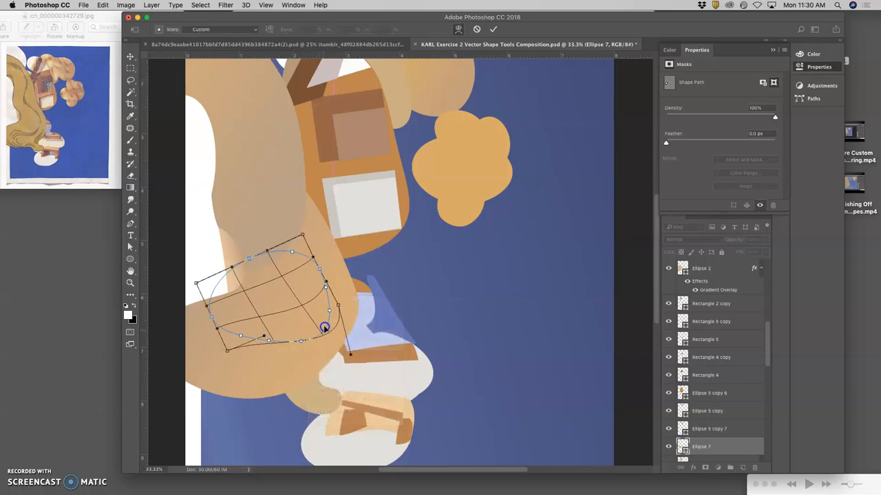
{"action": "left_click_drag", "start_coordinate": [325, 329], "coordinate": [306, 267]}
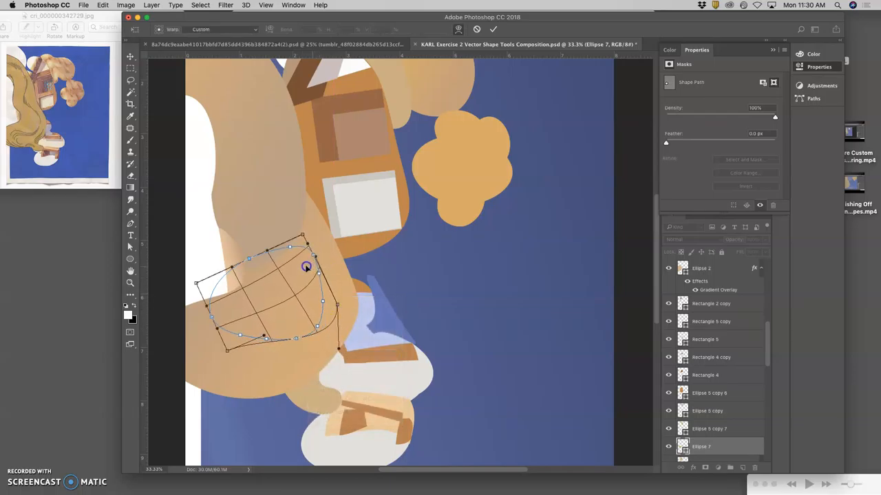
{"action": "left_click_drag", "start_coordinate": [306, 267], "coordinate": [284, 244]}
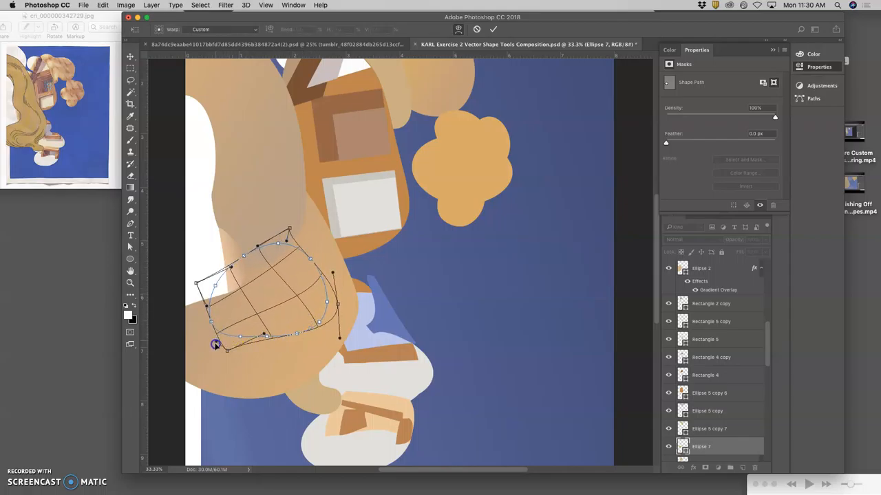
{"action": "left_click_drag", "start_coordinate": [215, 344], "coordinate": [218, 321]}
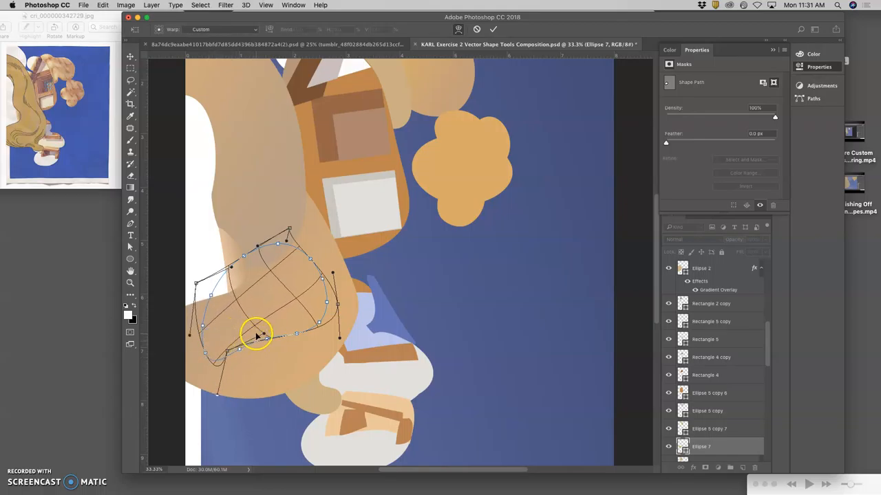
{"action": "left_click", "coordinate": [492, 29]}
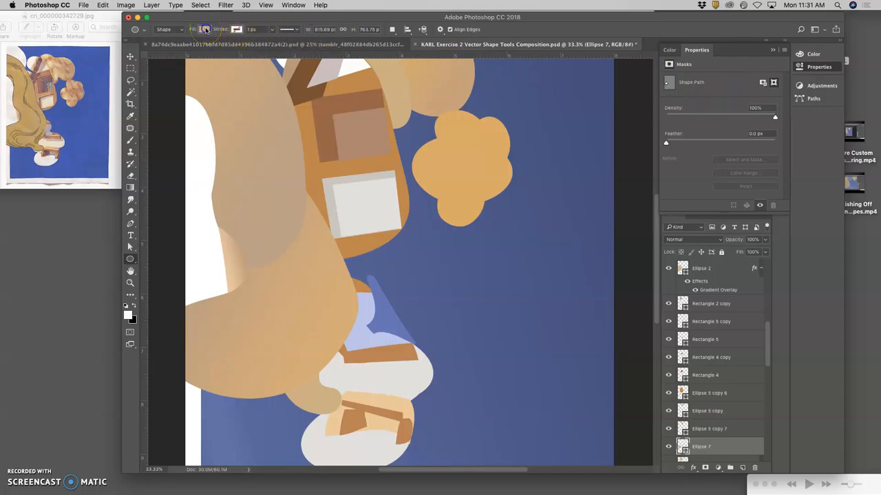
Step: Set Ellipse 7's fill to none and its stroke to near-black
{"action": "left_click", "coordinate": [206, 29]}
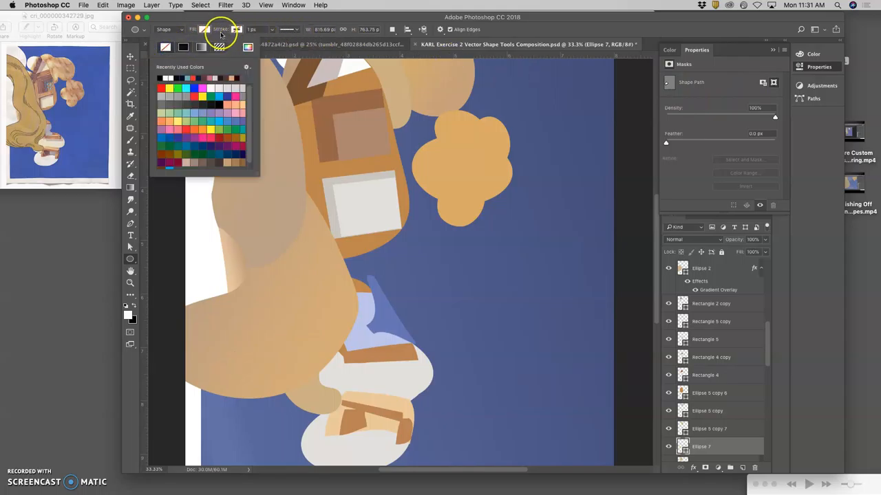
{"action": "left_click", "coordinate": [236, 29]}
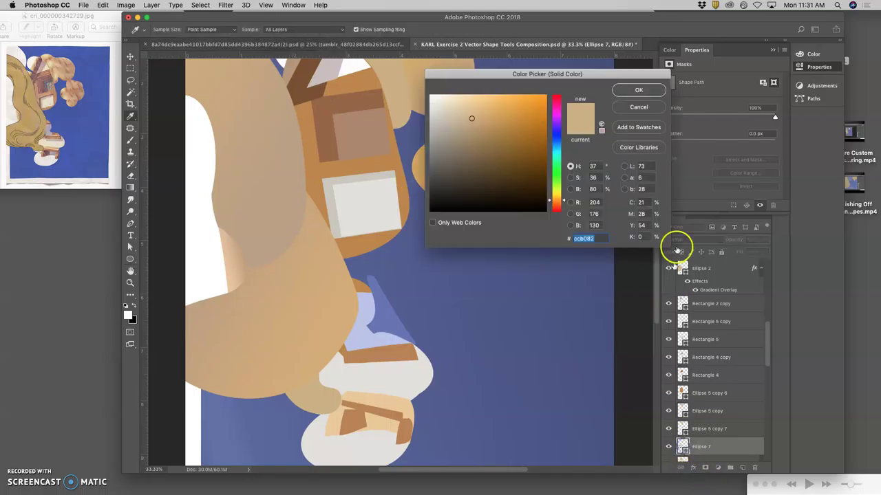
{"action": "left_click", "coordinate": [437, 202]}
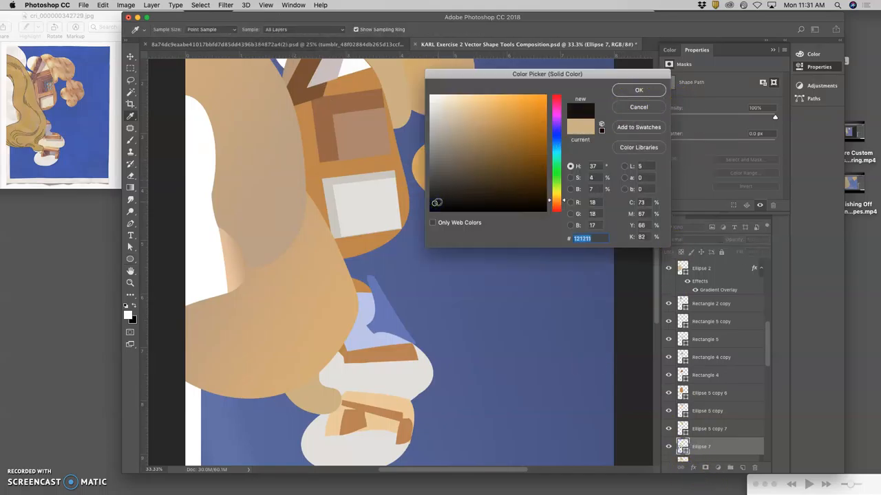
{"action": "left_click", "coordinate": [637, 90]}
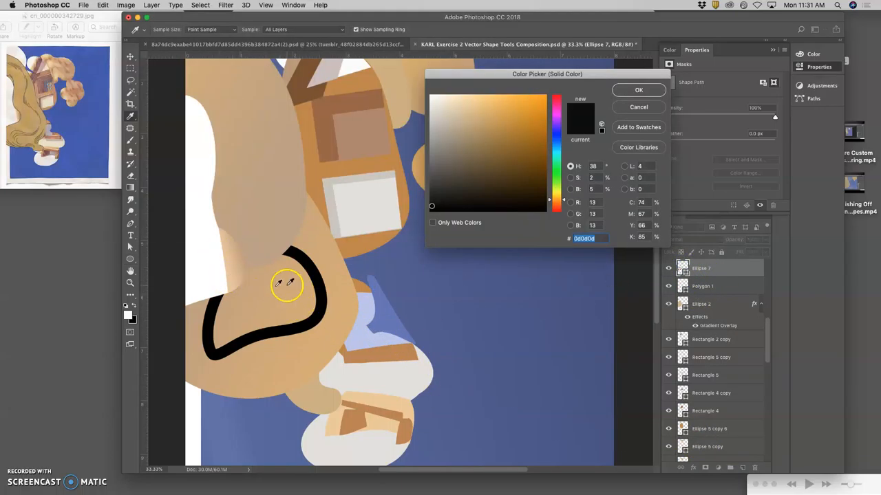
{"action": "mouse_move", "coordinate": [461, 237]}
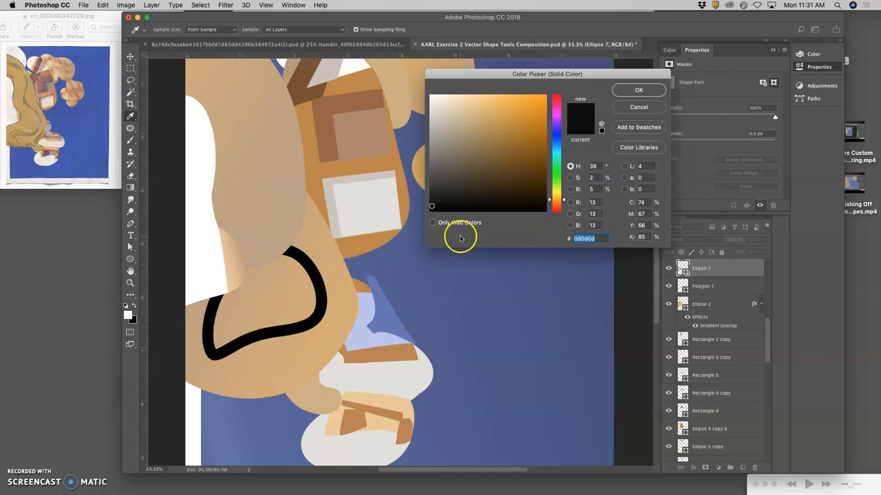
{"action": "left_click", "coordinate": [638, 90]}
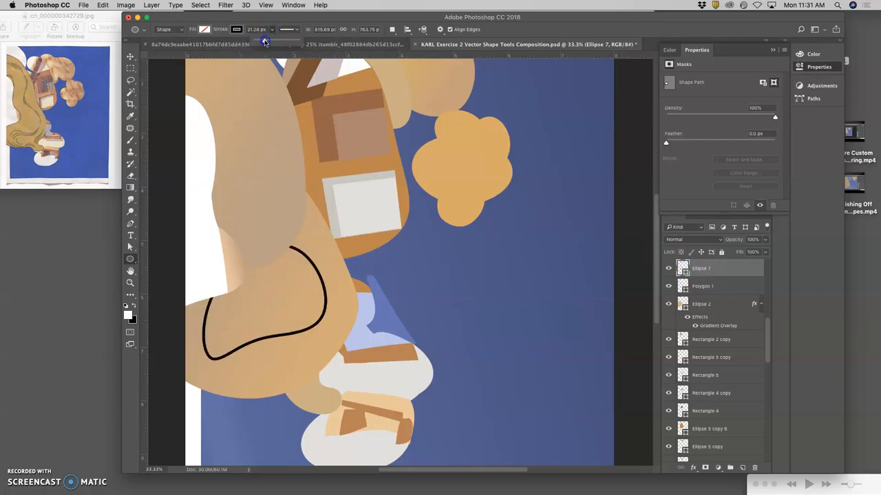
Step: Give Ellipse 7 a roughly 12 px dashed stroke with rounded caps and gap 3
{"action": "left_click_drag", "start_coordinate": [264, 39], "coordinate": [296, 30]}
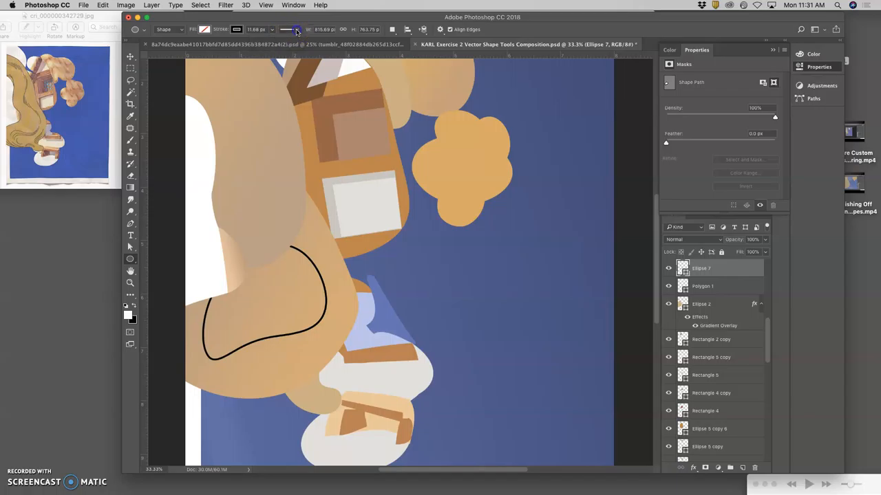
{"action": "left_click", "coordinate": [289, 29]}
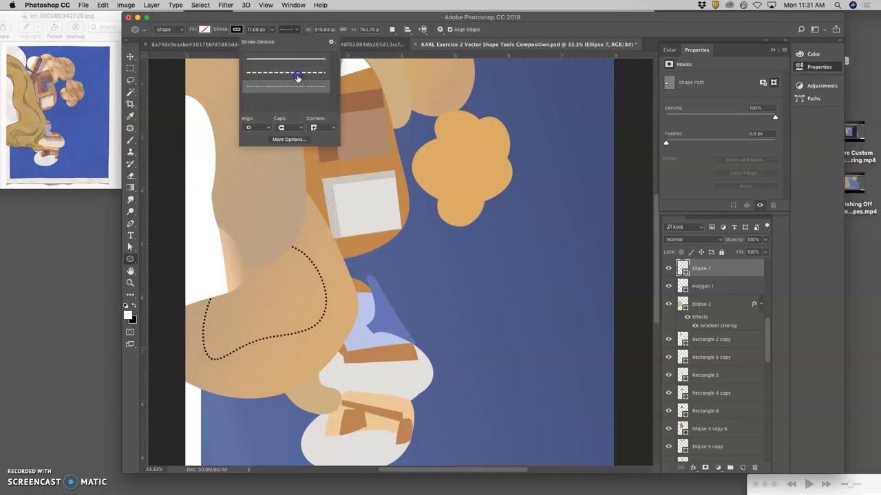
{"action": "left_click", "coordinate": [285, 86]}
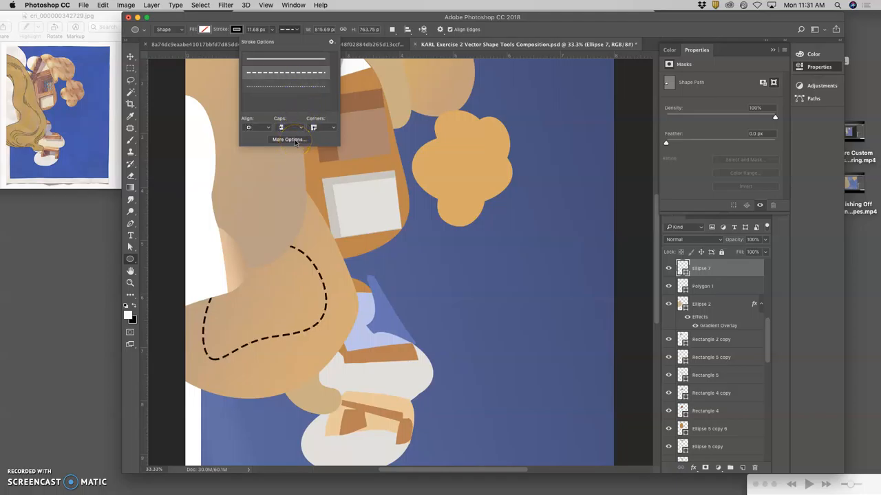
{"action": "left_click", "coordinate": [288, 139]}
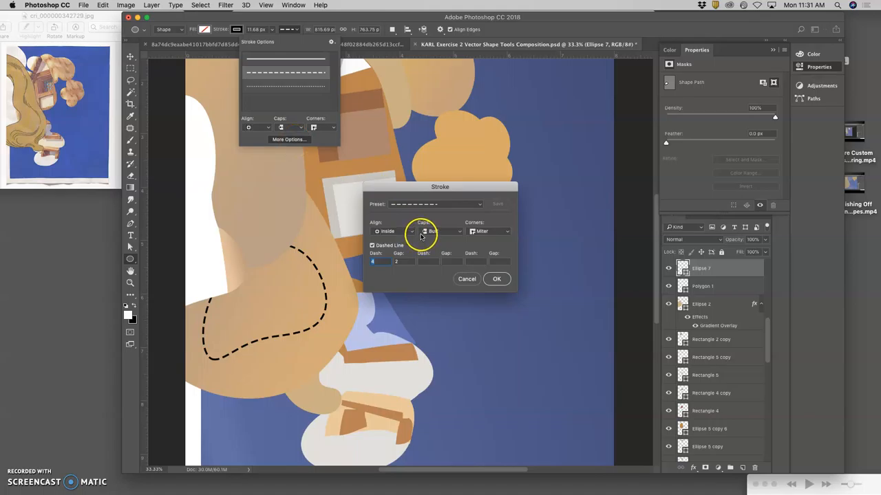
{"action": "left_click", "coordinate": [434, 232]}
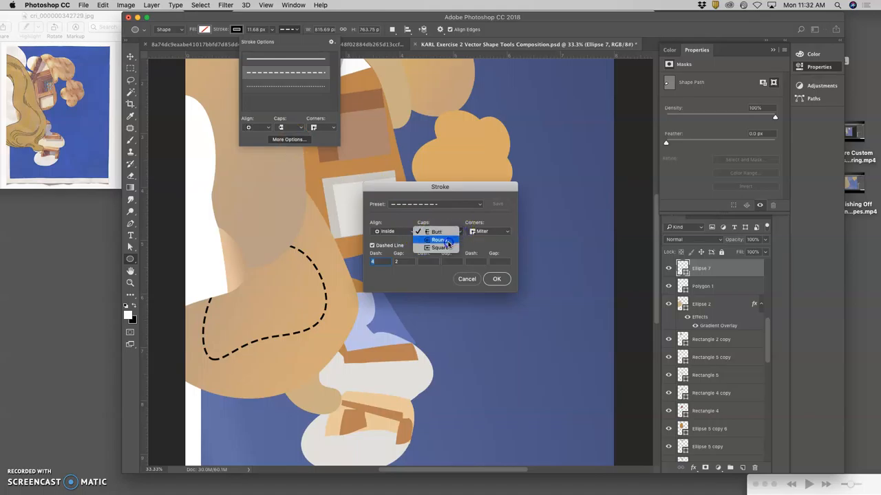
{"action": "left_click", "coordinate": [438, 239]}
{"action": "type", "text": "8"}
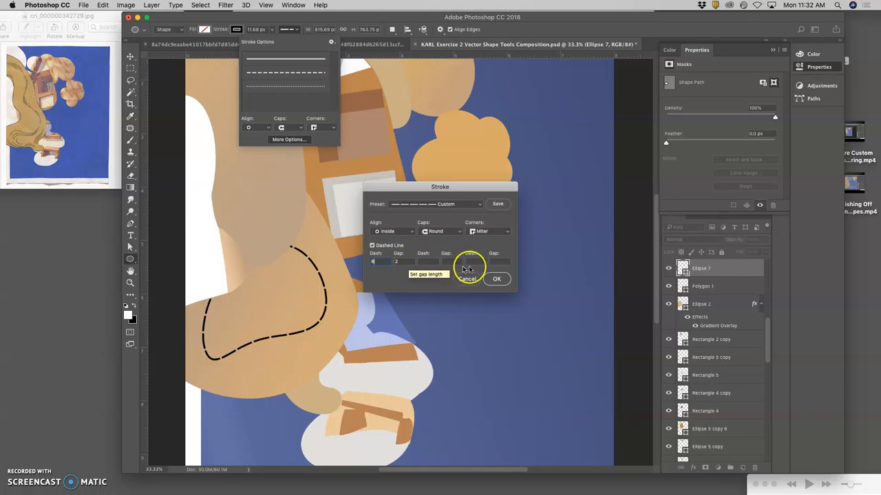
{"action": "left_click", "coordinate": [397, 262]}
{"action": "type", "text": "15"}
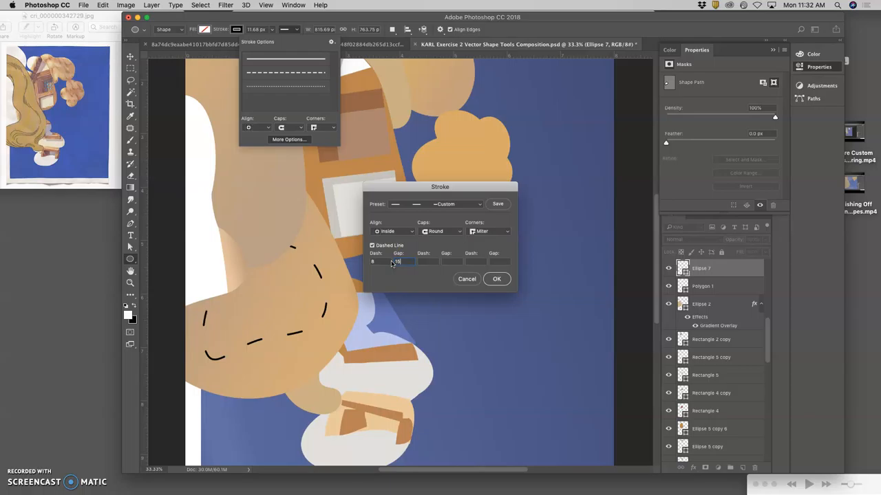
{"action": "type", "text": "3"}
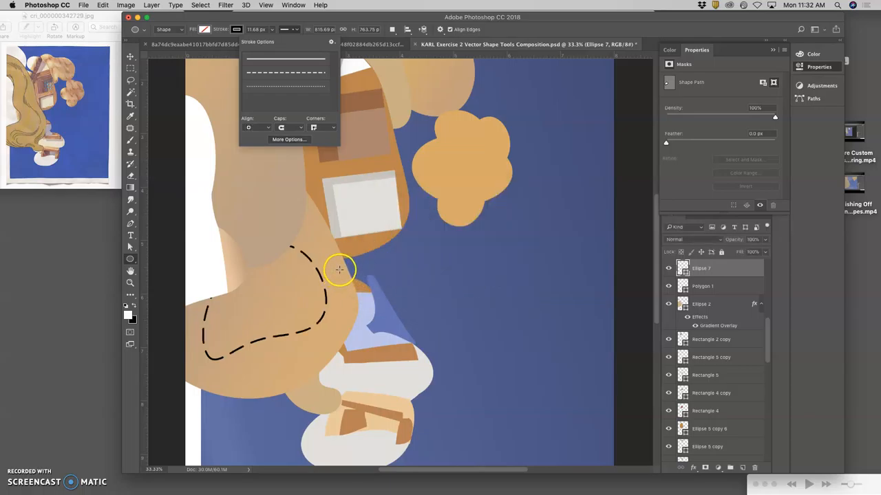
{"action": "mouse_move", "coordinate": [470, 280]}
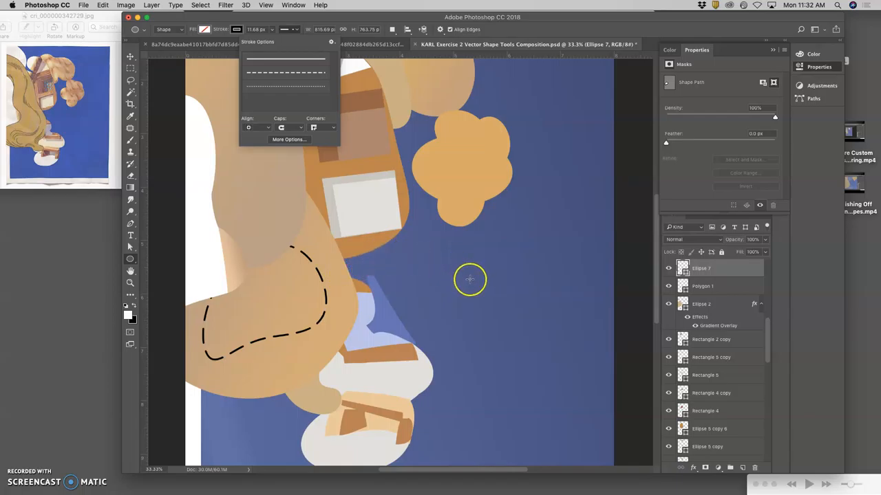
{"action": "mouse_move", "coordinate": [543, 307]}
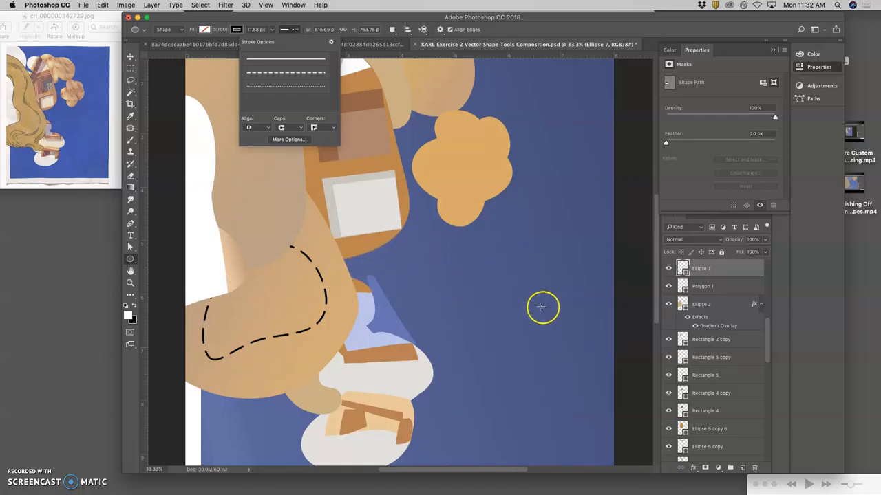
Step: Rotate and stretch the duplicated dashed outline along the left edge, then warp and commit
{"action": "left_click", "coordinate": [702, 268]}
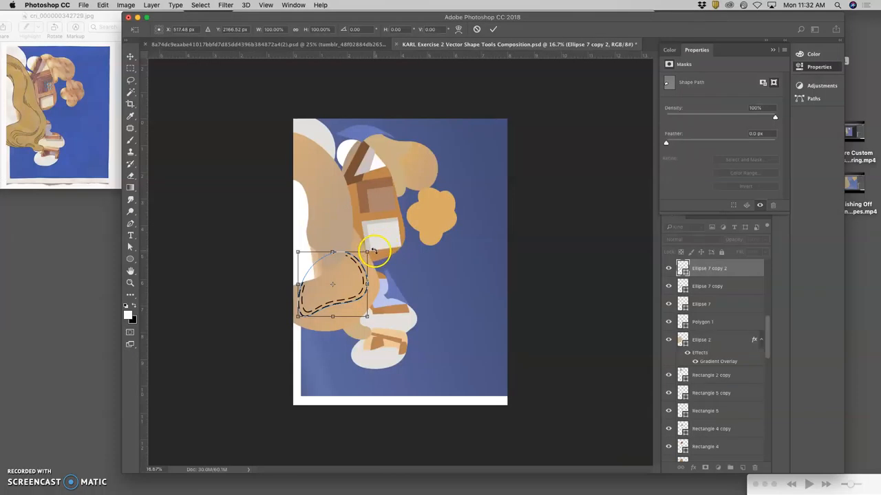
{"action": "left_click_drag", "start_coordinate": [375, 251], "coordinate": [337, 227]}
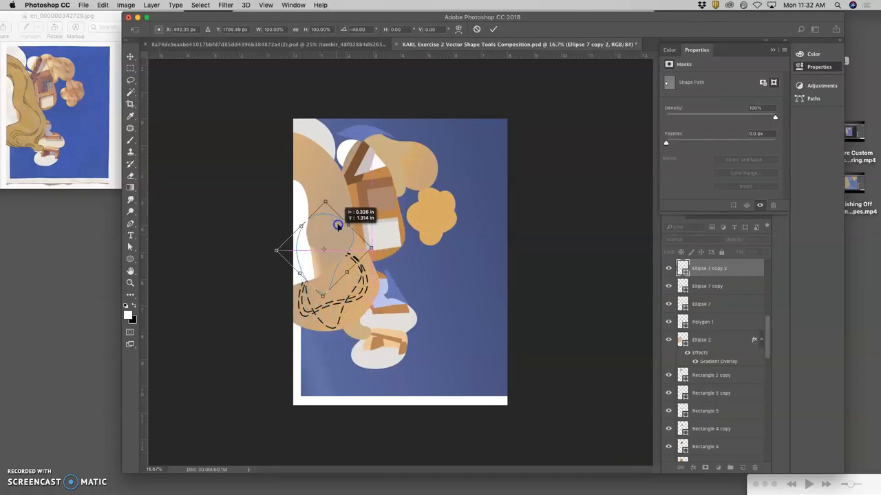
{"action": "left_click_drag", "start_coordinate": [337, 227], "coordinate": [348, 199]}
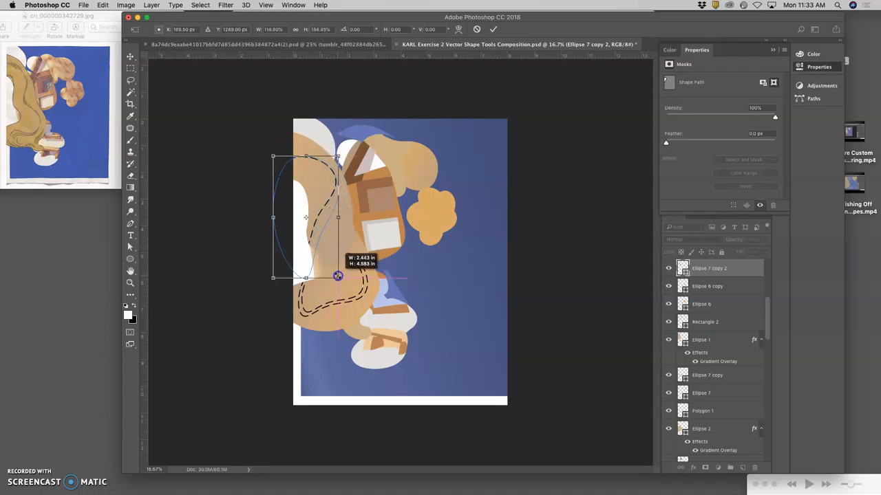
{"action": "right_click", "coordinate": [327, 285]}
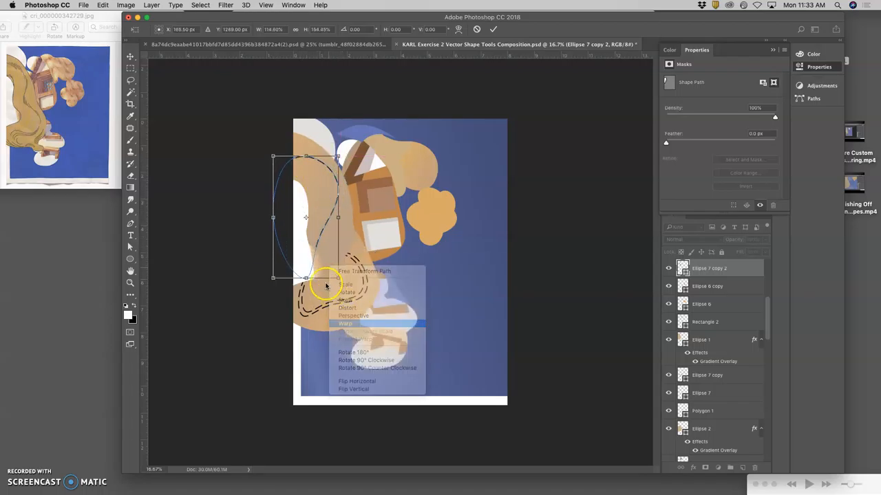
{"action": "left_click", "coordinate": [345, 323]}
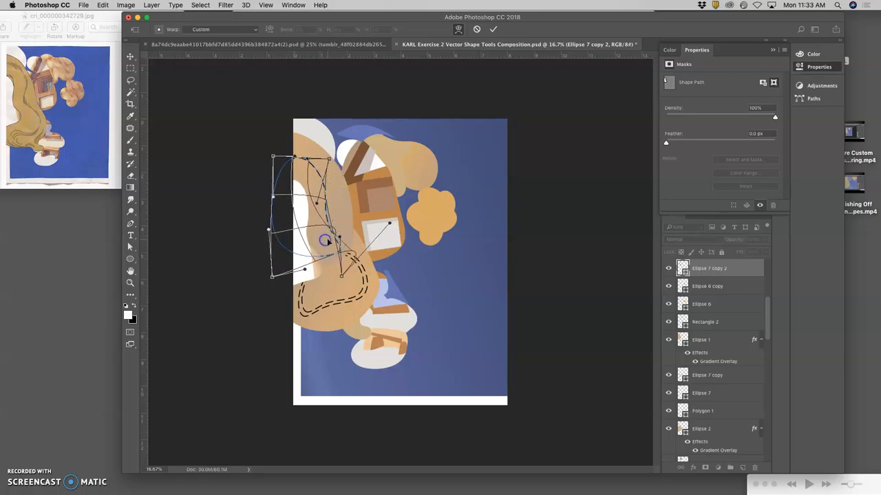
{"action": "left_click", "coordinate": [493, 29]}
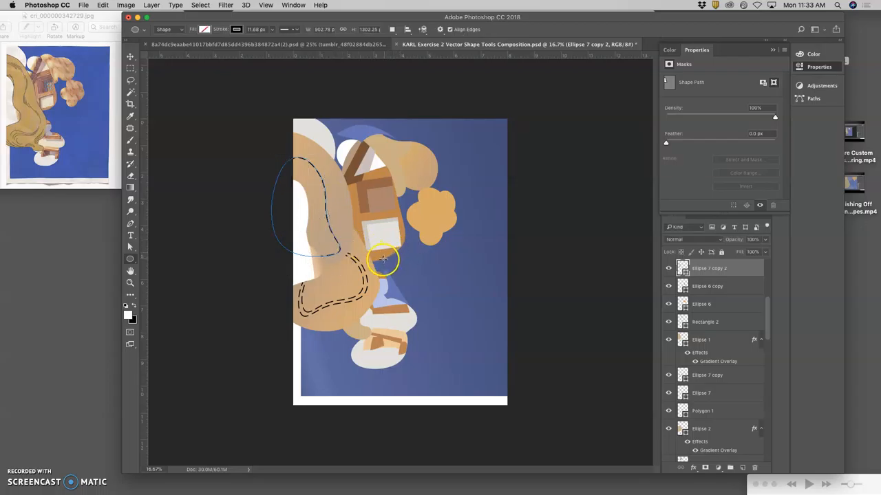
Step: Create a new ellipse of exact size through the Create Ellipse dialog
{"action": "left_click", "coordinate": [382, 260]}
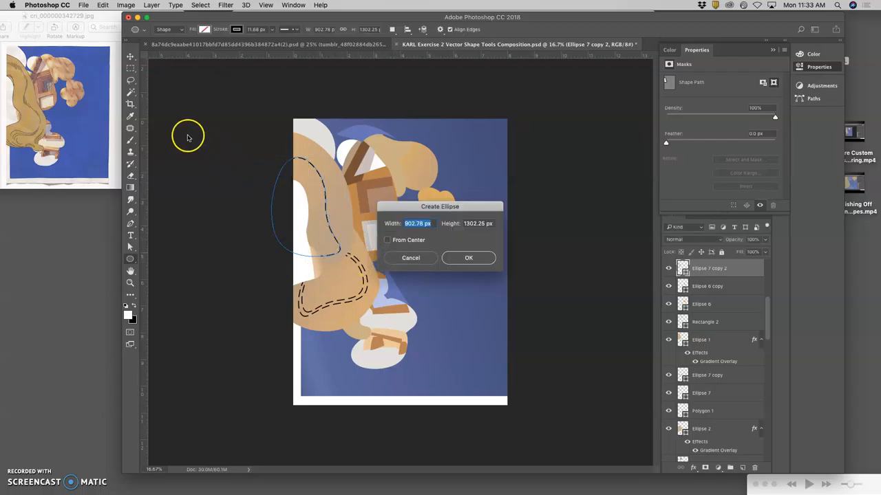
{"action": "left_click", "coordinate": [469, 257]}
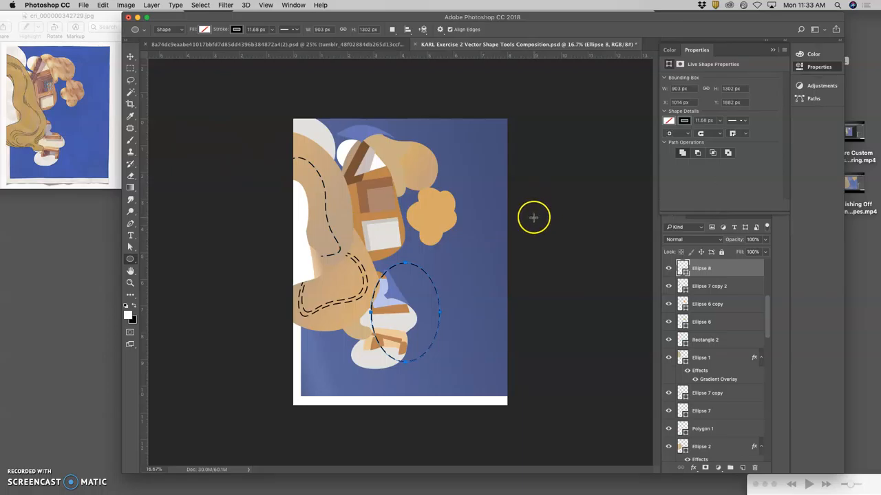
{"action": "mouse_move", "coordinate": [479, 303]}
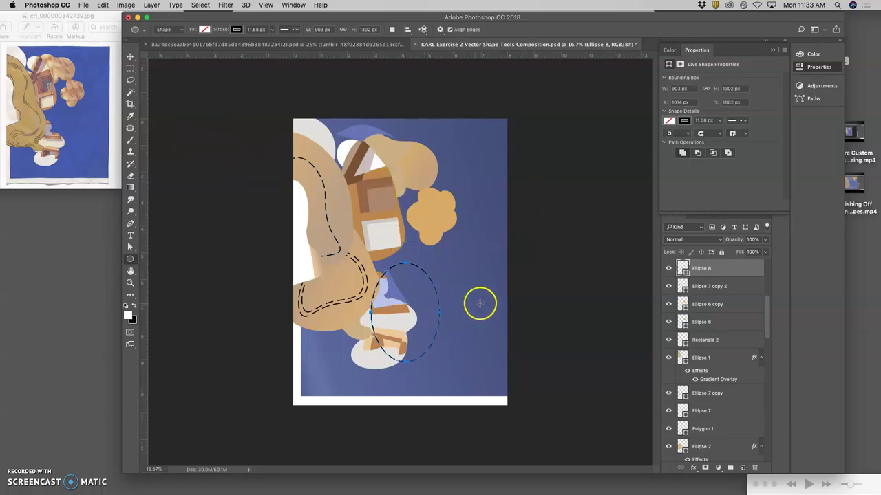
{"action": "left_click", "coordinate": [130, 57]}
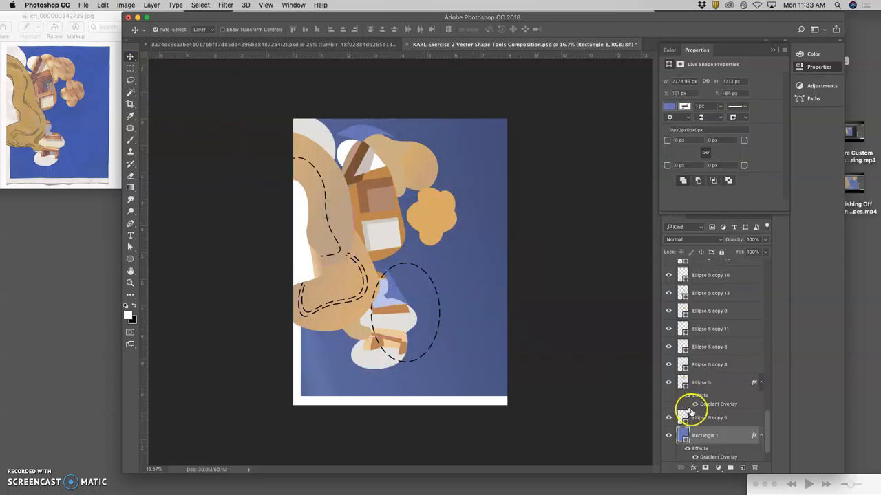
Step: Duplicate Ellipse 5 copy 5 over the left white gaps, squashing and stretching copies to fit
{"action": "left_click", "coordinate": [709, 418]}
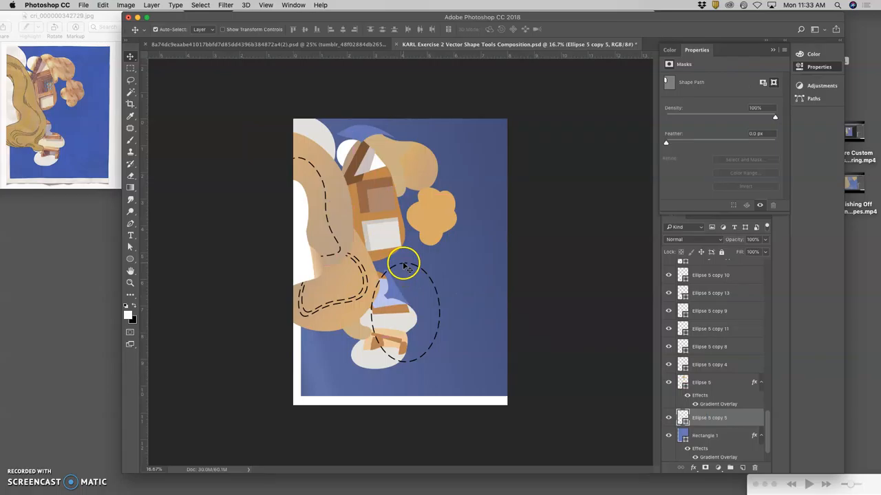
{"action": "left_click_drag", "start_coordinate": [404, 267], "coordinate": [327, 220]}
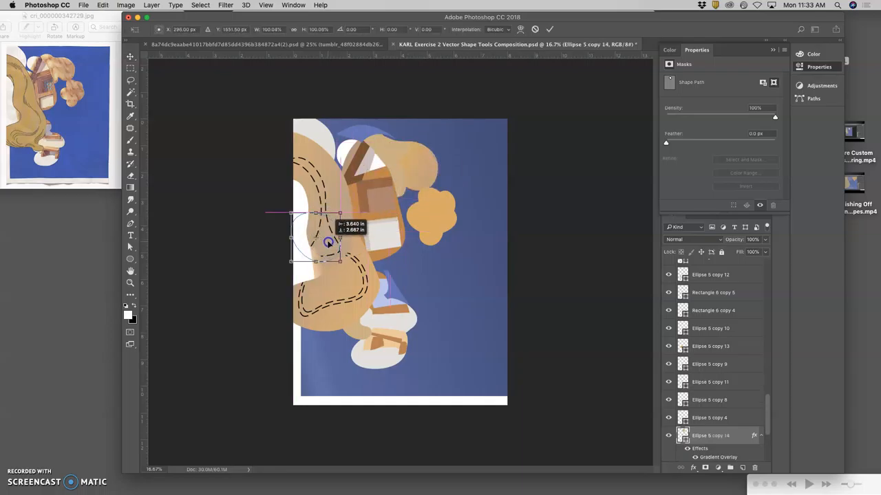
{"action": "left_click_drag", "start_coordinate": [329, 242], "coordinate": [333, 236]}
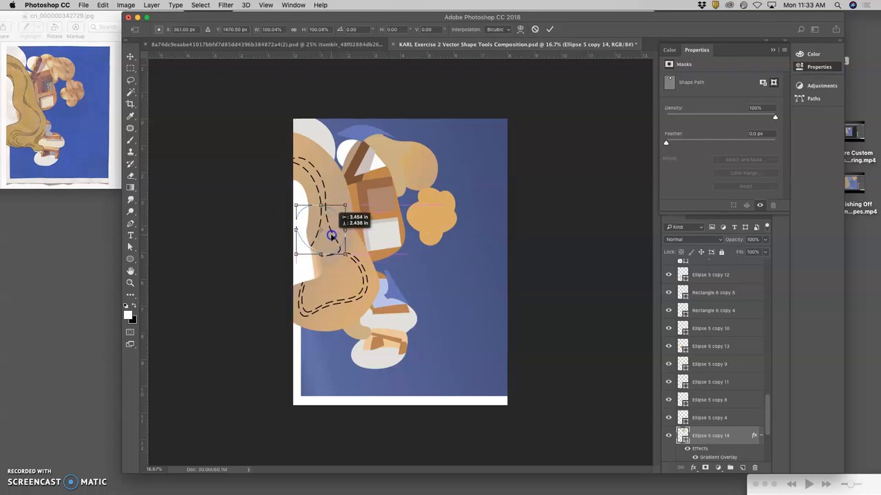
{"action": "left_click_drag", "start_coordinate": [331, 237], "coordinate": [301, 222]}
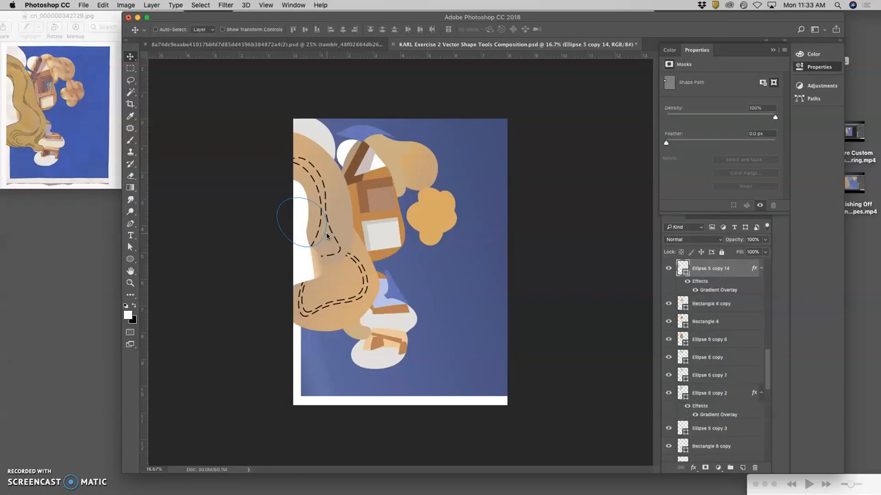
{"action": "scroll", "scroll_direction": "down", "scroll_amount": 3}
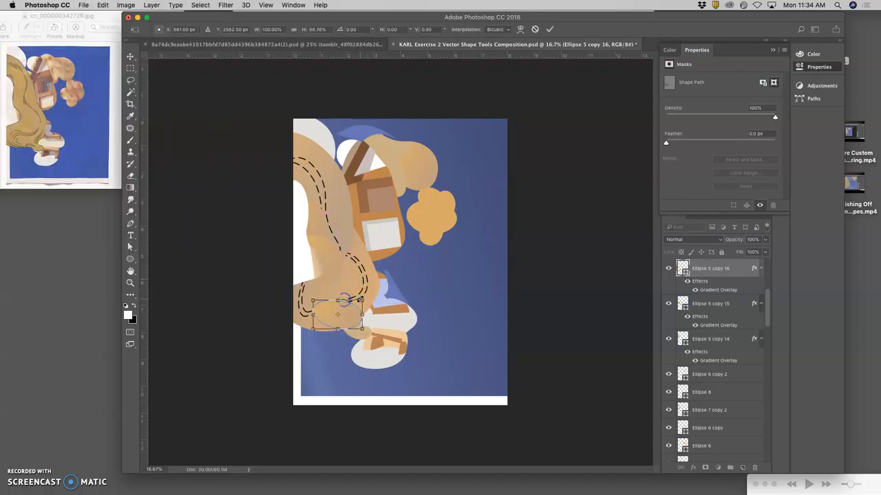
{"action": "left_click_drag", "start_coordinate": [347, 301], "coordinate": [363, 289]}
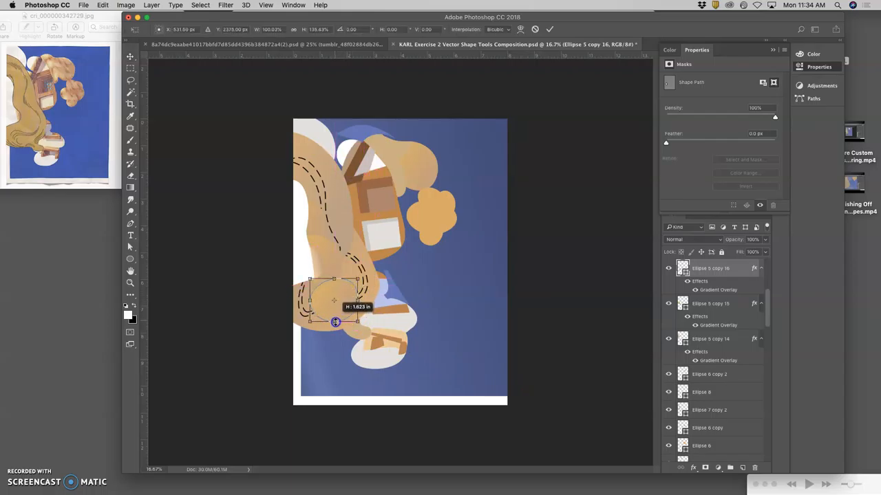
{"action": "left_click_drag", "start_coordinate": [335, 322], "coordinate": [355, 317]}
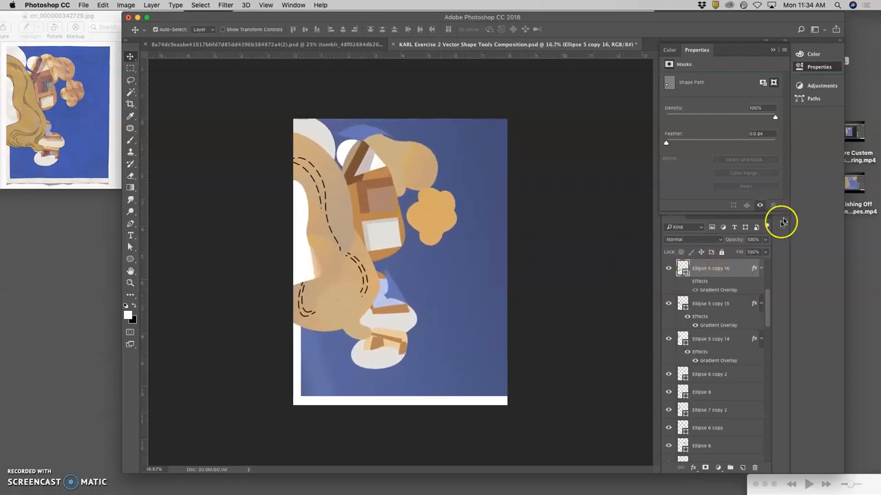
Step: Lower the topmost tan ellipse copy's opacity to about 76%
{"action": "left_click_drag", "start_coordinate": [757, 251], "coordinate": [750, 251]}
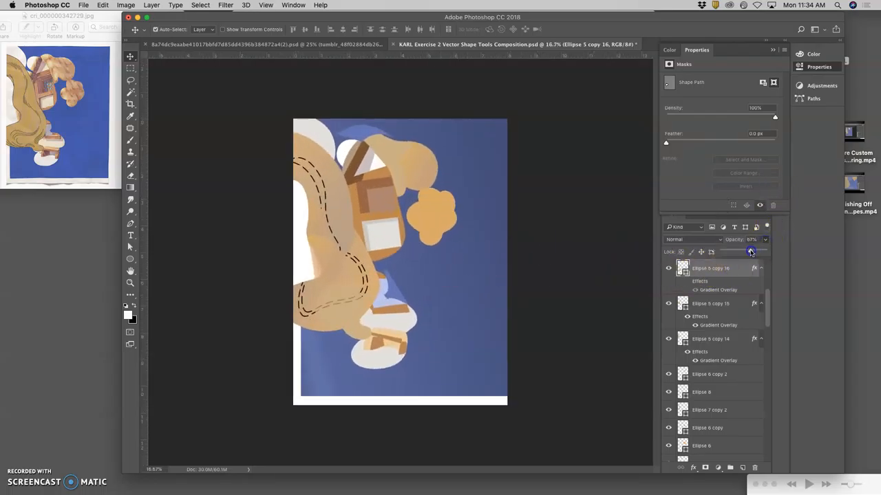
{"action": "left_click", "coordinate": [754, 251]}
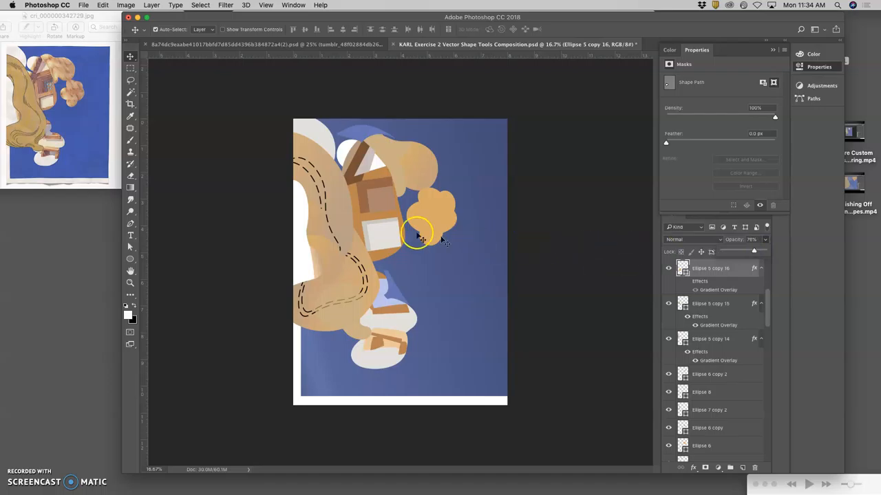
{"action": "mouse_move", "coordinate": [311, 337]}
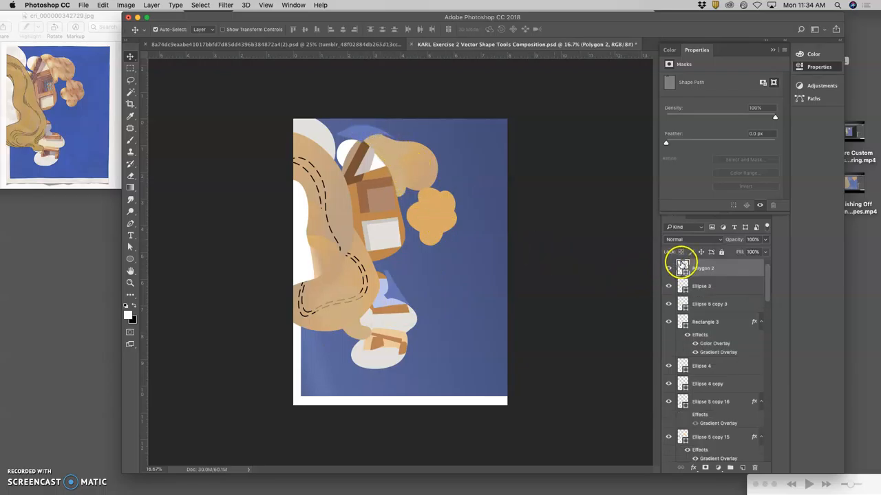
{"action": "left_click", "coordinate": [129, 312]}
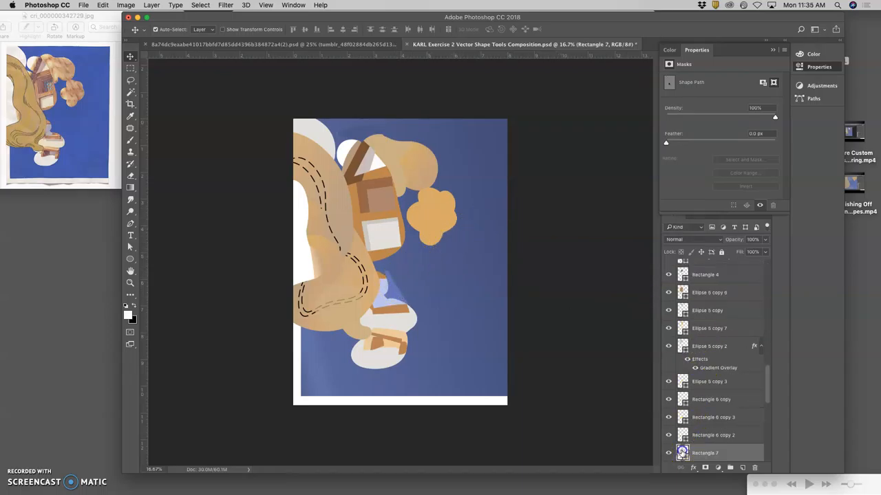
Step: Add Copper gradient overlays to Ellipse 6, Ellipse 6 copy and copy 2, keeping Rectangle 7 blue
{"action": "double_click", "coordinate": [681, 453]}
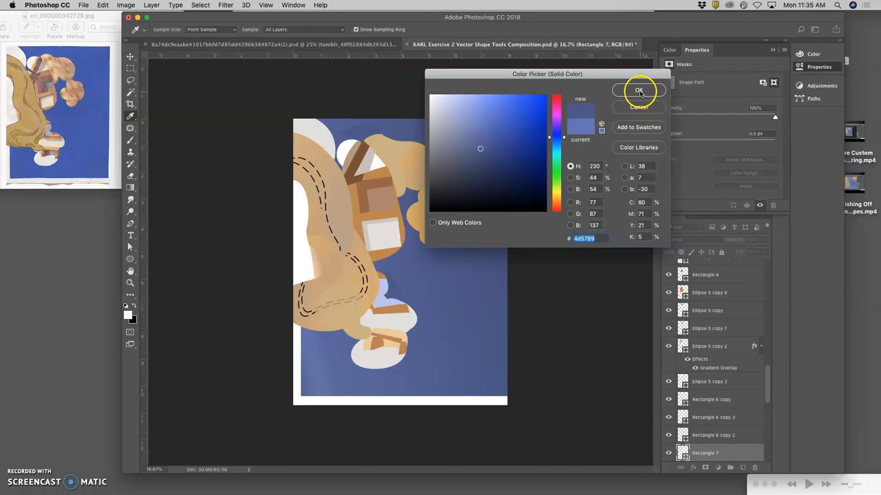
{"action": "left_click", "coordinate": [638, 90]}
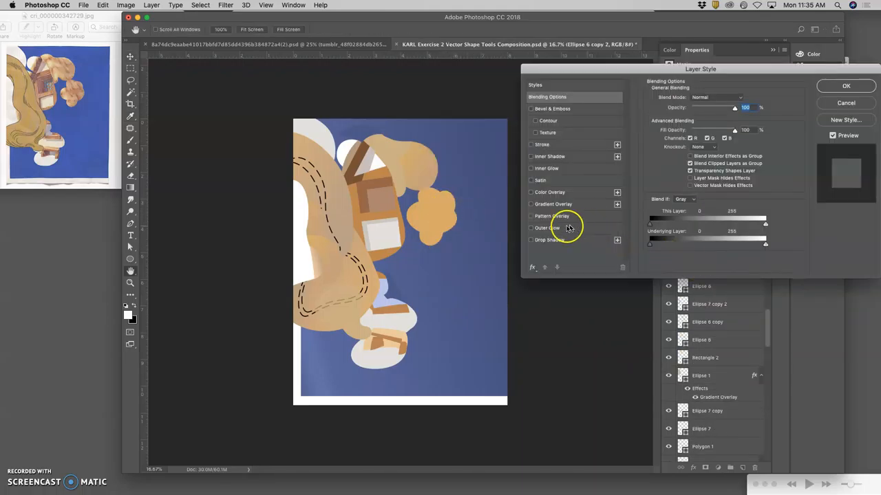
{"action": "left_click", "coordinate": [553, 203]}
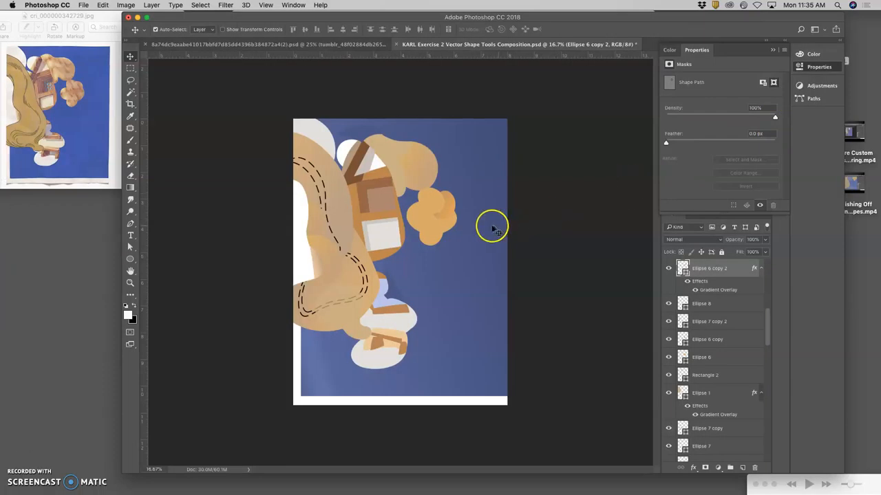
{"action": "double_click", "coordinate": [678, 334]}
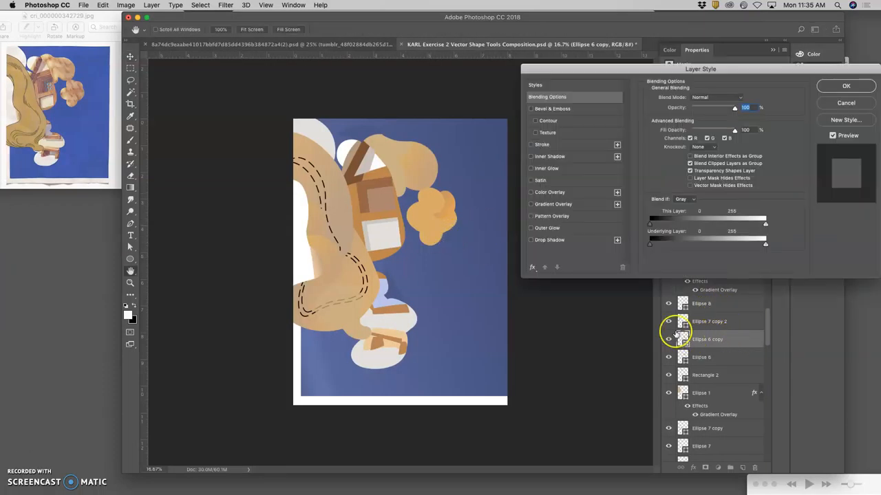
{"action": "left_click", "coordinate": [530, 204]}
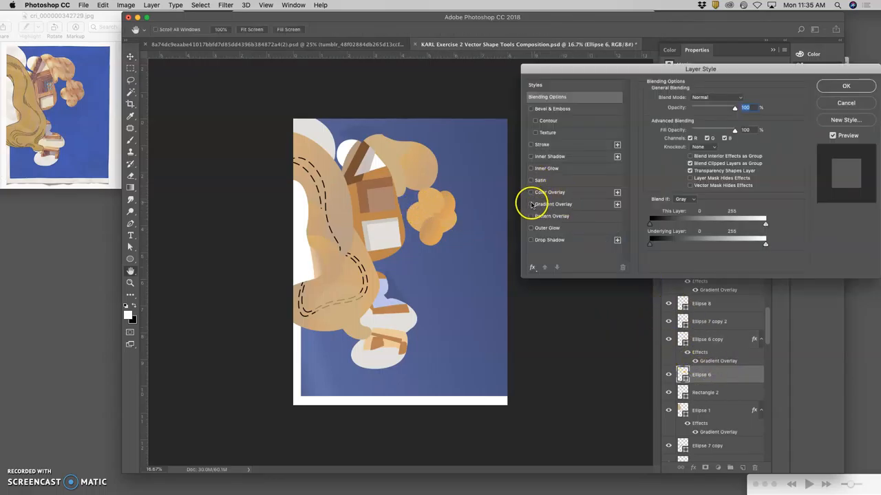
{"action": "left_click", "coordinate": [532, 204]}
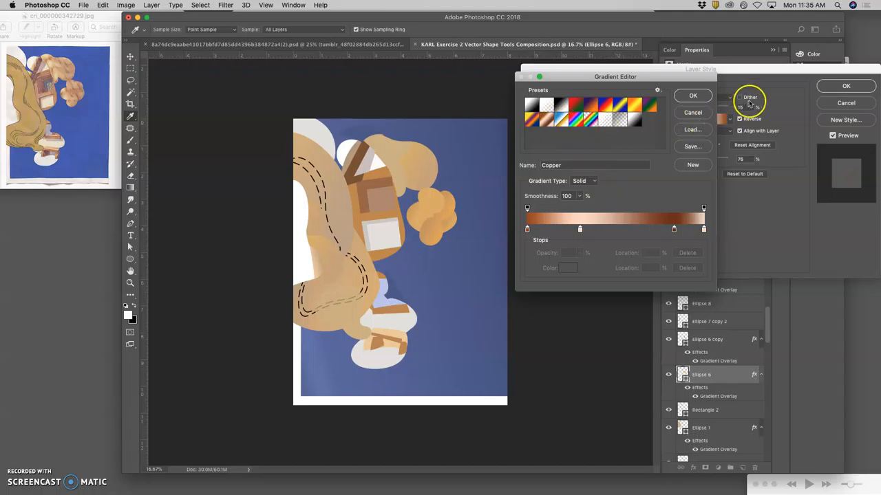
{"action": "left_click", "coordinate": [693, 94]}
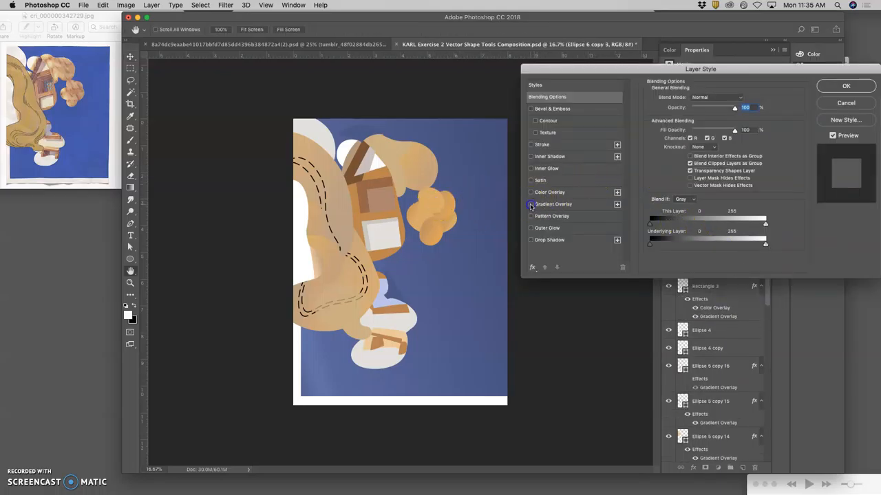
Step: Add gradient overlays to Ellipse 5 copy, copy 3 and copy 7
{"action": "left_click", "coordinate": [530, 203]}
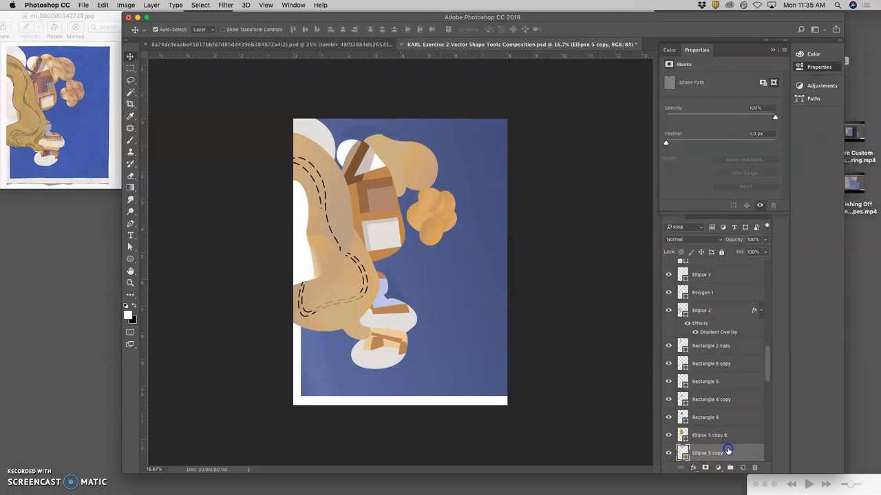
{"action": "double_click", "coordinate": [709, 453]}
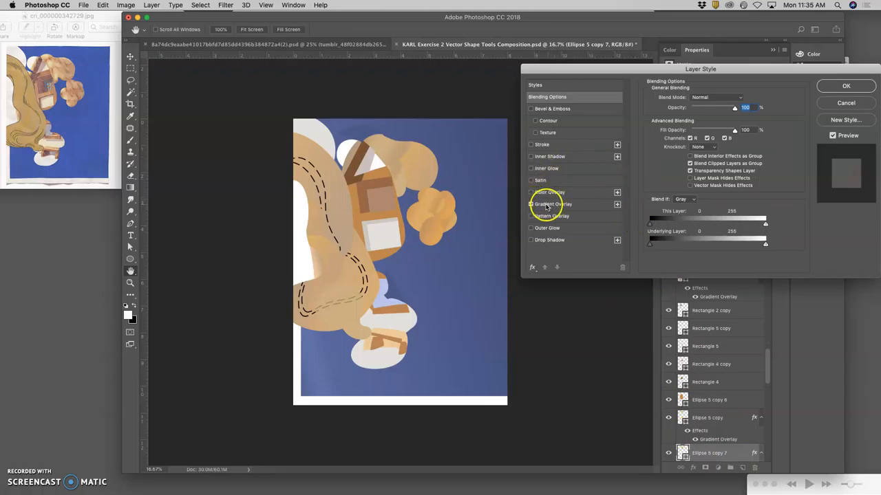
{"action": "left_click", "coordinate": [553, 204]}
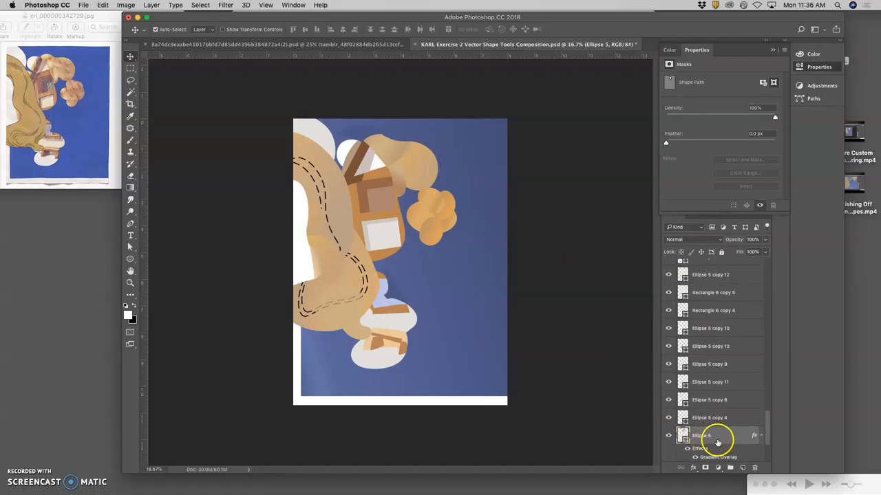
Step: Give Ellipse 5 a mottled pattern overlay faded to about 26% opacity
{"action": "double_click", "coordinate": [718, 435]}
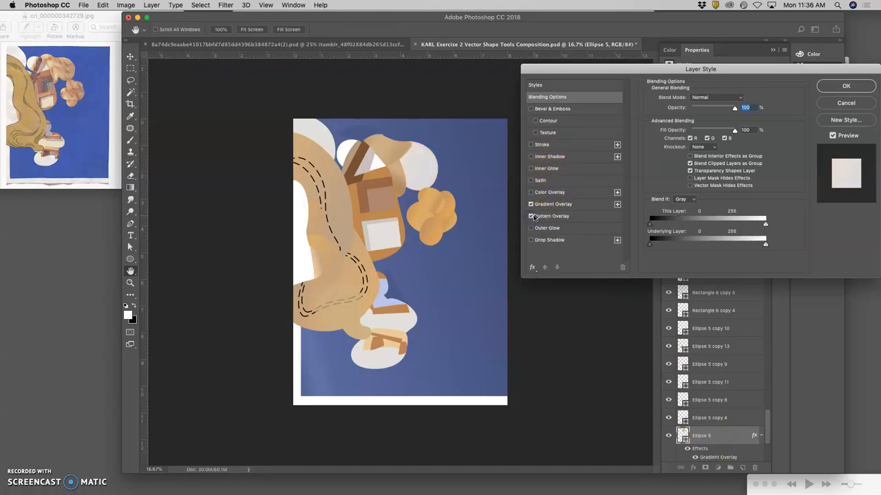
{"action": "left_click", "coordinate": [531, 216]}
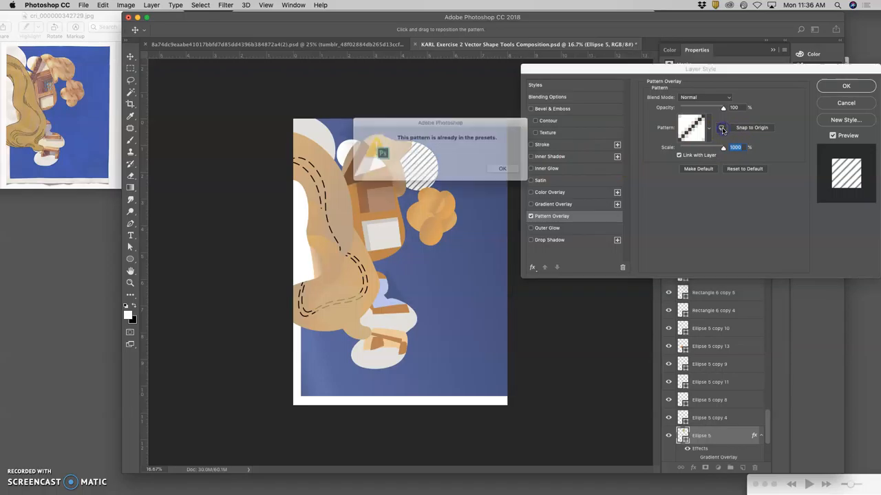
{"action": "left_click", "coordinate": [502, 168]}
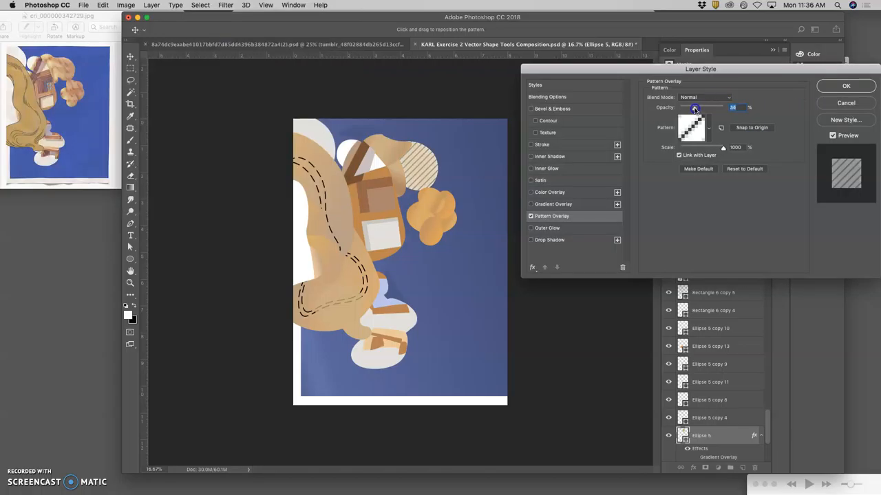
{"action": "left_click_drag", "start_coordinate": [694, 108], "coordinate": [690, 108]}
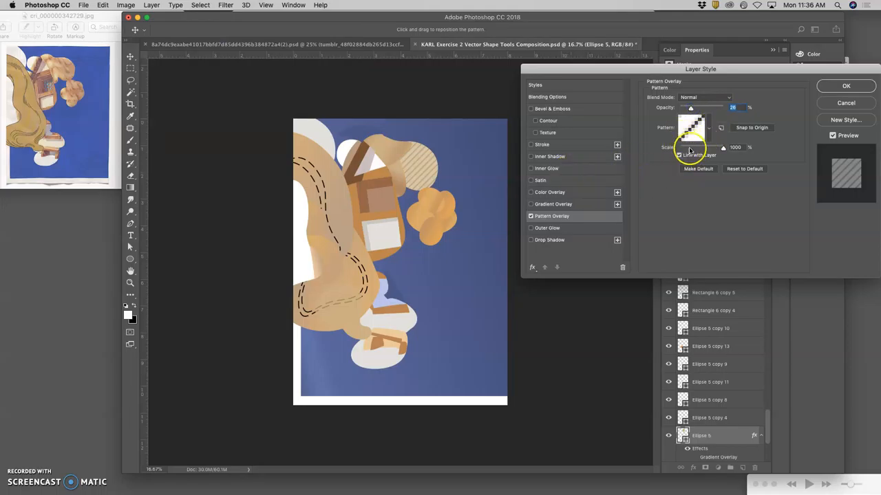
{"action": "left_click", "coordinate": [693, 127]}
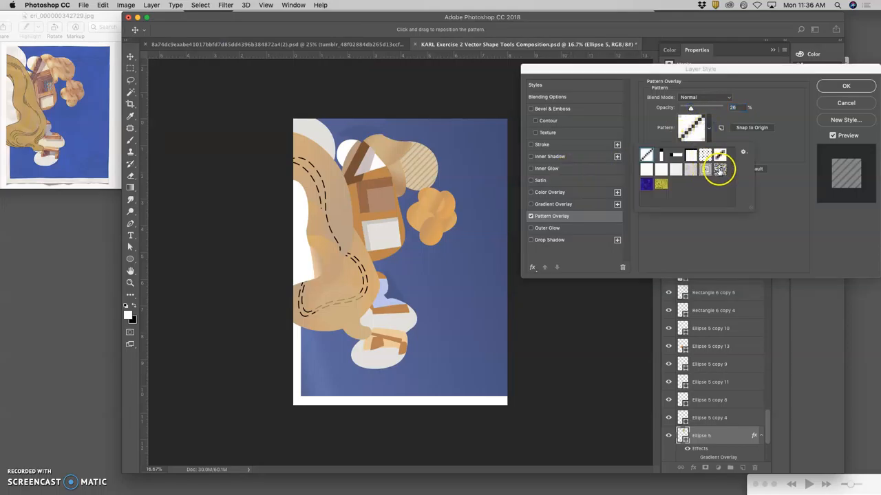
{"action": "left_click", "coordinate": [720, 170]}
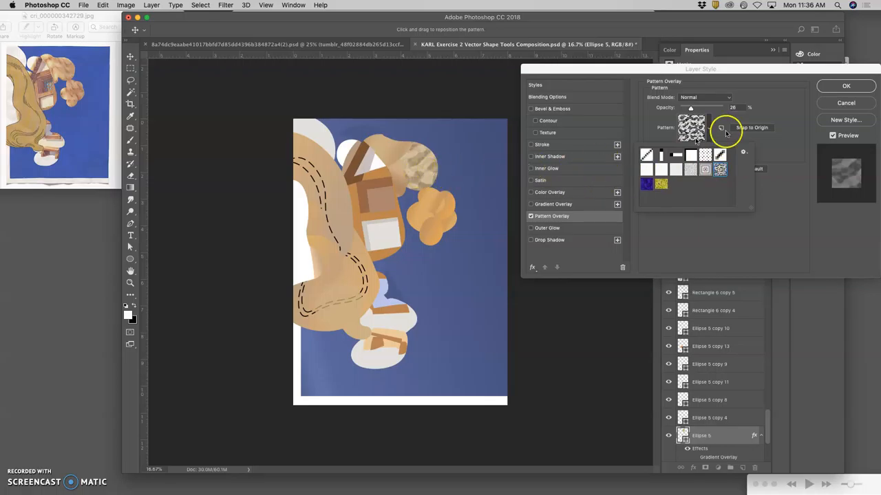
{"action": "left_click", "coordinate": [846, 86]}
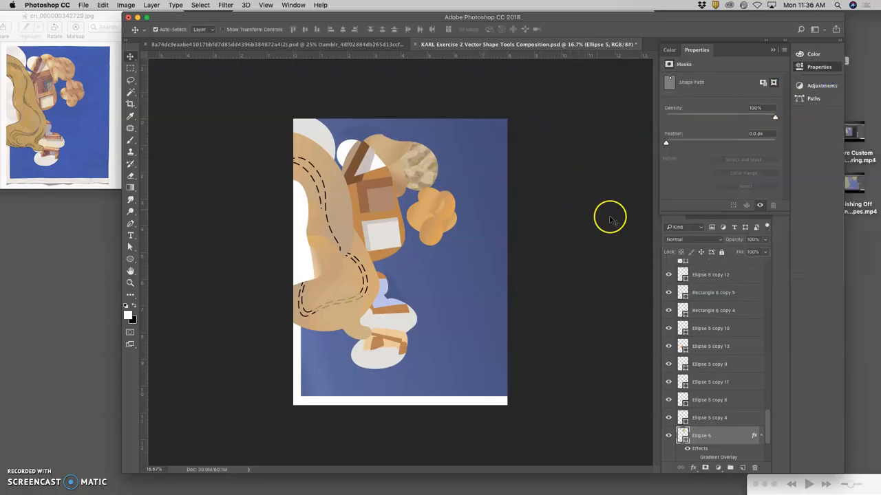
{"action": "mouse_move", "coordinate": [382, 219]}
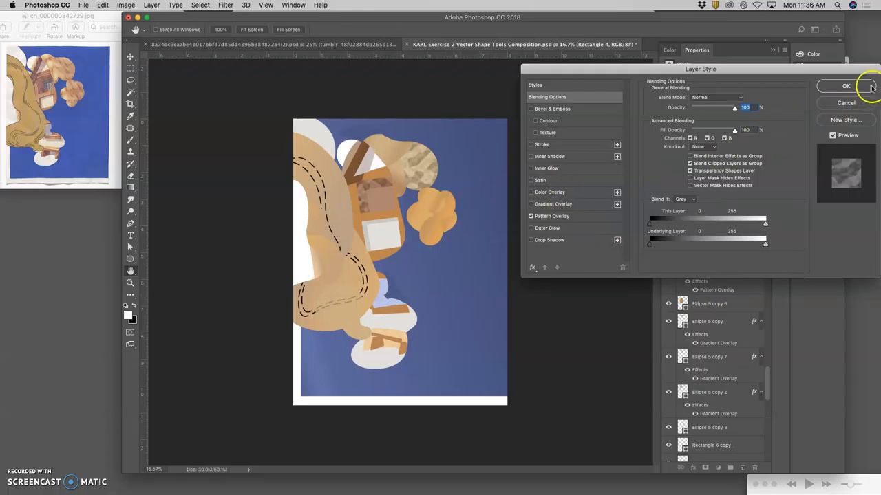
Step: Apply pattern overlays to Rectangle 4, Rectangle 6 copy 2 and Rectangle 6
{"action": "left_click", "coordinate": [846, 85]}
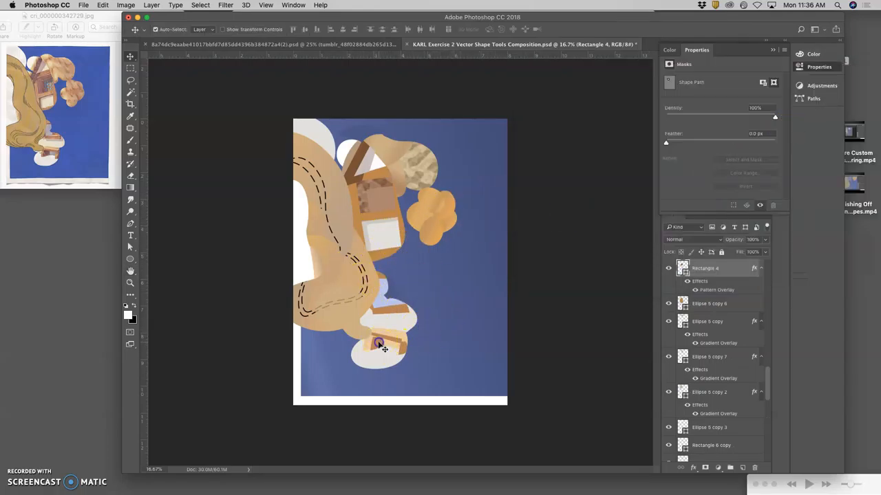
{"action": "double_click", "coordinate": [713, 452]}
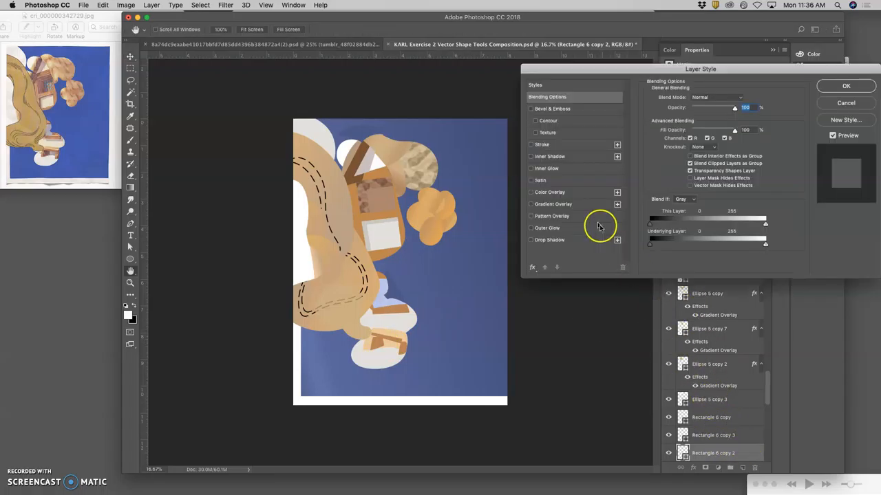
{"action": "left_click", "coordinate": [531, 215]}
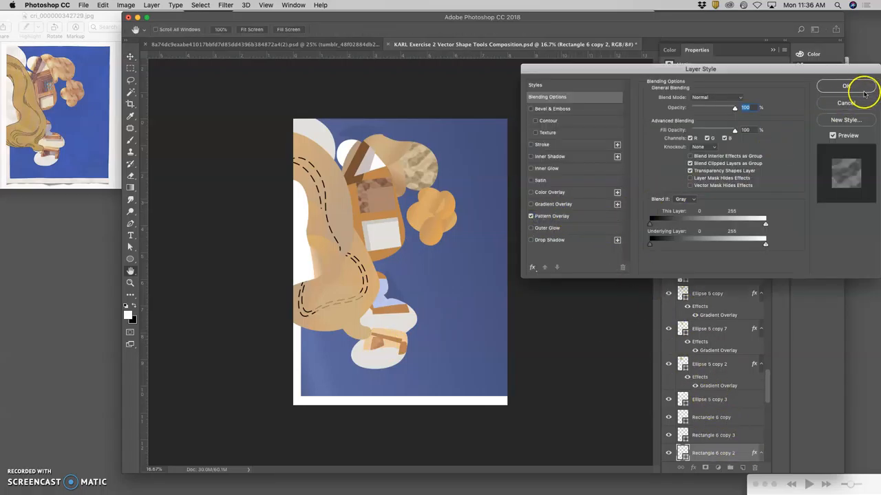
{"action": "left_click", "coordinate": [848, 86]}
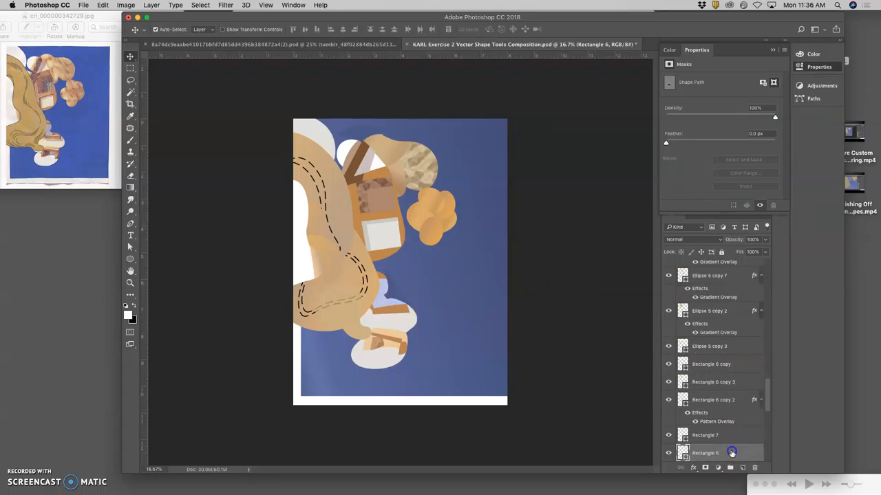
{"action": "double_click", "coordinate": [732, 453]}
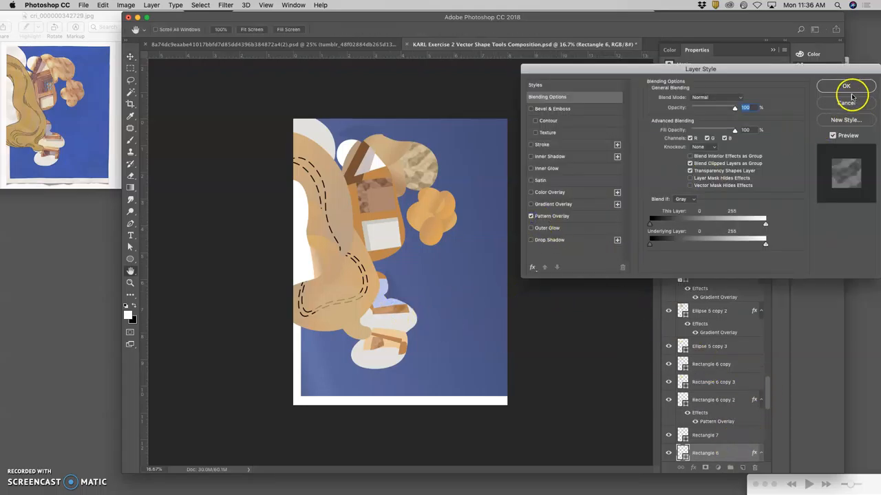
{"action": "left_click", "coordinate": [846, 86]}
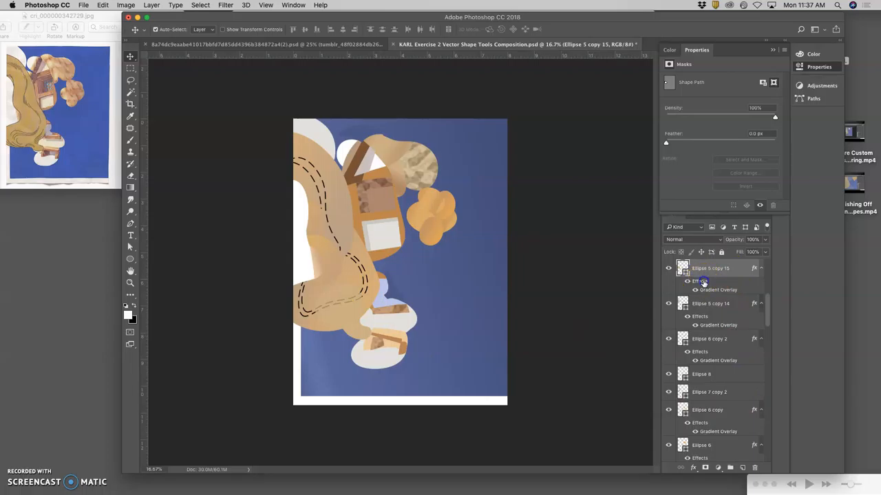
Step: Add a faint mottled pattern overlay to Ellipse 5 copy 15
{"action": "double_click", "coordinate": [702, 283]}
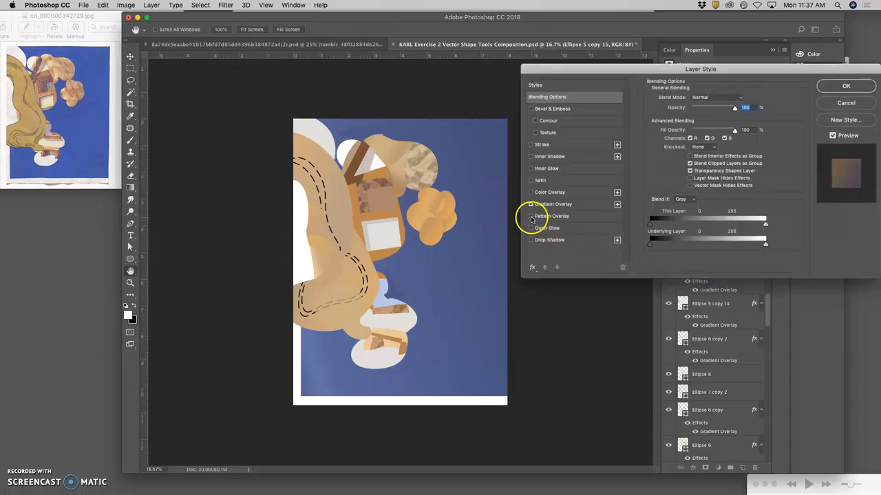
{"action": "left_click", "coordinate": [530, 216]}
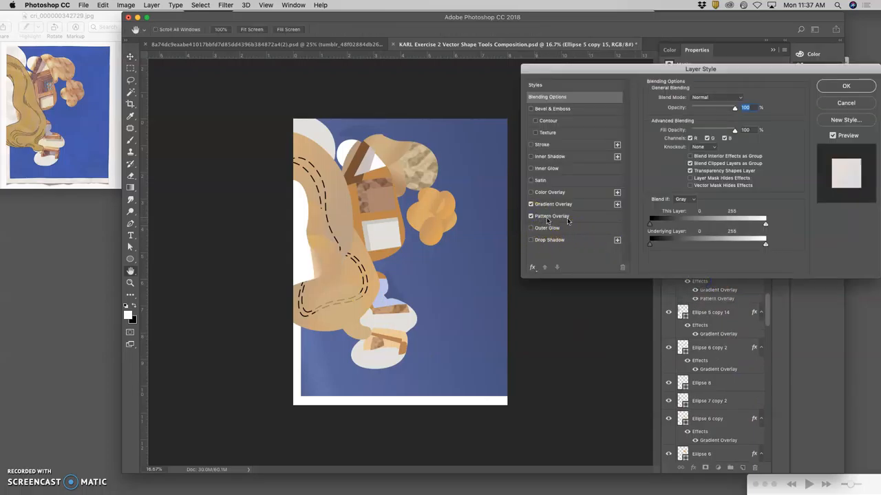
{"action": "left_click", "coordinate": [551, 216]}
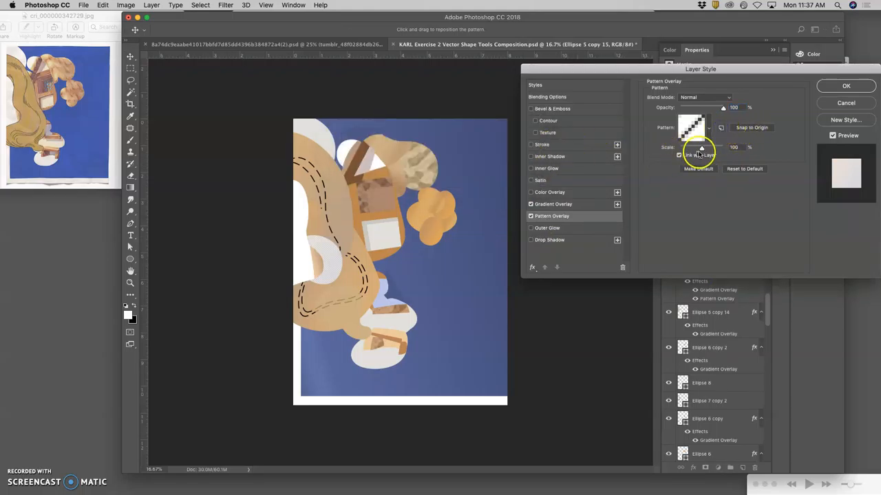
{"action": "left_click", "coordinate": [693, 128]}
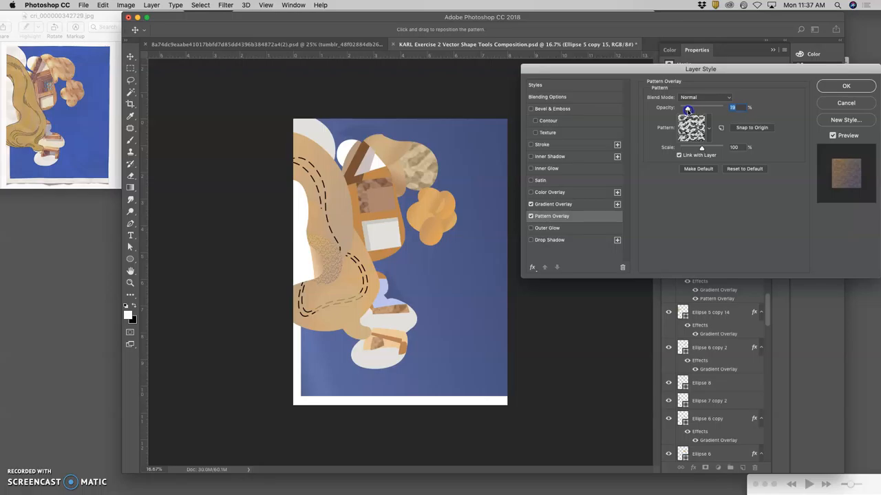
{"action": "left_click", "coordinate": [845, 85]}
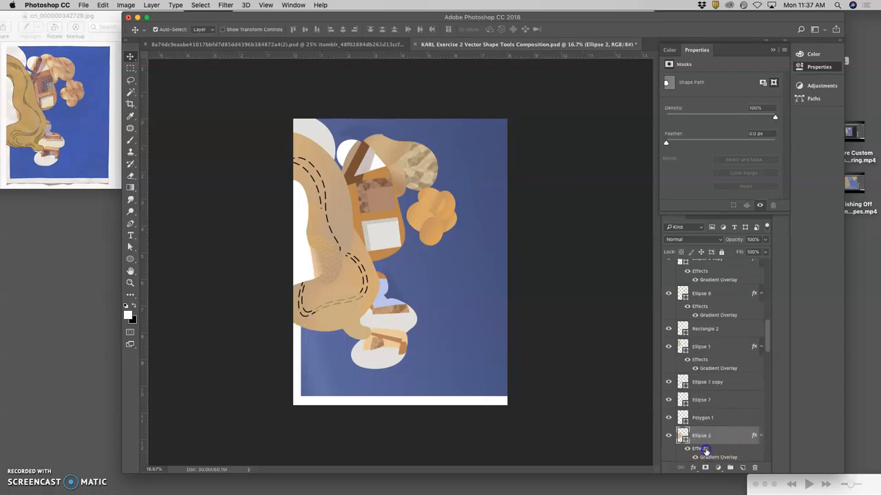
Step: Turn on a pattern overlay for Ellipse 2 with the mottled texture
{"action": "double_click", "coordinate": [701, 435]}
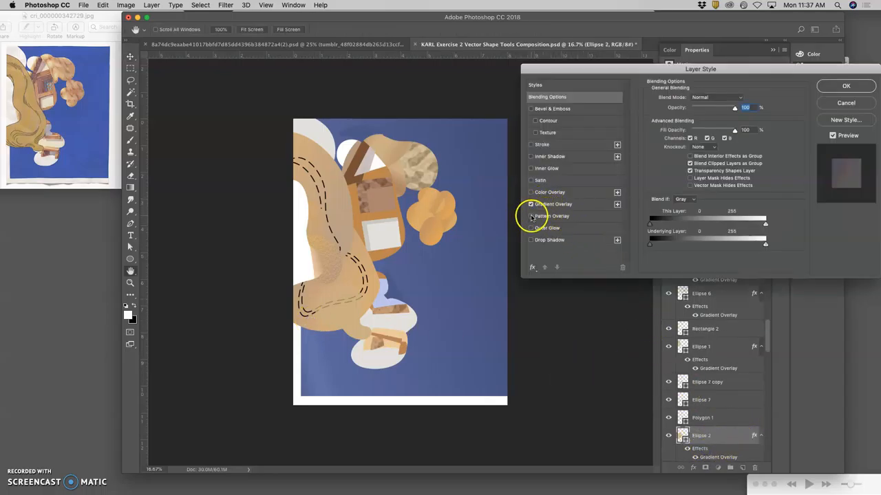
{"action": "left_click", "coordinate": [531, 216]}
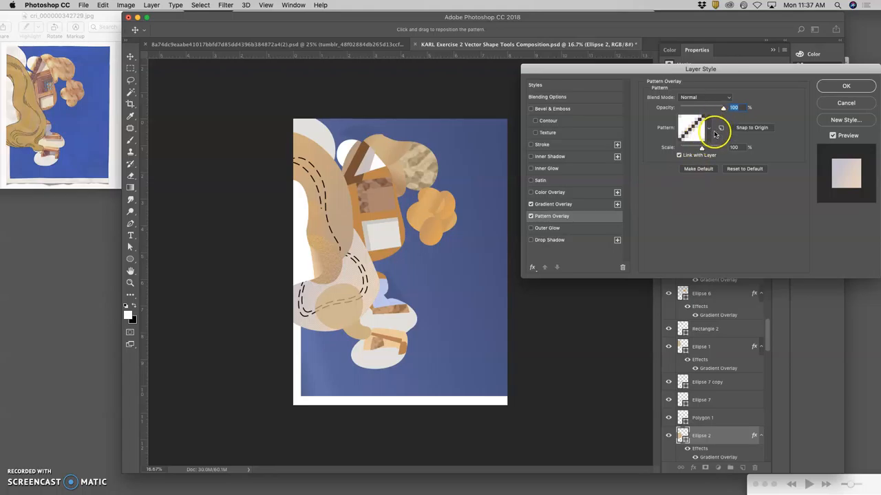
{"action": "left_click", "coordinate": [709, 128]}
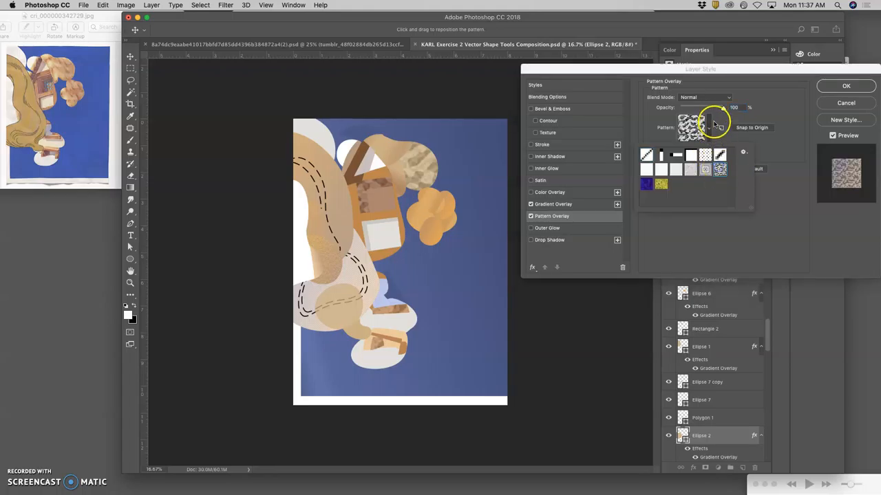
{"action": "left_click", "coordinate": [692, 128]}
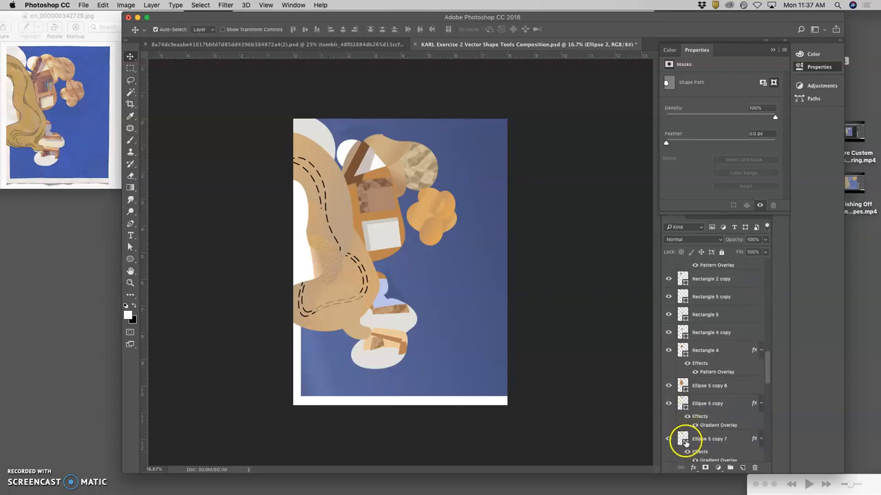
{"action": "scroll", "scroll_direction": "up", "scroll_amount": 3}
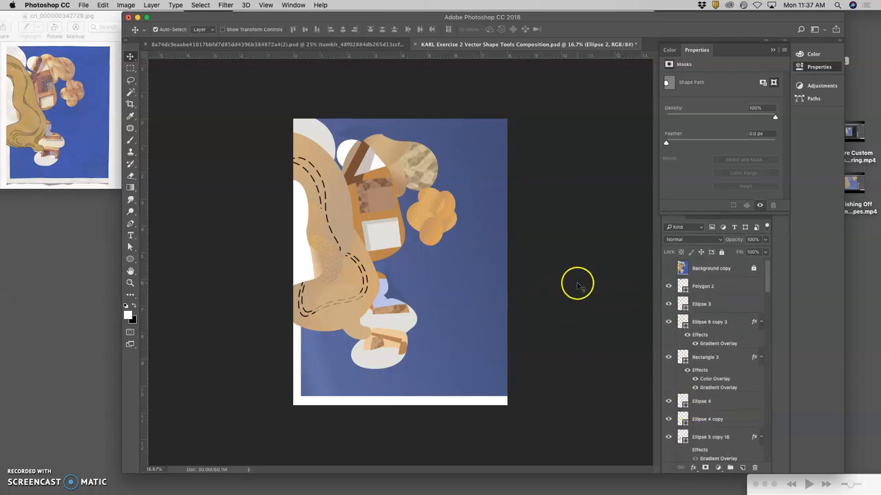
{"action": "mouse_move", "coordinate": [176, 83]}
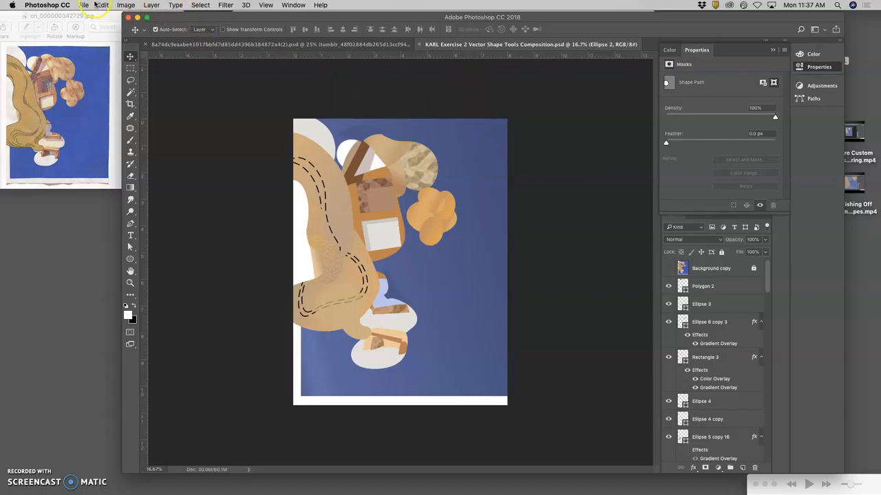
{"action": "mouse_move", "coordinate": [404, 138]}
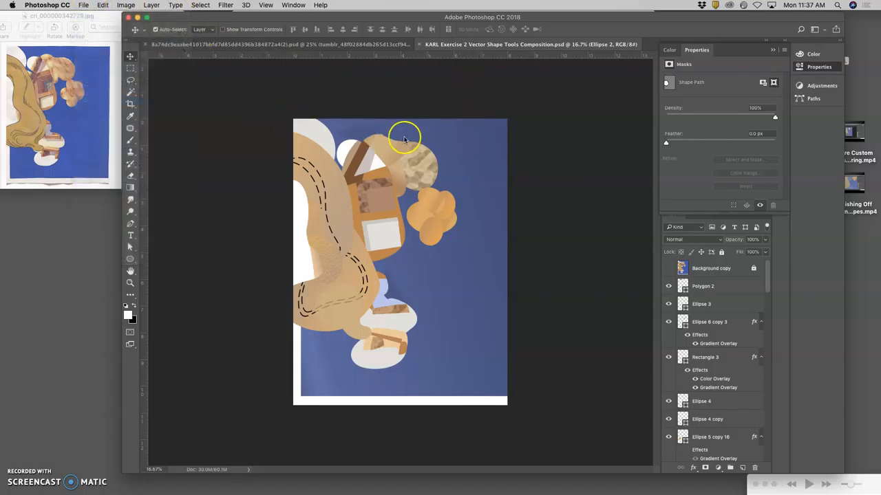
{"action": "mouse_move", "coordinate": [458, 227]}
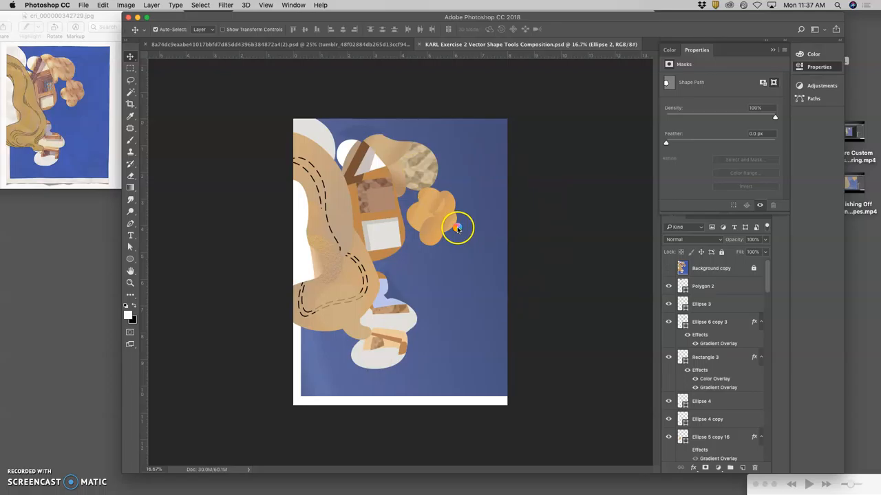